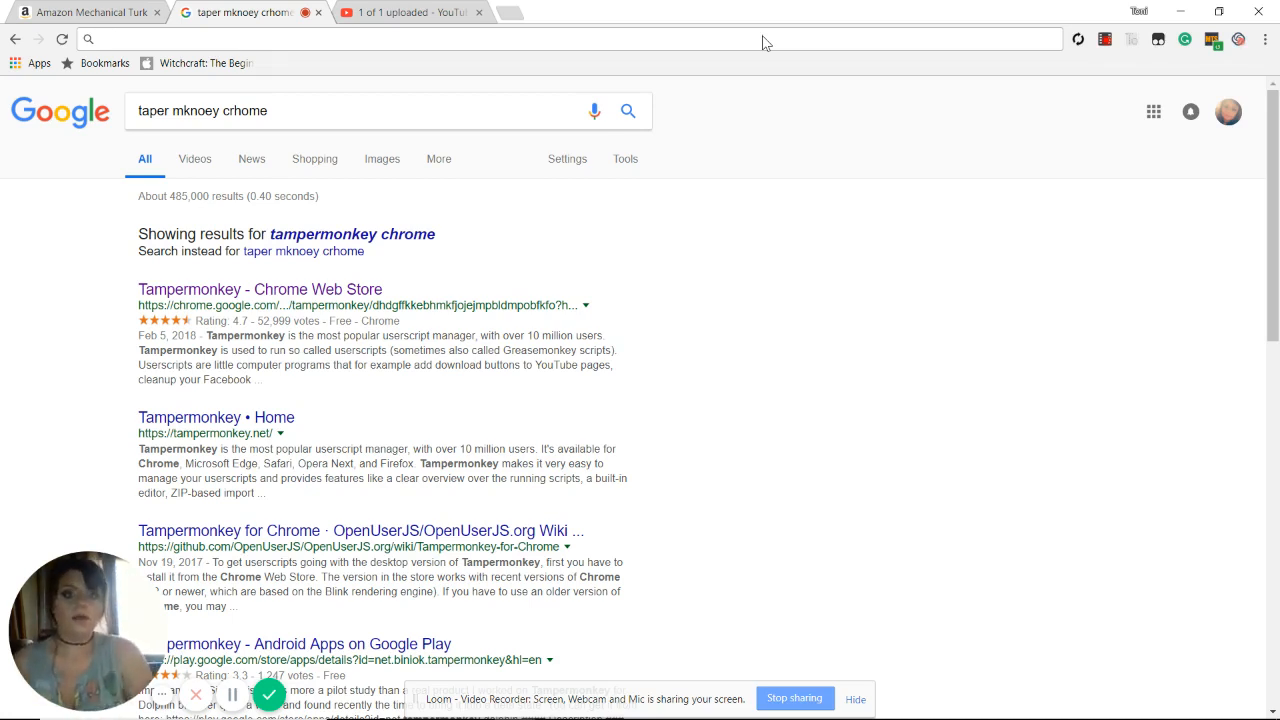
Step: Search Google for 'taper monkey chrome' from the address bar
left_click(400, 38)
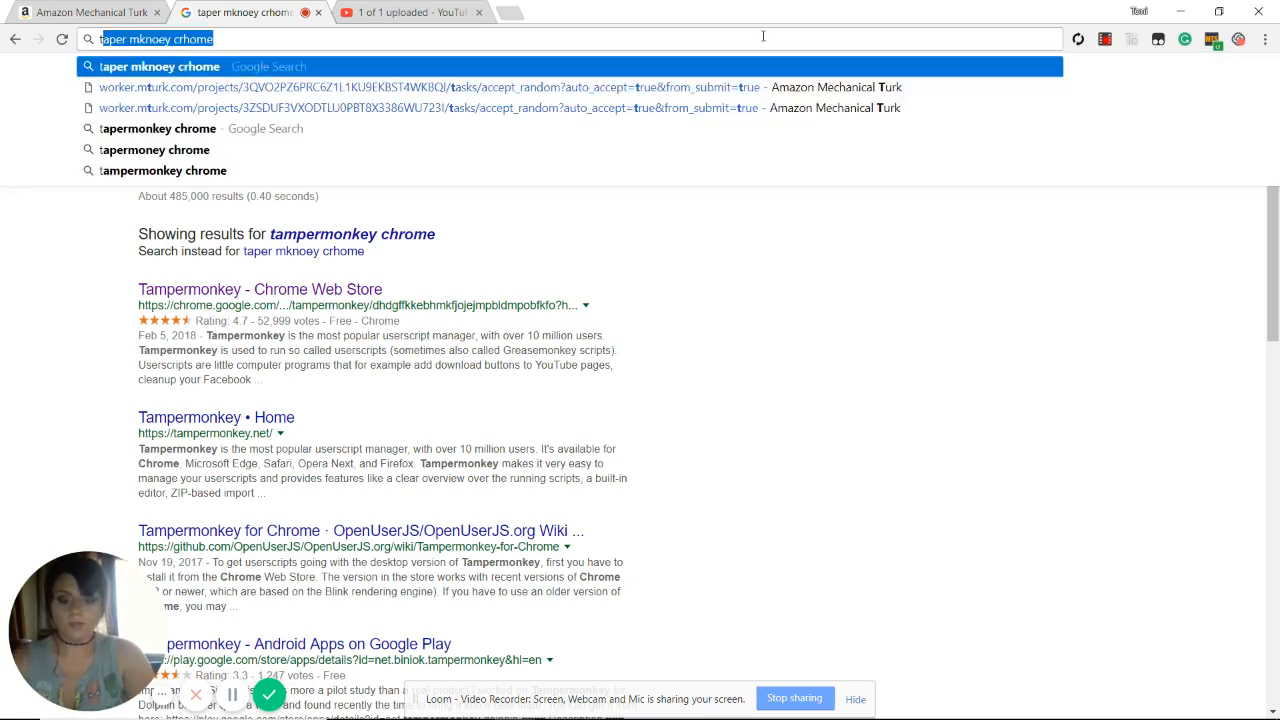
type("taper monkey chrome")
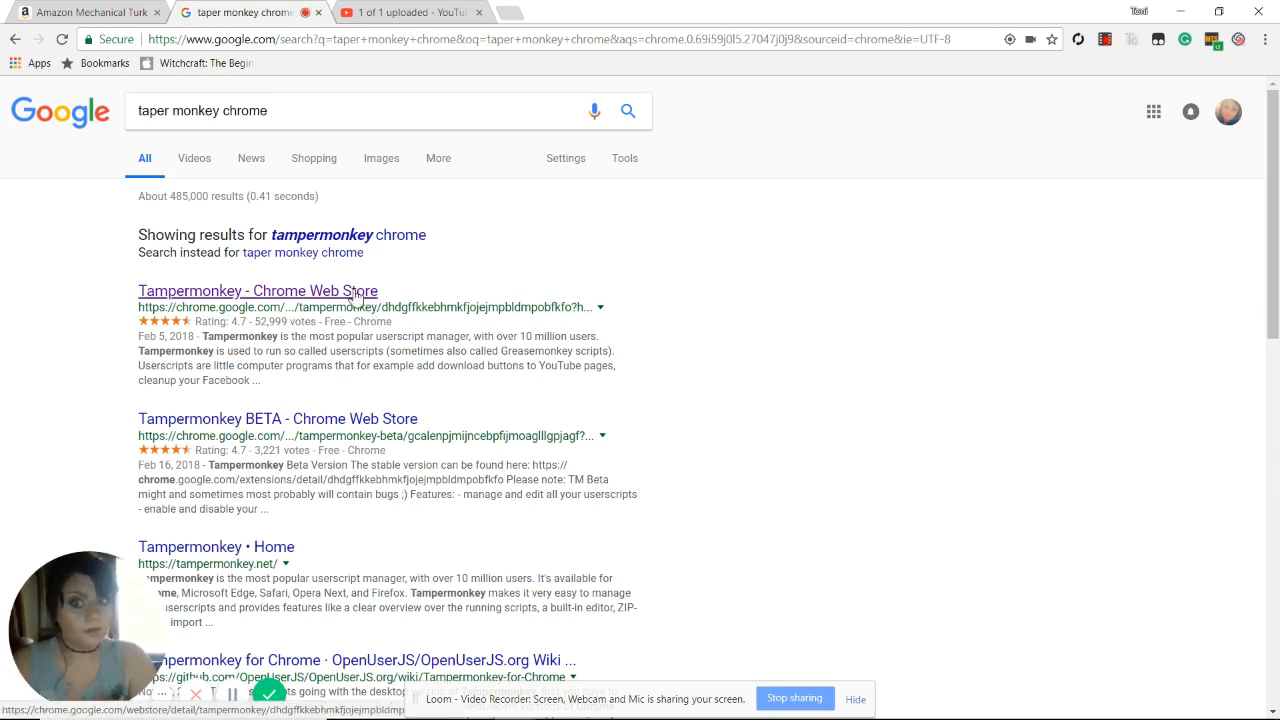
Step: Go to the Chrome Web Store and bring up the Dropbox for Gmail listing under Recently Updated
left_click(256, 290)
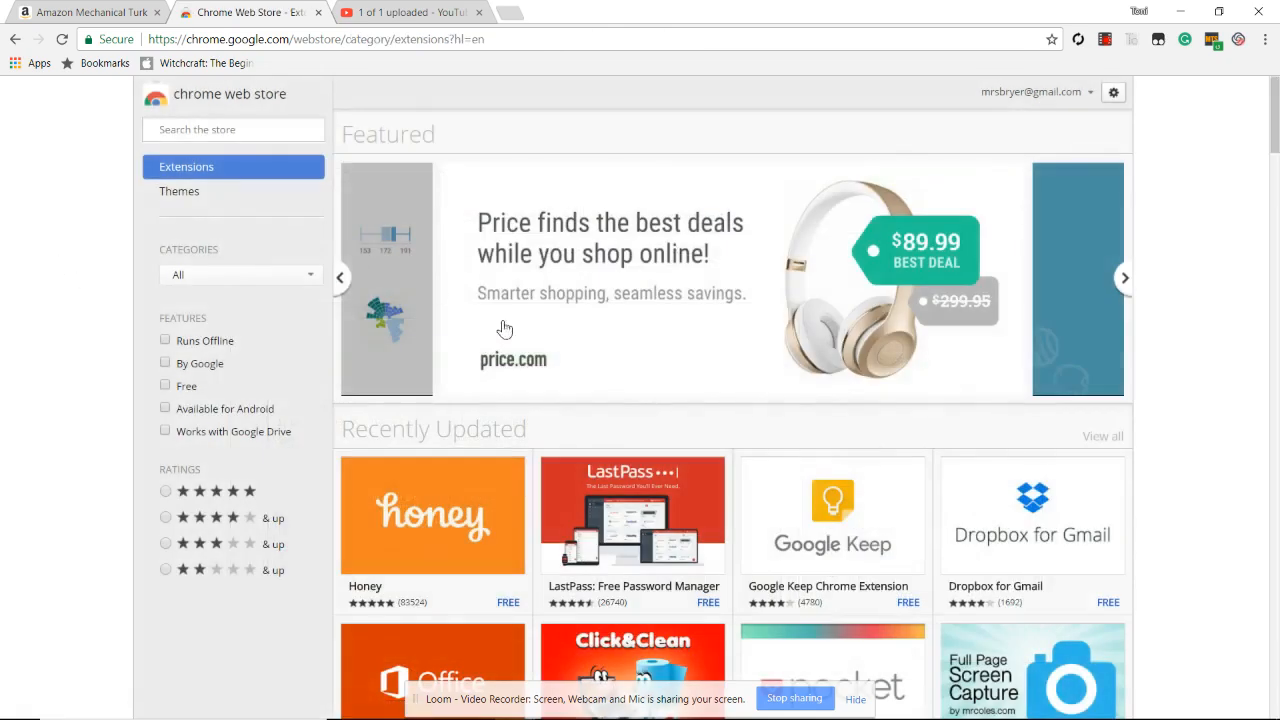
scroll("down", 3)
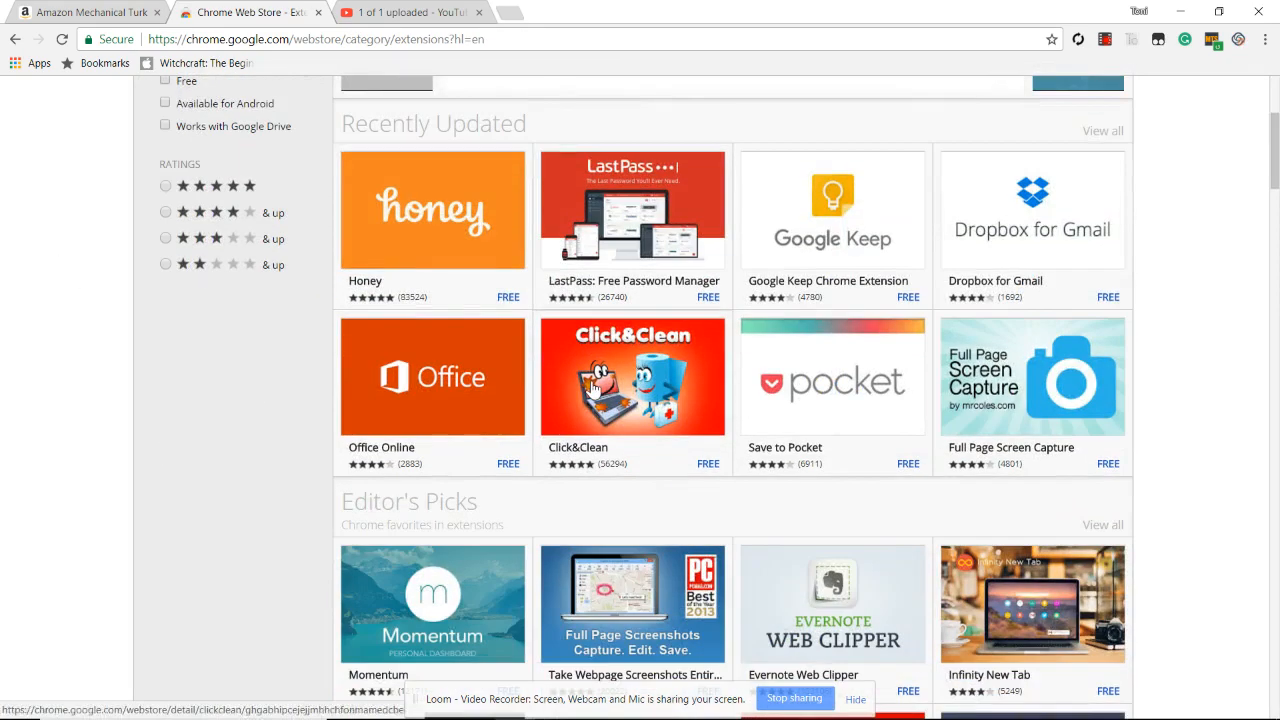
left_click(1032, 210)
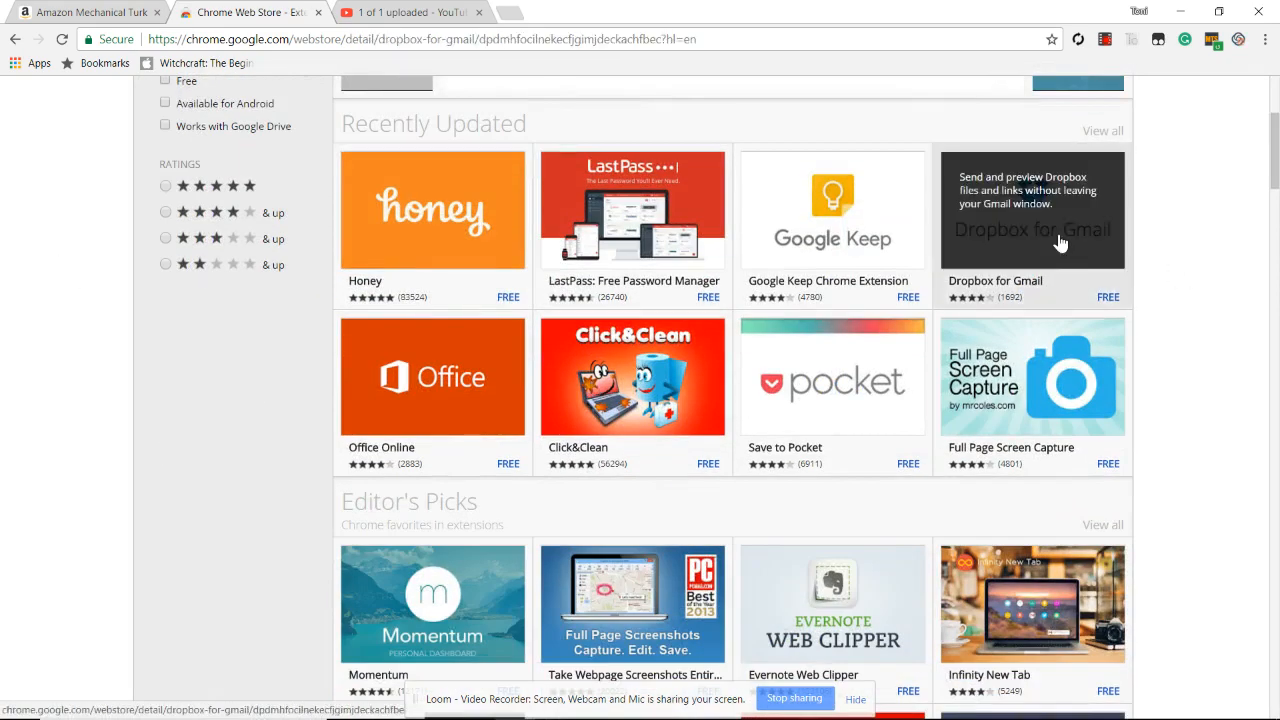
left_click(1032, 210)
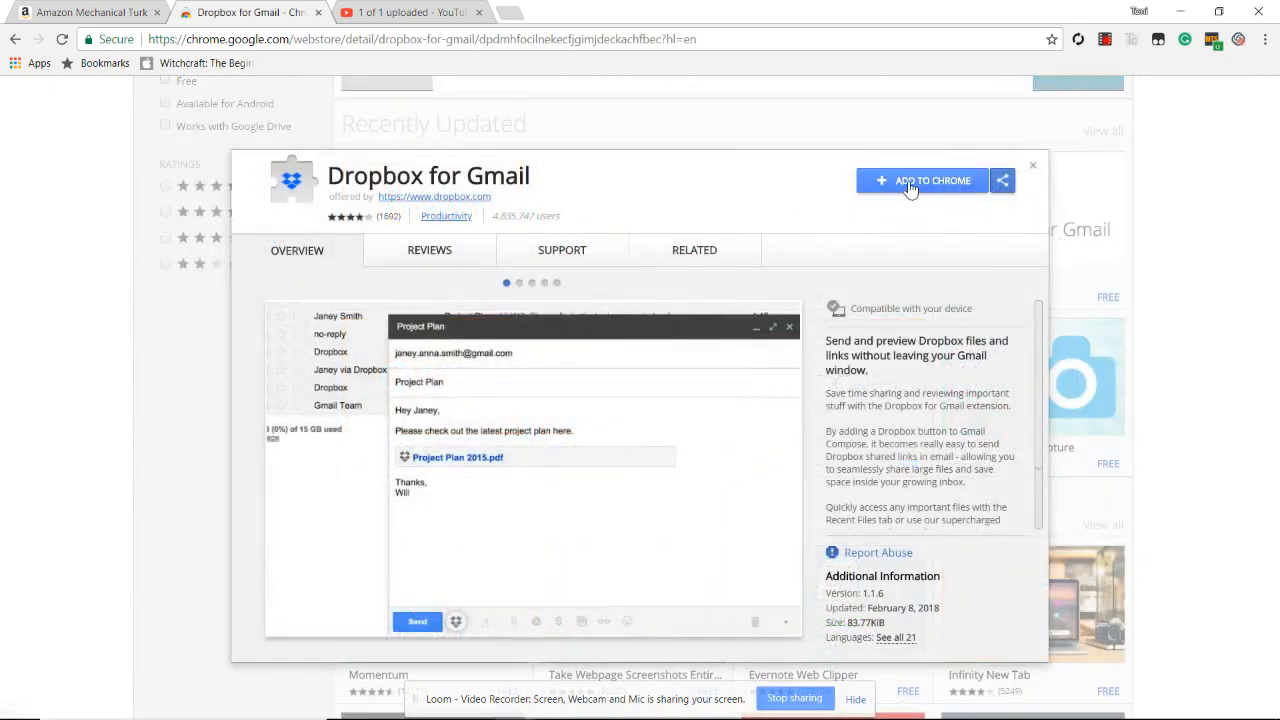
Step: Add the Dropbox for Gmail extension to Chrome, confirming the install prompt
left_click(920, 180)
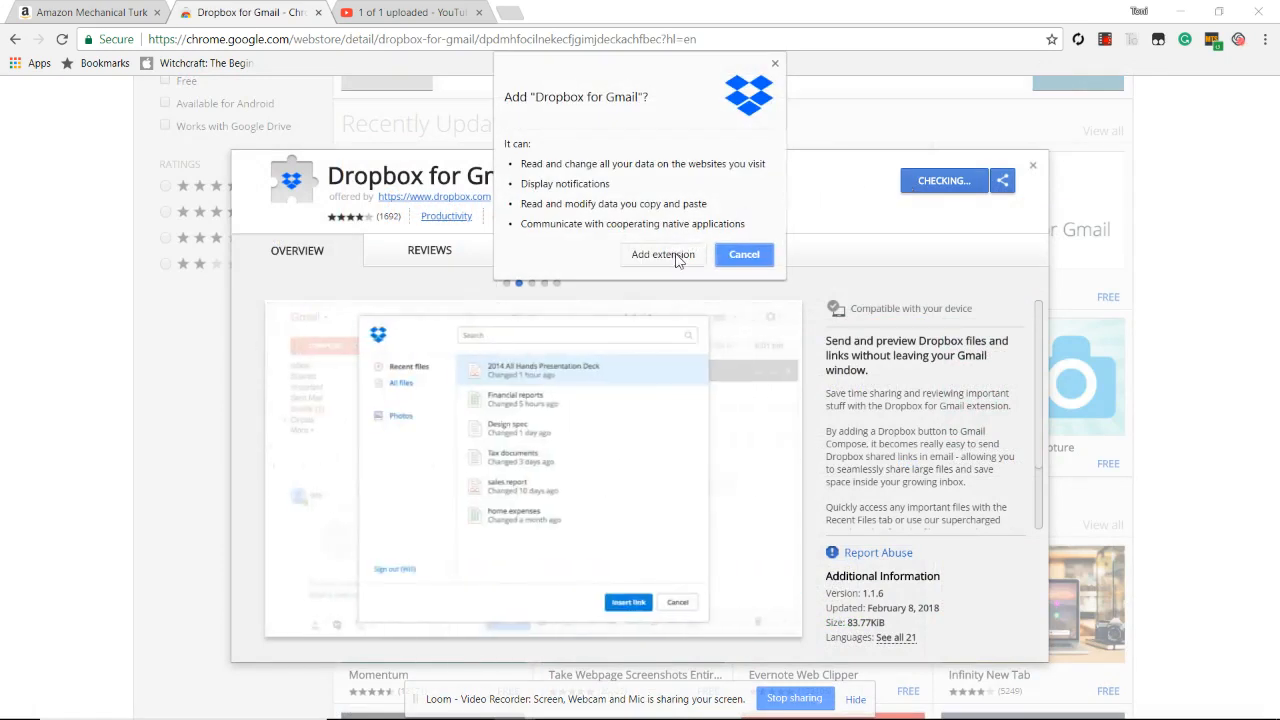
left_click(744, 254)
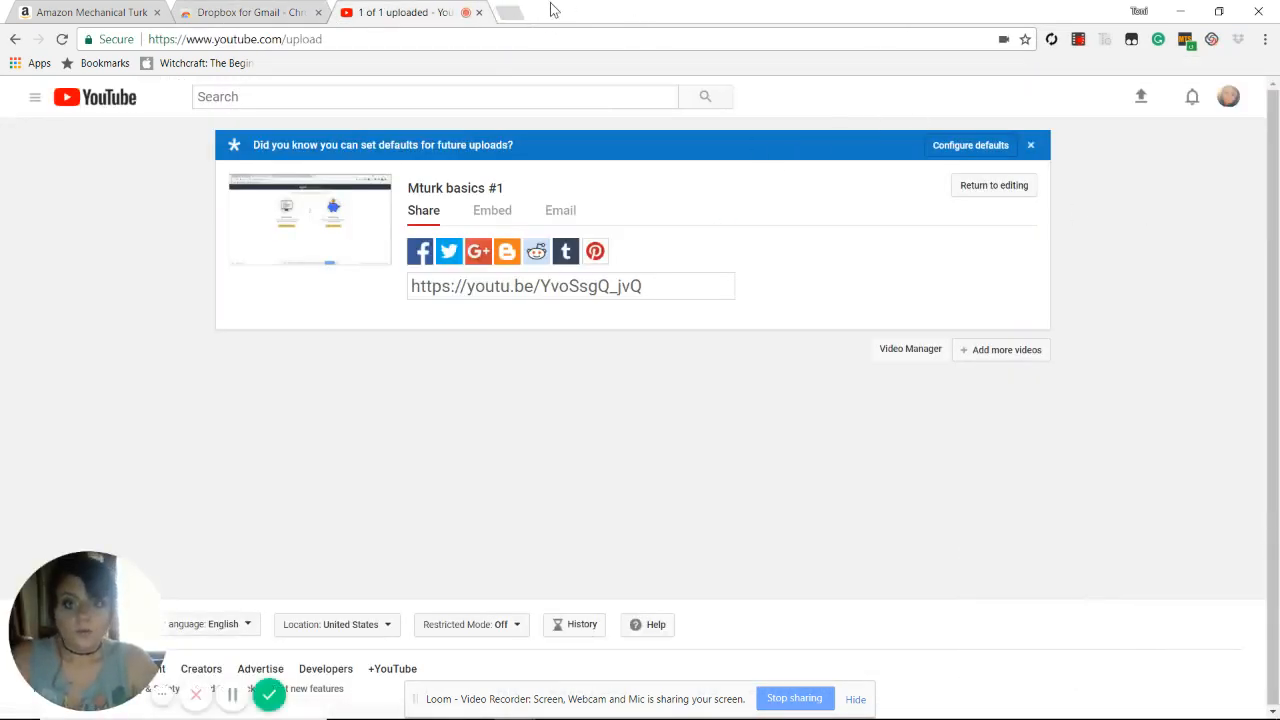
left_click(1132, 40)
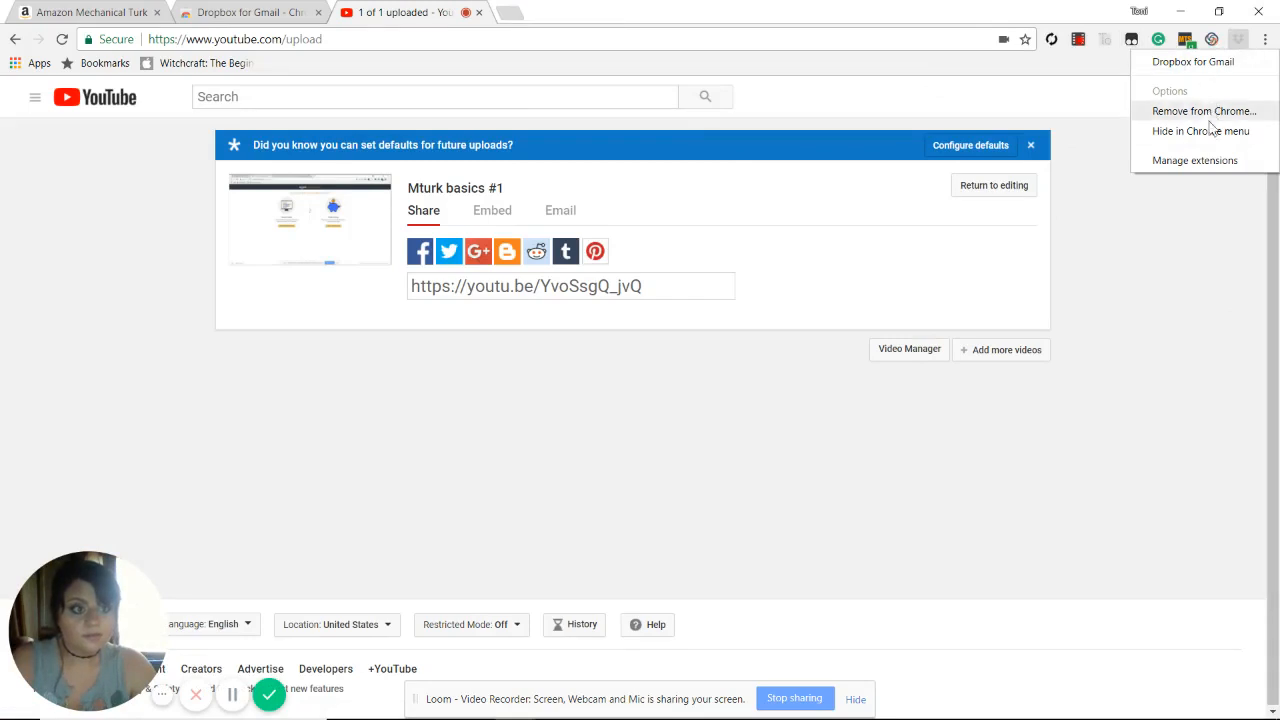
left_click(1196, 160)
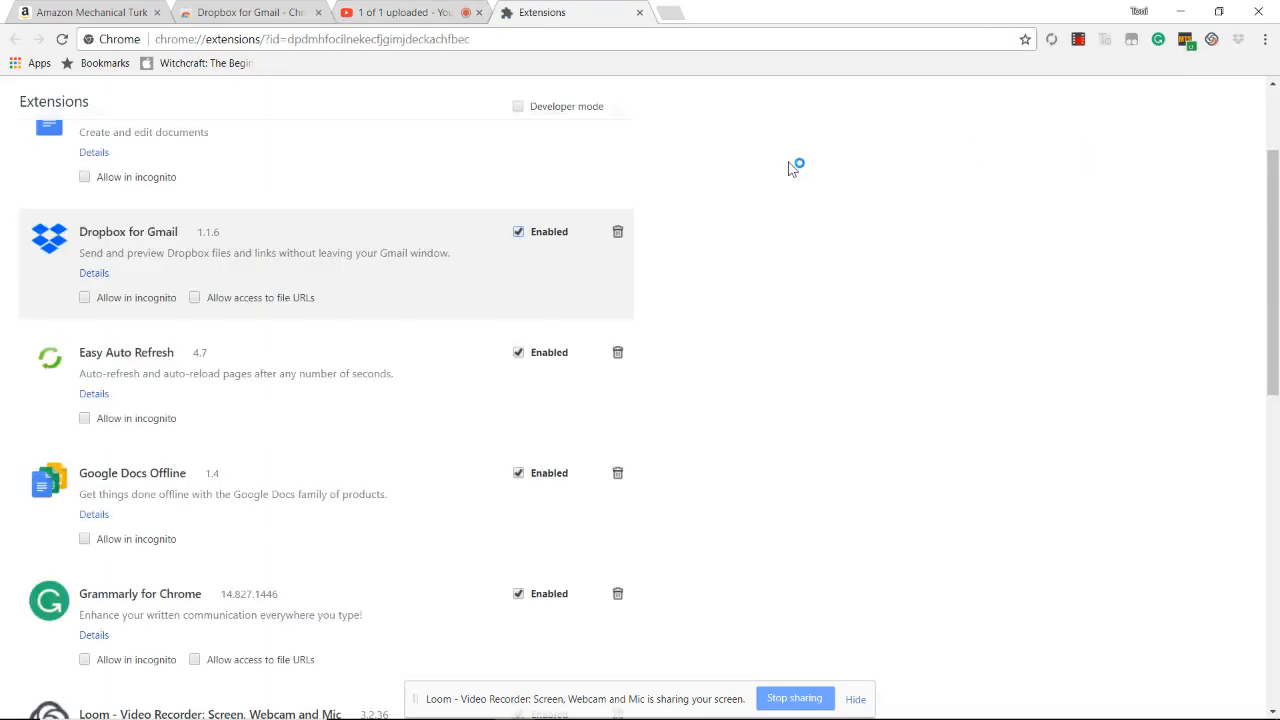
mouse_move(616, 232)
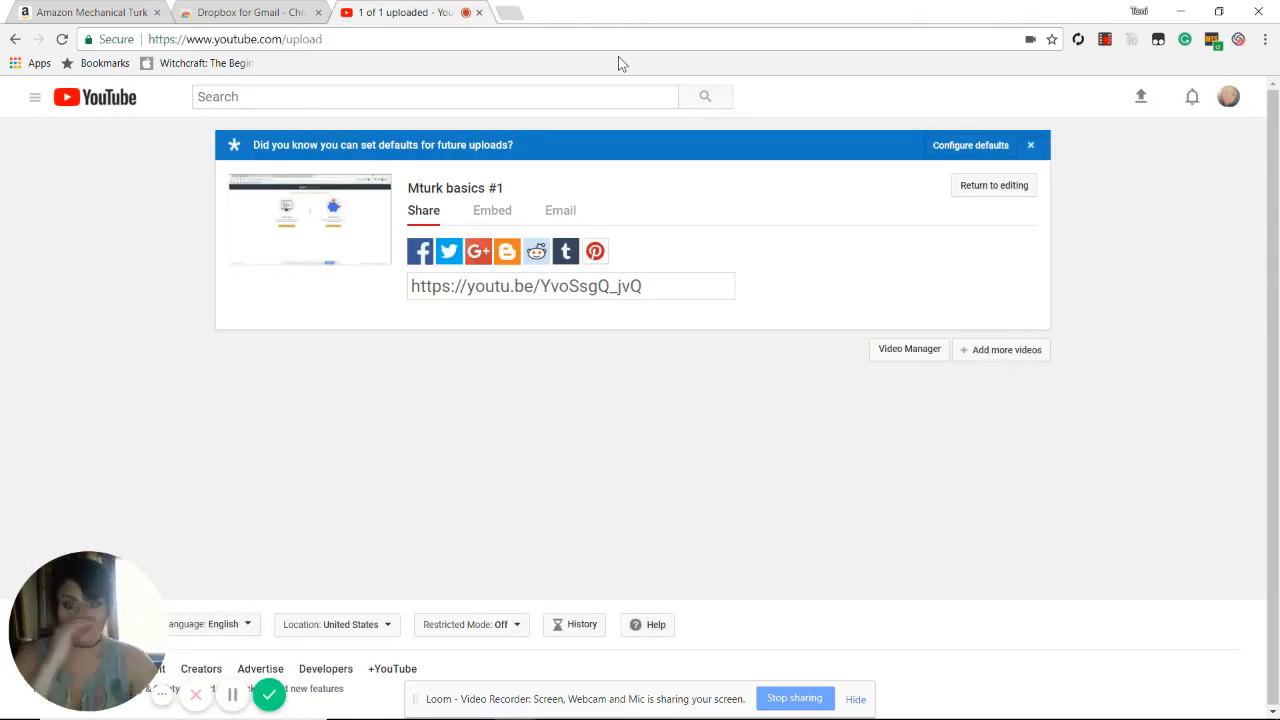
Step: Return to the Chrome Web Store tab and close the Dropbox for Gmail details dialog
left_click(248, 12)
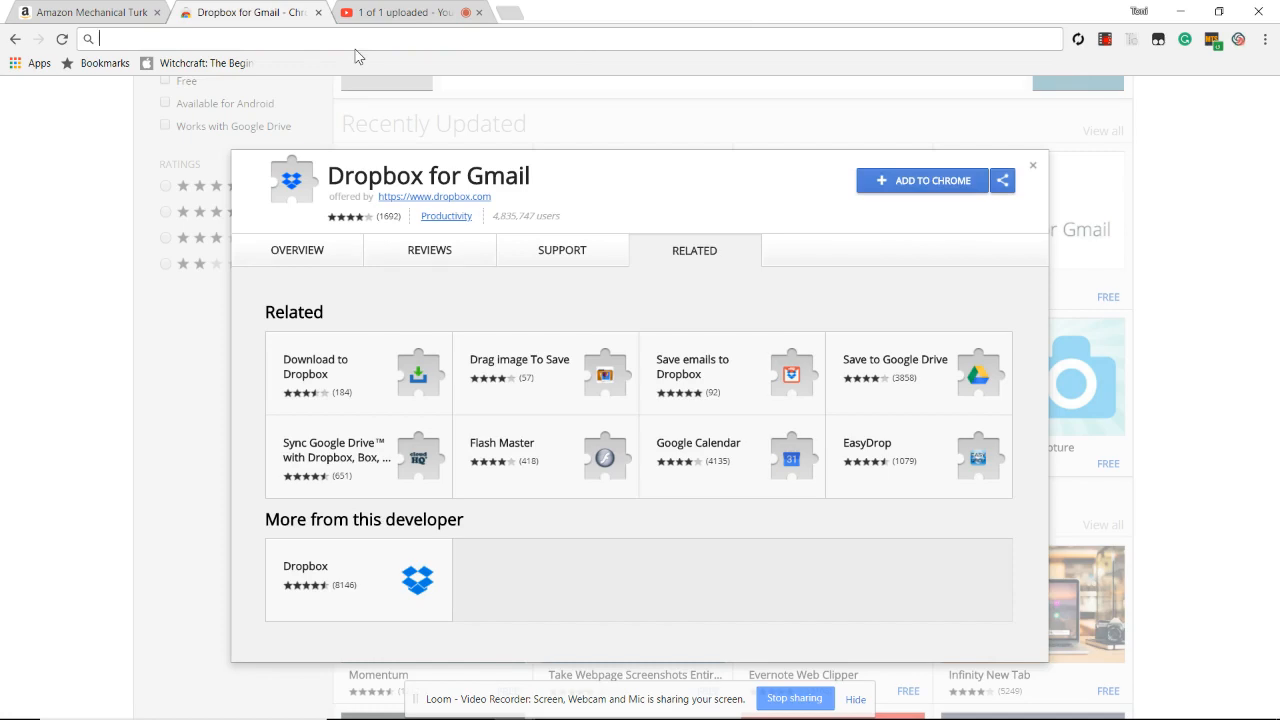
mouse_move(1162, 66)
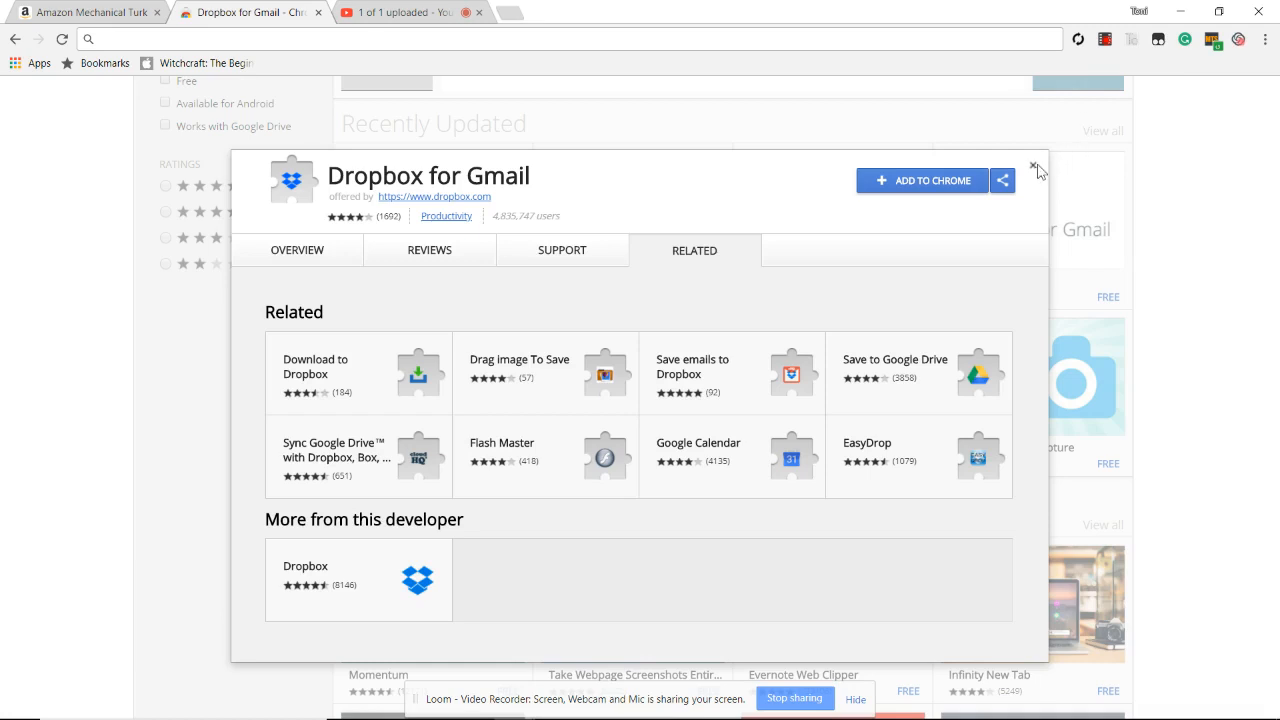
left_click(1032, 168)
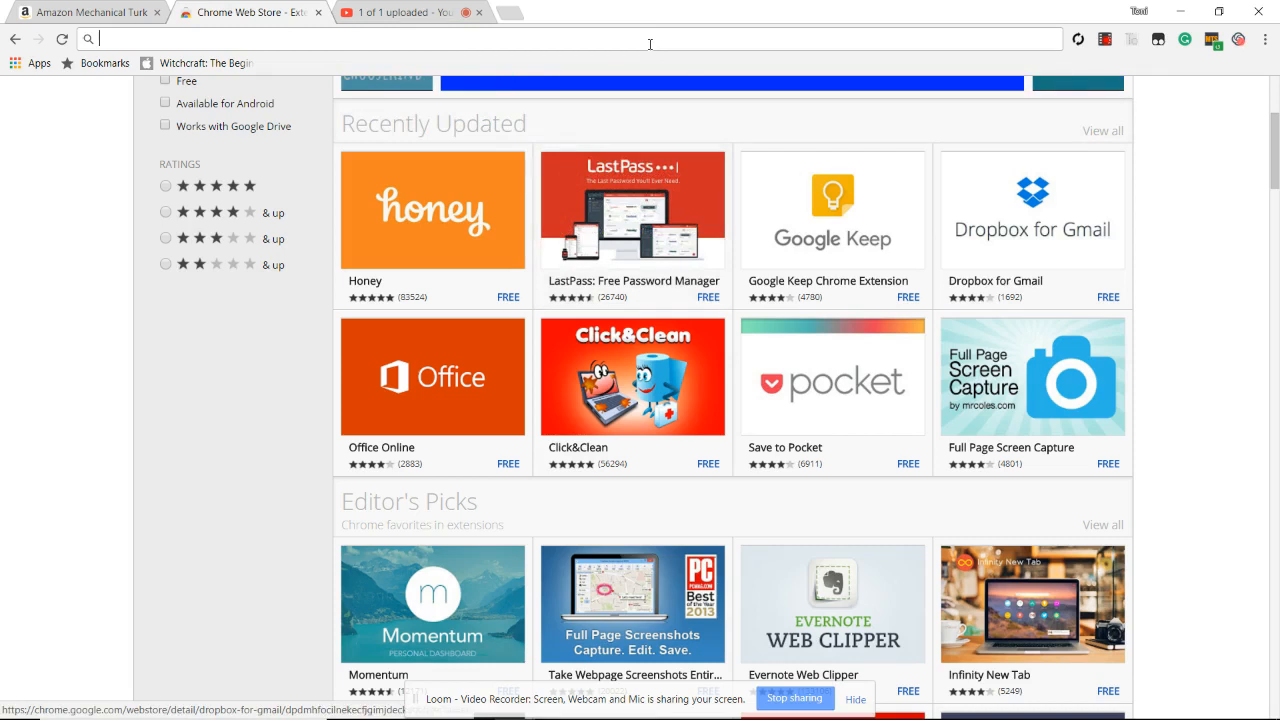
mouse_move(1160, 40)
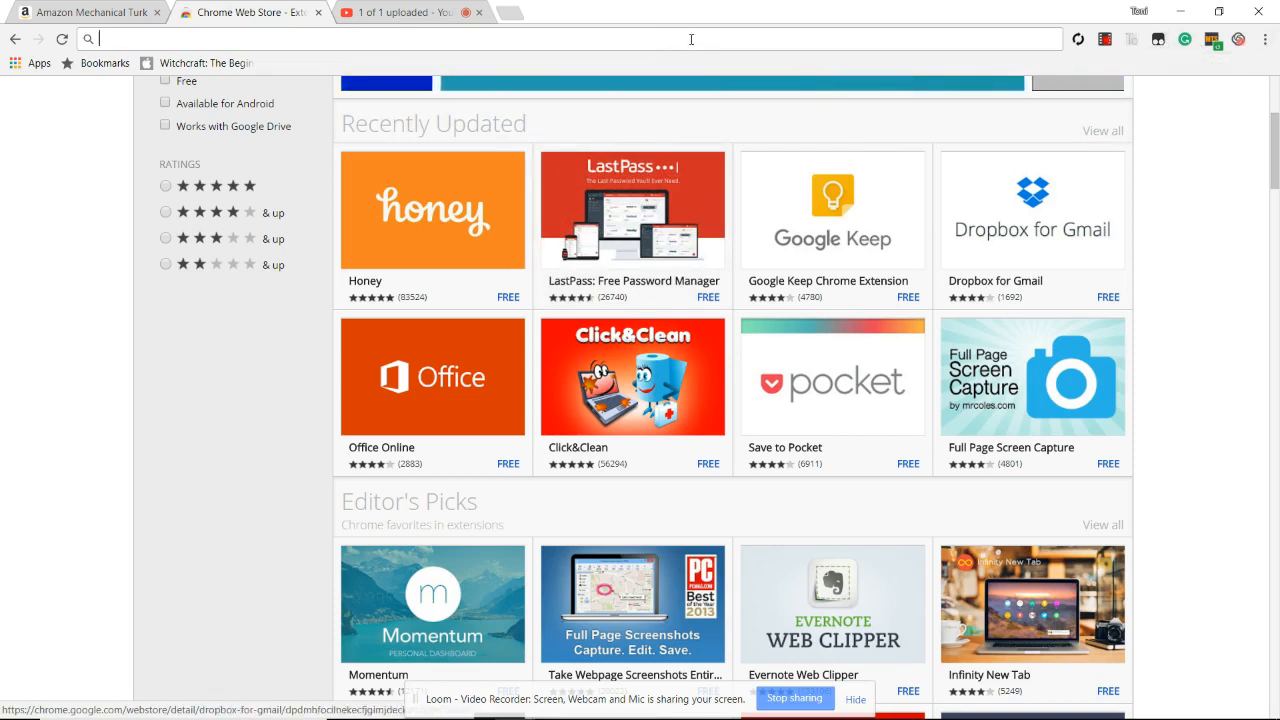
Step: Search Google for 'greasy fork'
type("greasy fork")
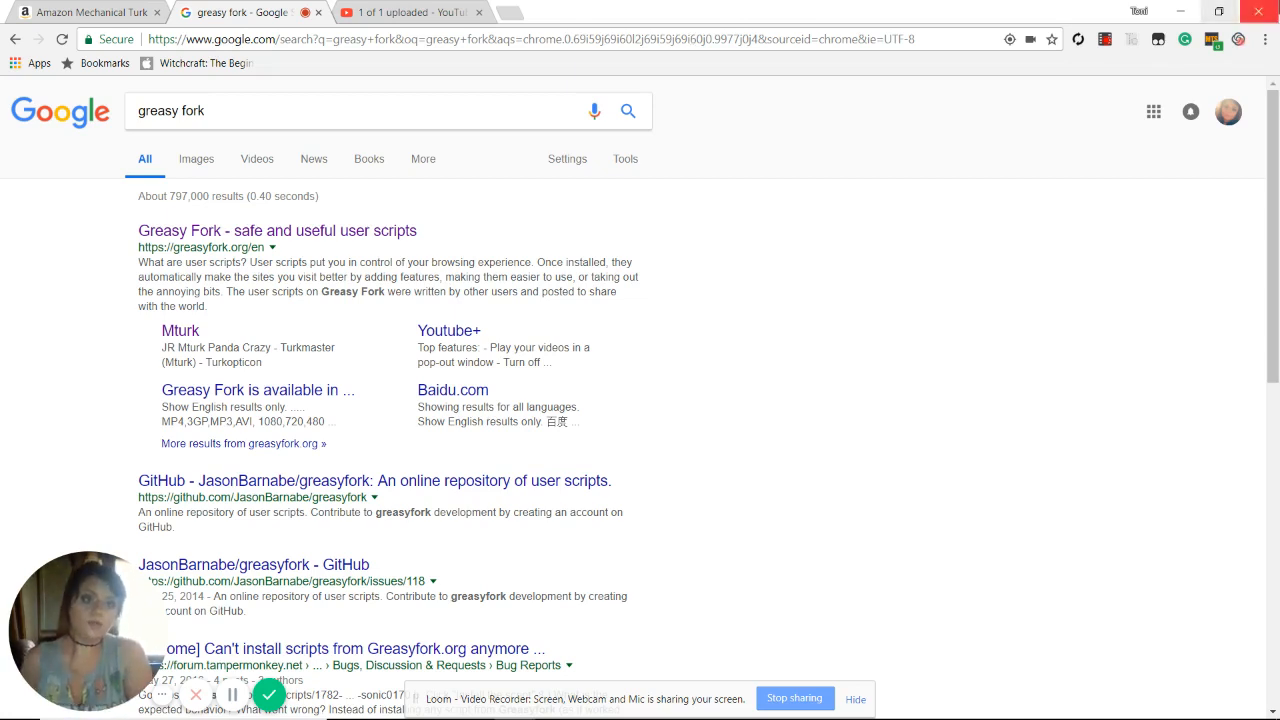
mouse_move(296, 330)
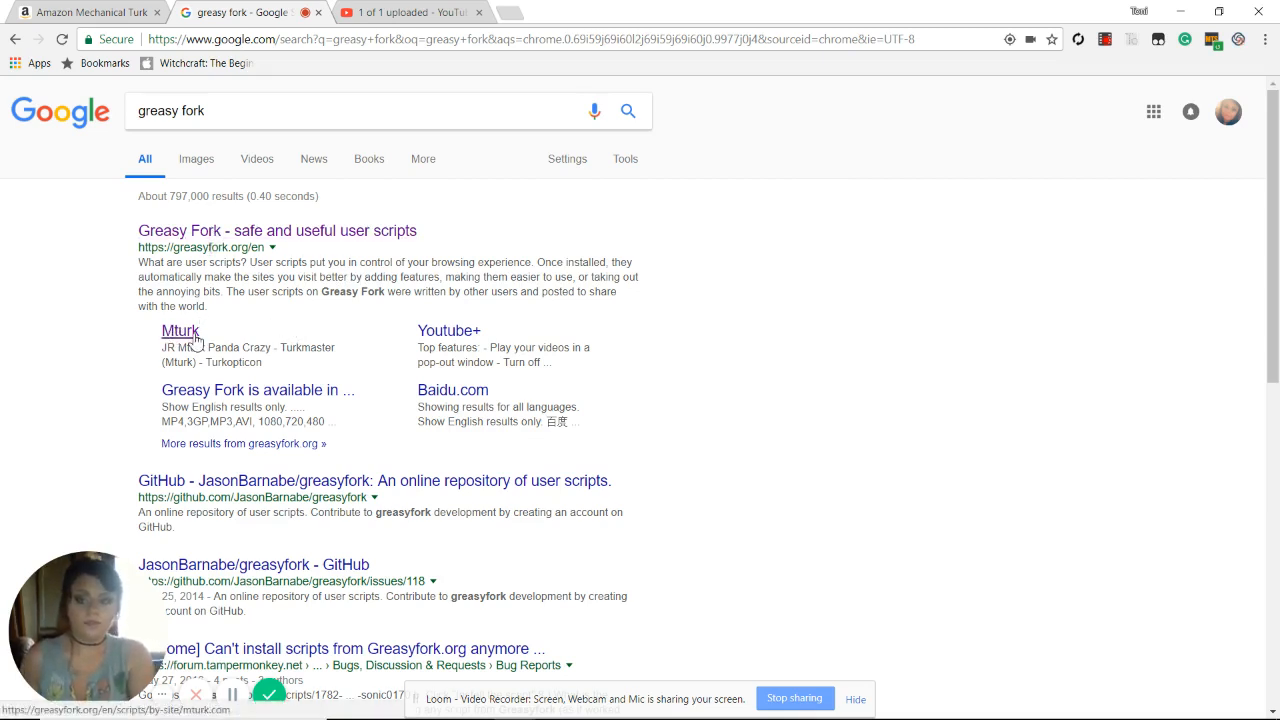
Step: Follow the Mturk sitelink to Greasy Fork's scripts for mturk.com
left_click(180, 330)
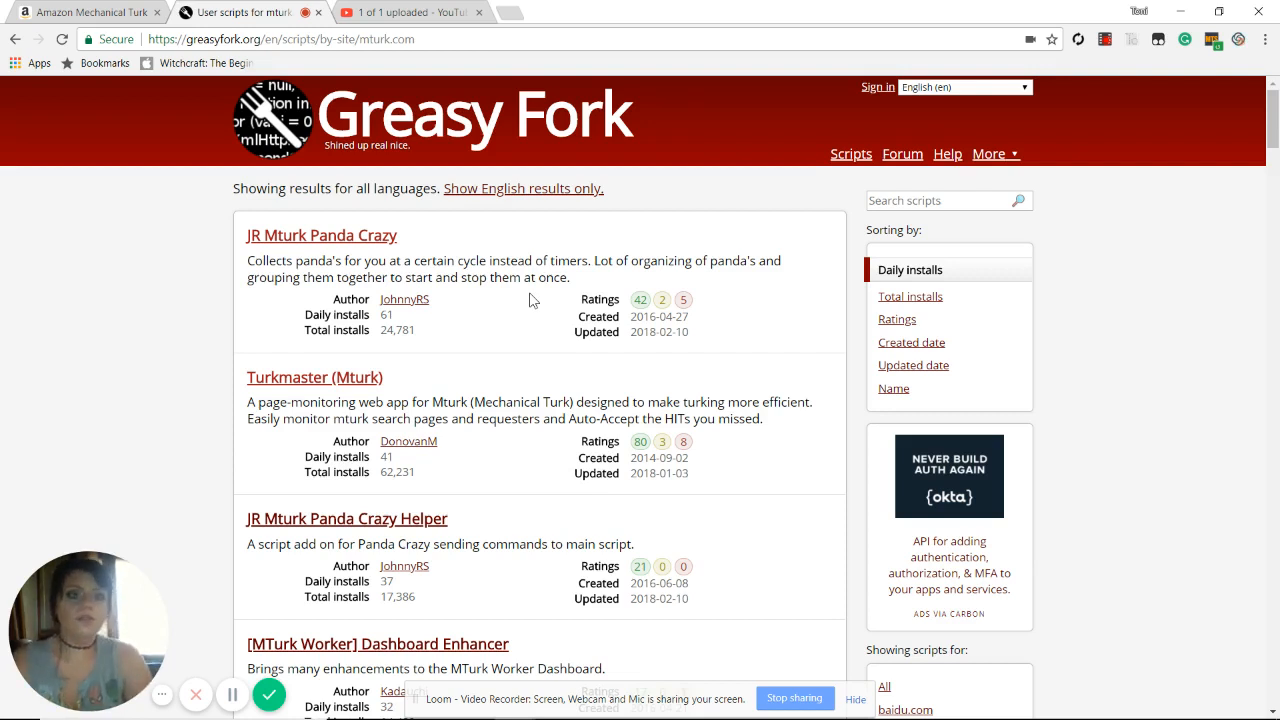
mouse_move(1078, 40)
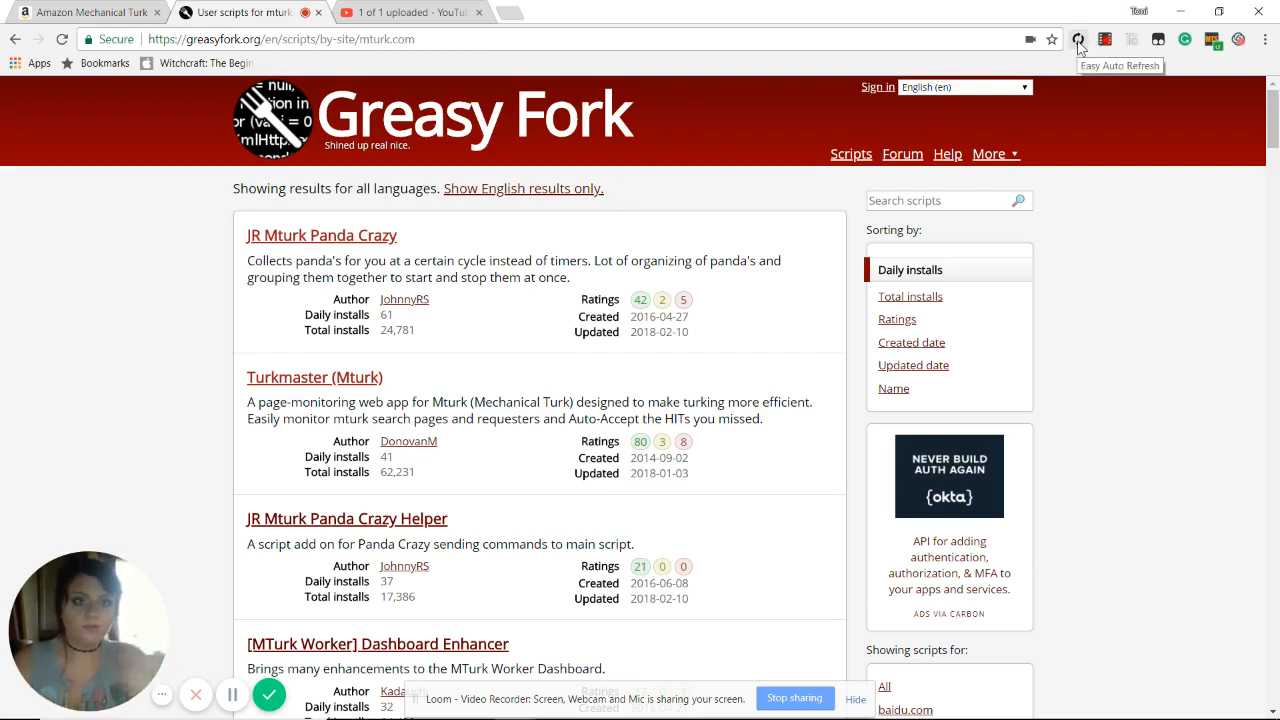
left_click(1078, 40)
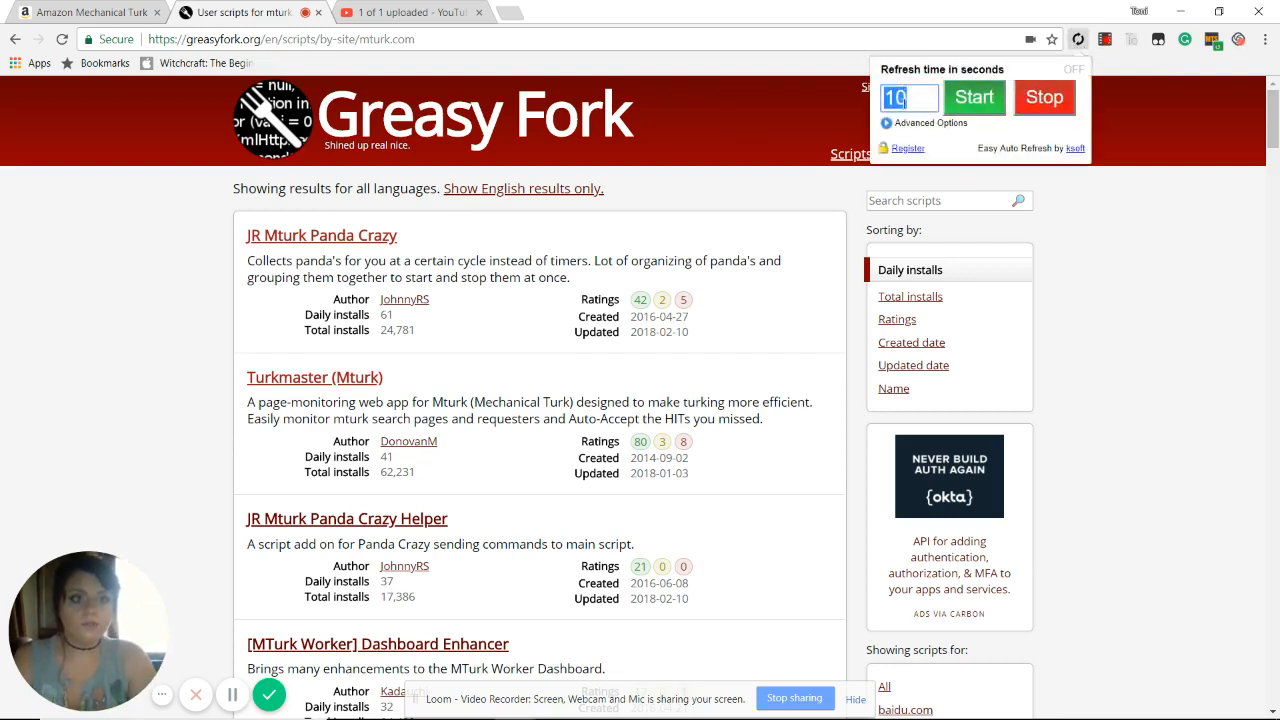
left_click(908, 98)
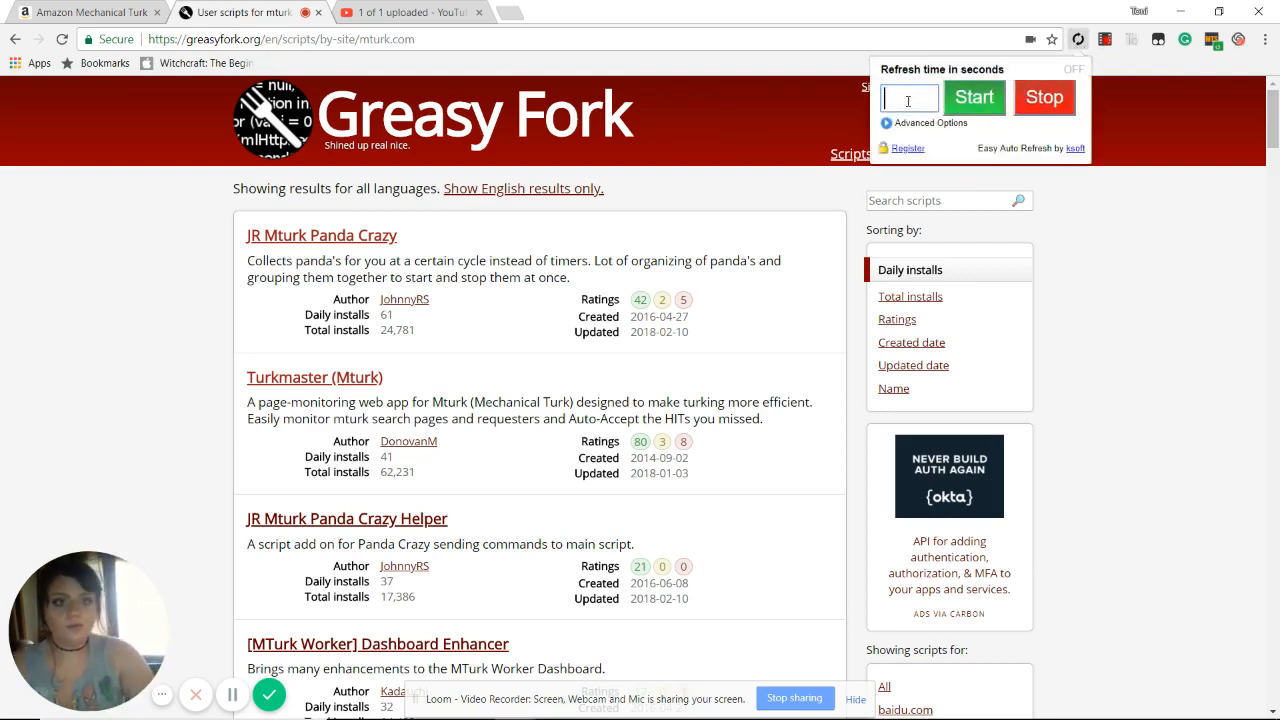
type("01")
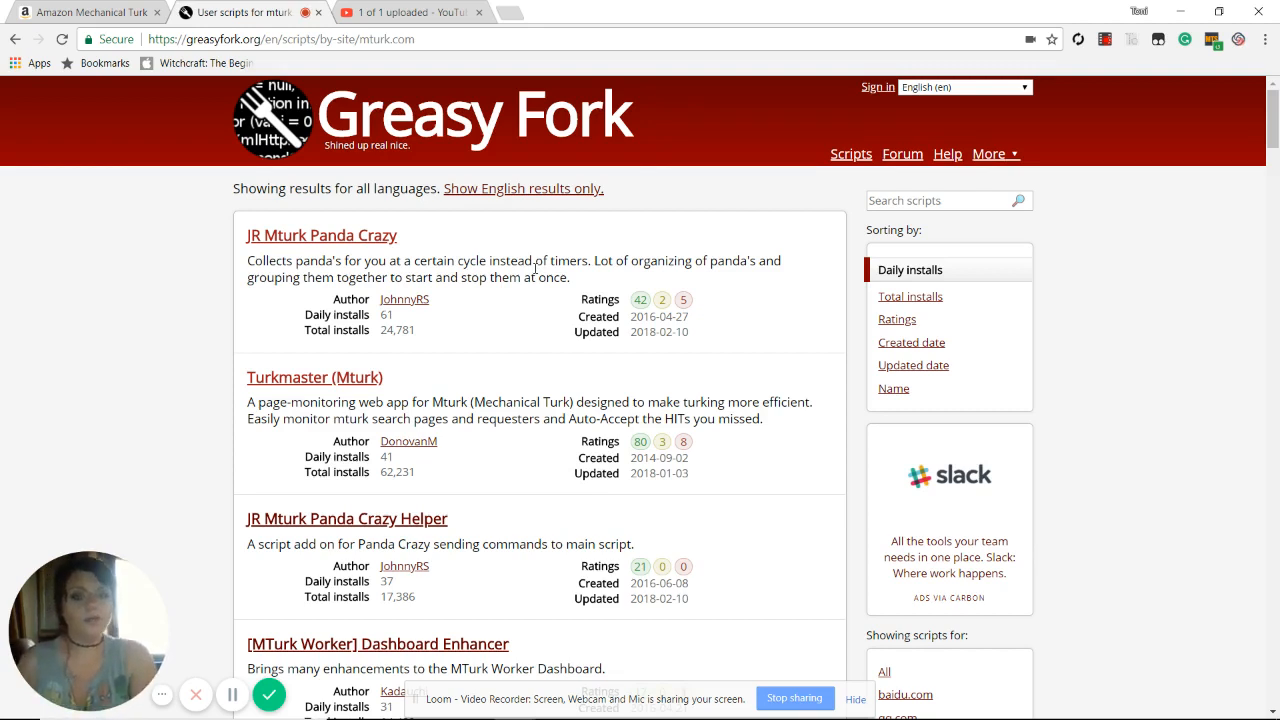
Step: Switch to the Mechanical Turk dashboard tab showing the Turkmaster sidebar with found Website Survey HITs
scroll("down", 3)
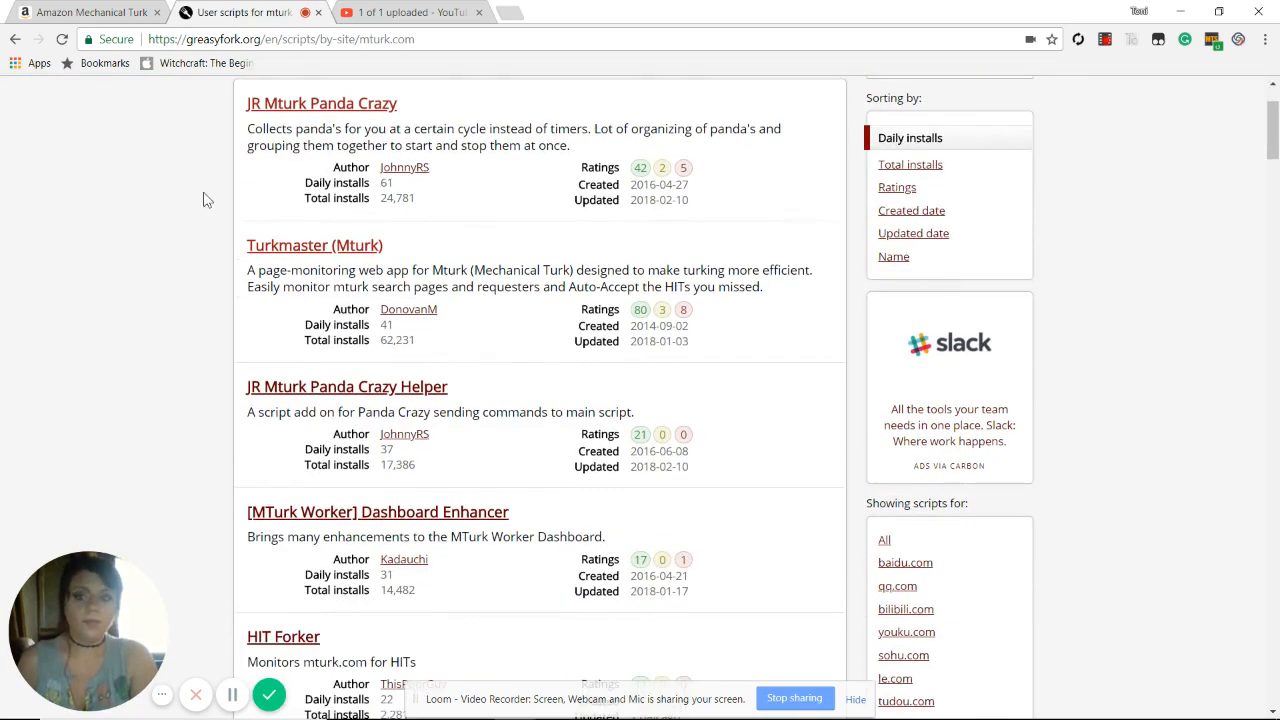
mouse_move(140, 120)
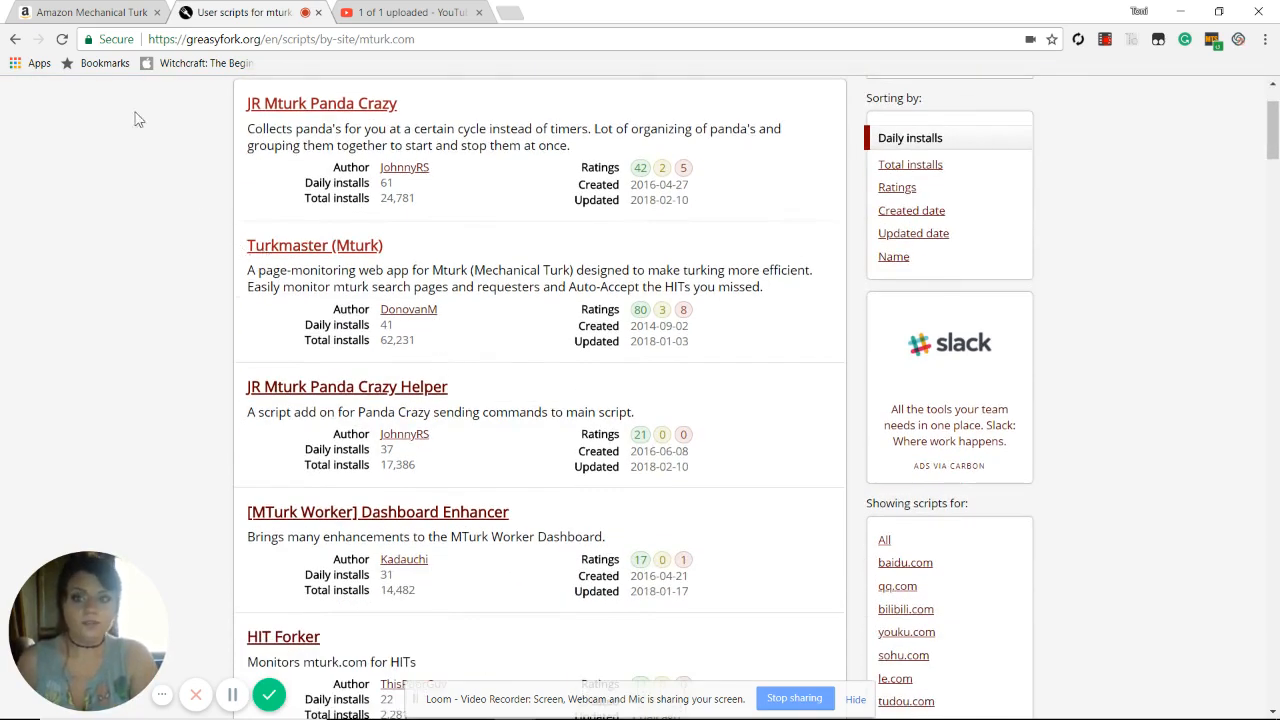
left_click(84, 12)
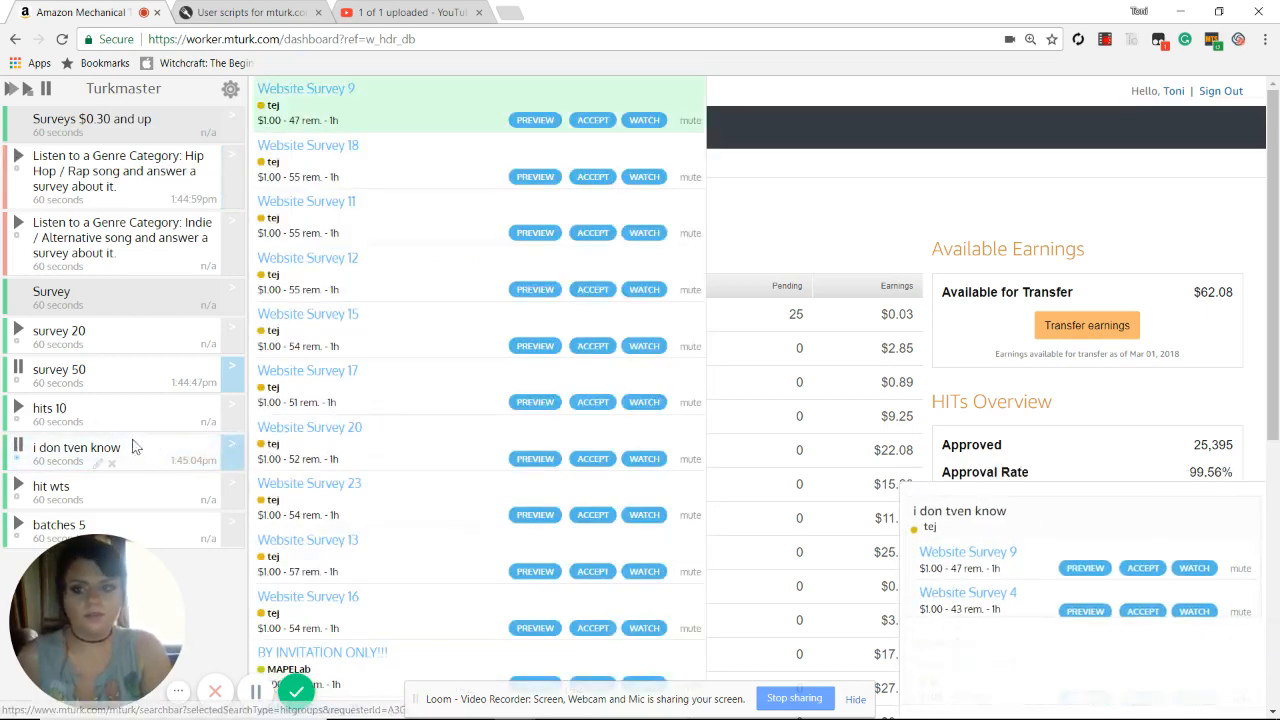
Step: Close the found Website Survey HITs popup and switch to the Greasy Fork mturk.com scripts tab
left_click(50, 408)
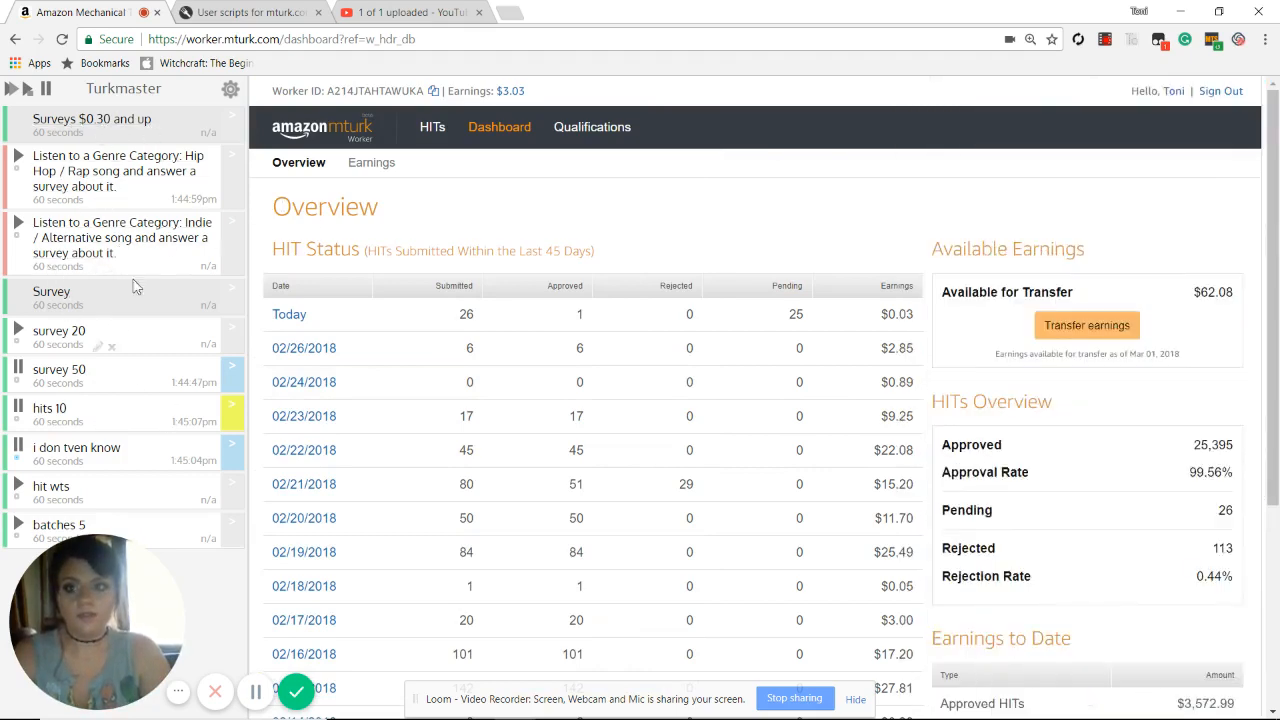
mouse_move(140, 406)
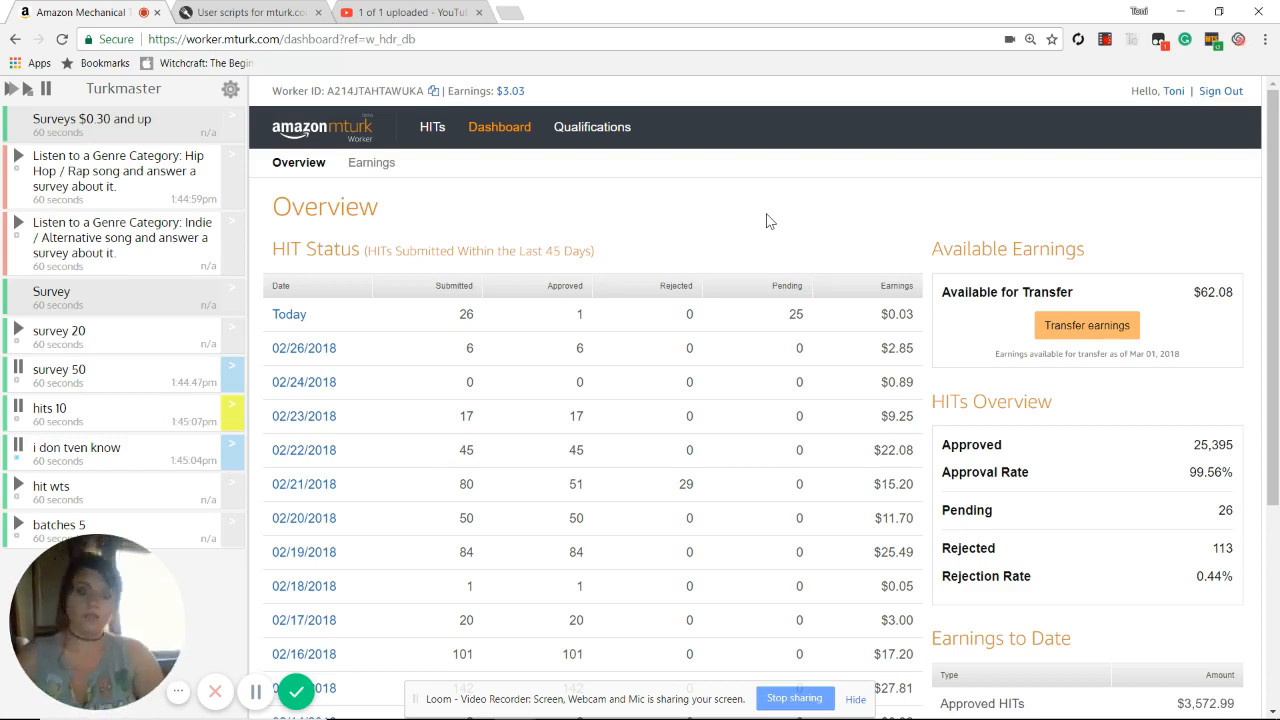
left_click(250, 12)
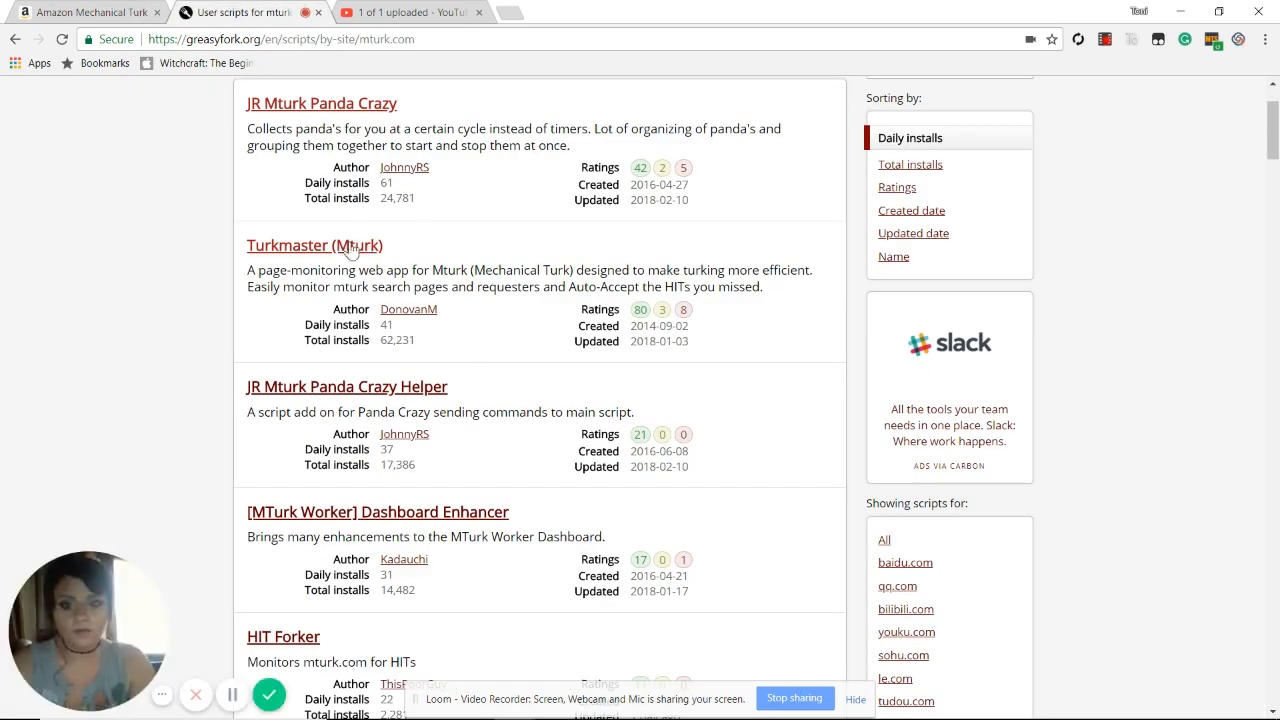
Step: Start reinstalling Turkmaster (Mturk) version 1.5.11 and view its source code in Tampermonkey
left_click(314, 244)
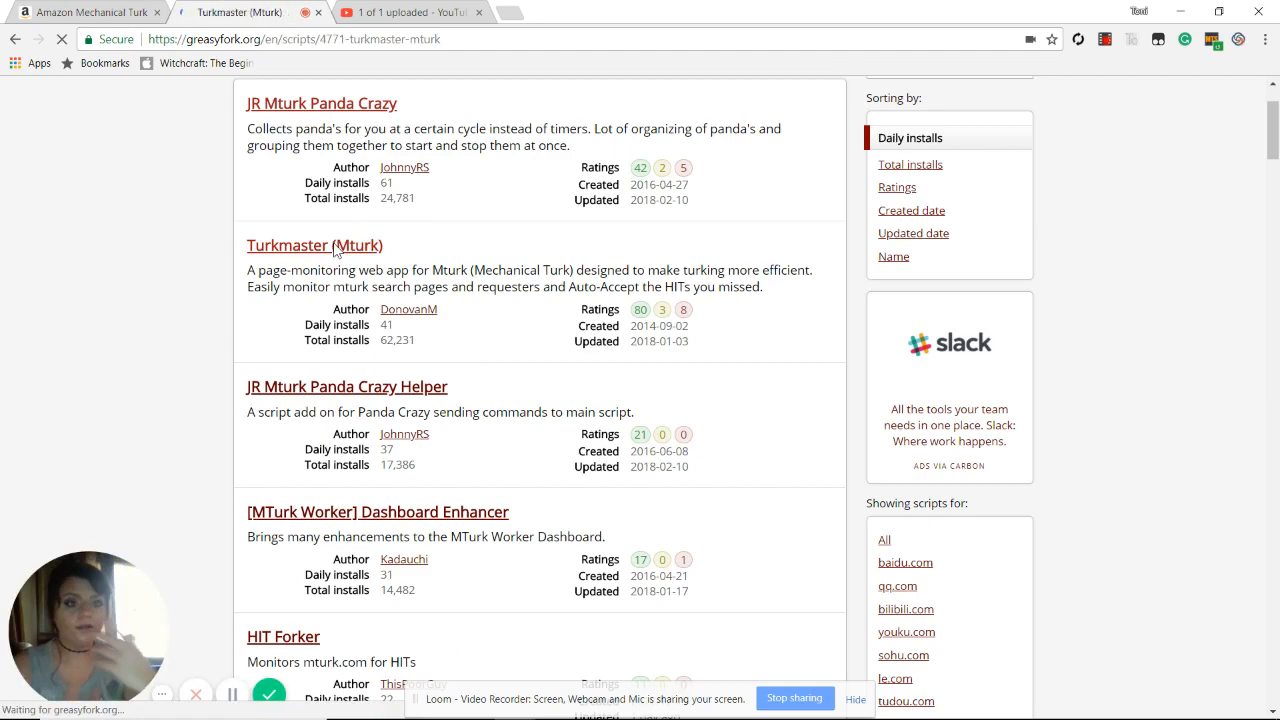
left_click(314, 244)
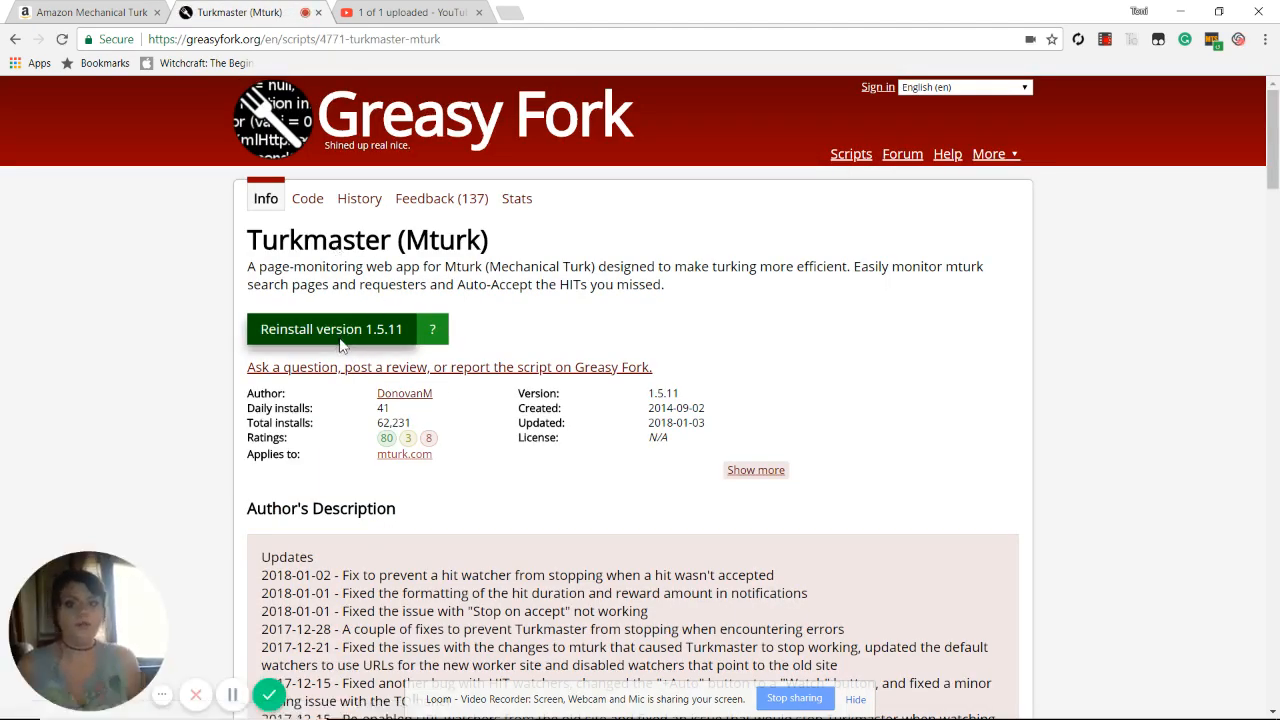
left_click(332, 328)
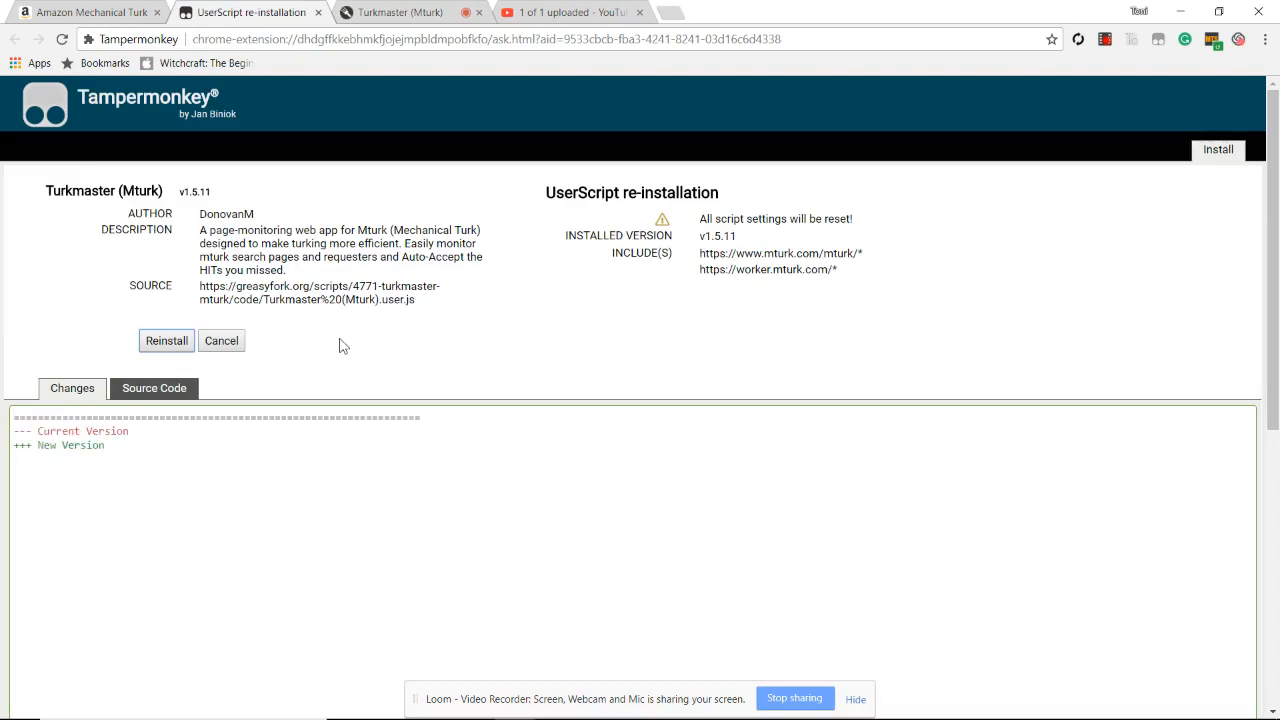
left_click(166, 340)
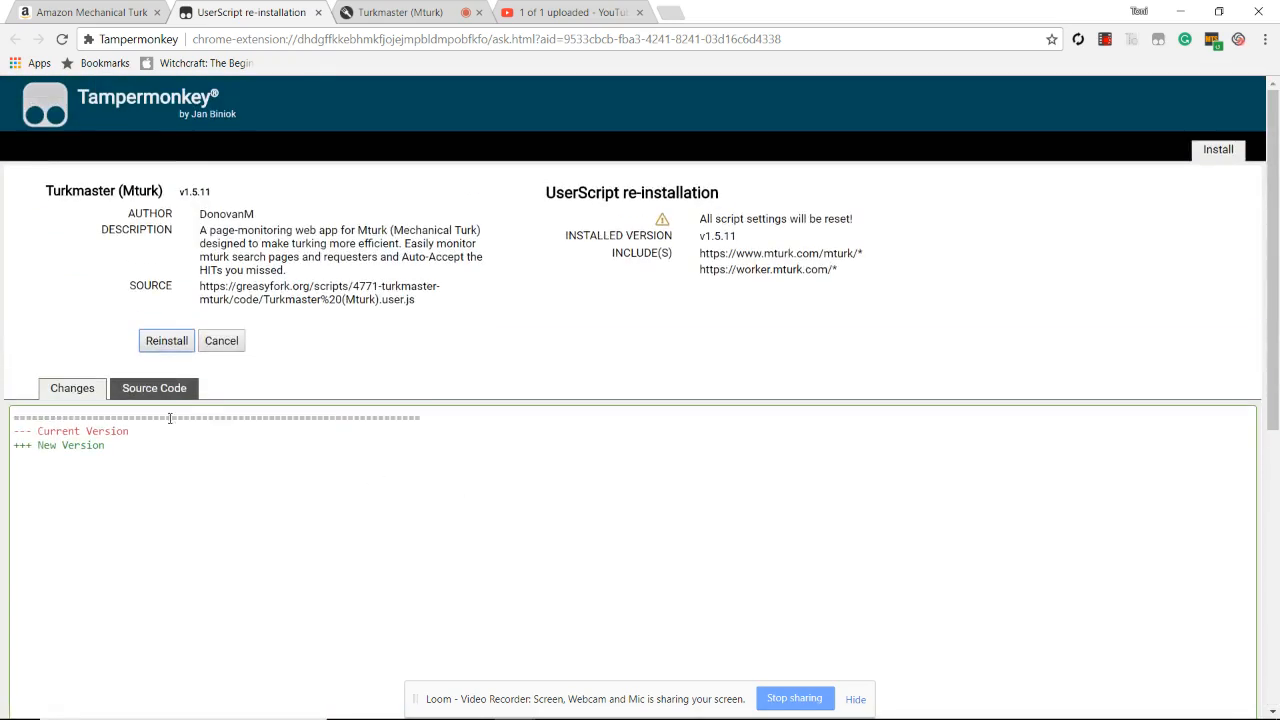
left_click(152, 388)
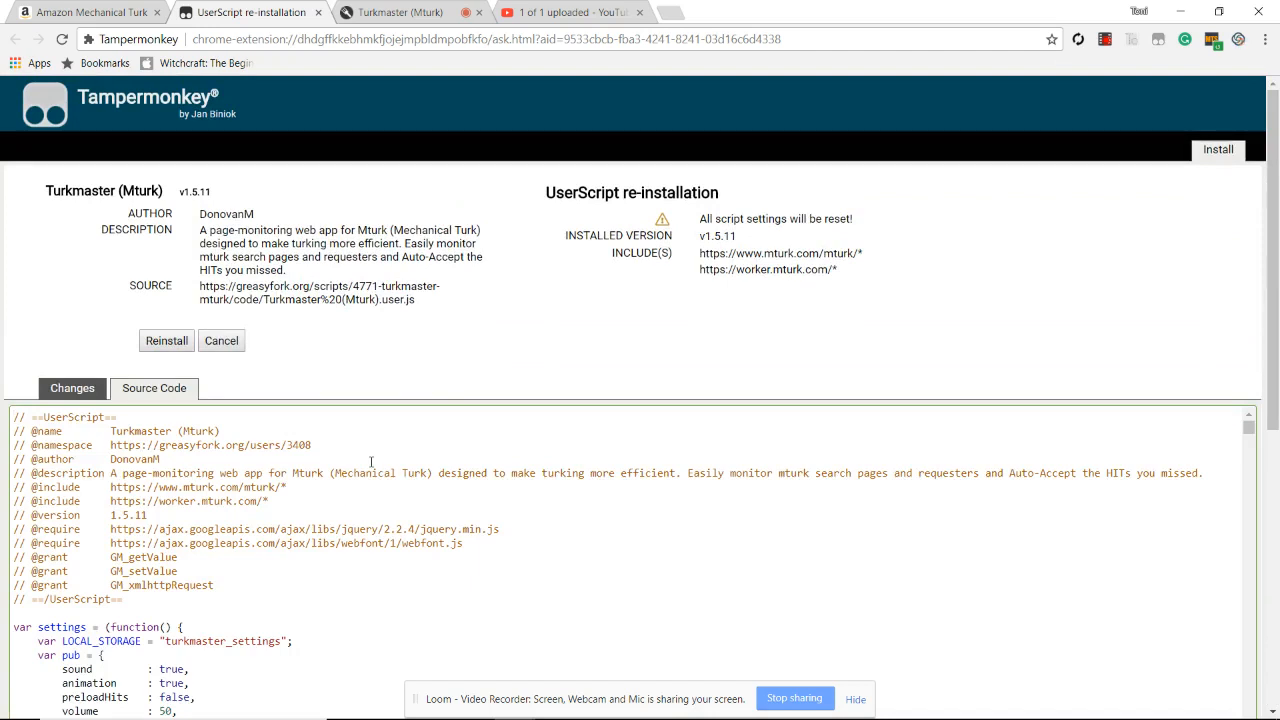
mouse_move(104, 444)
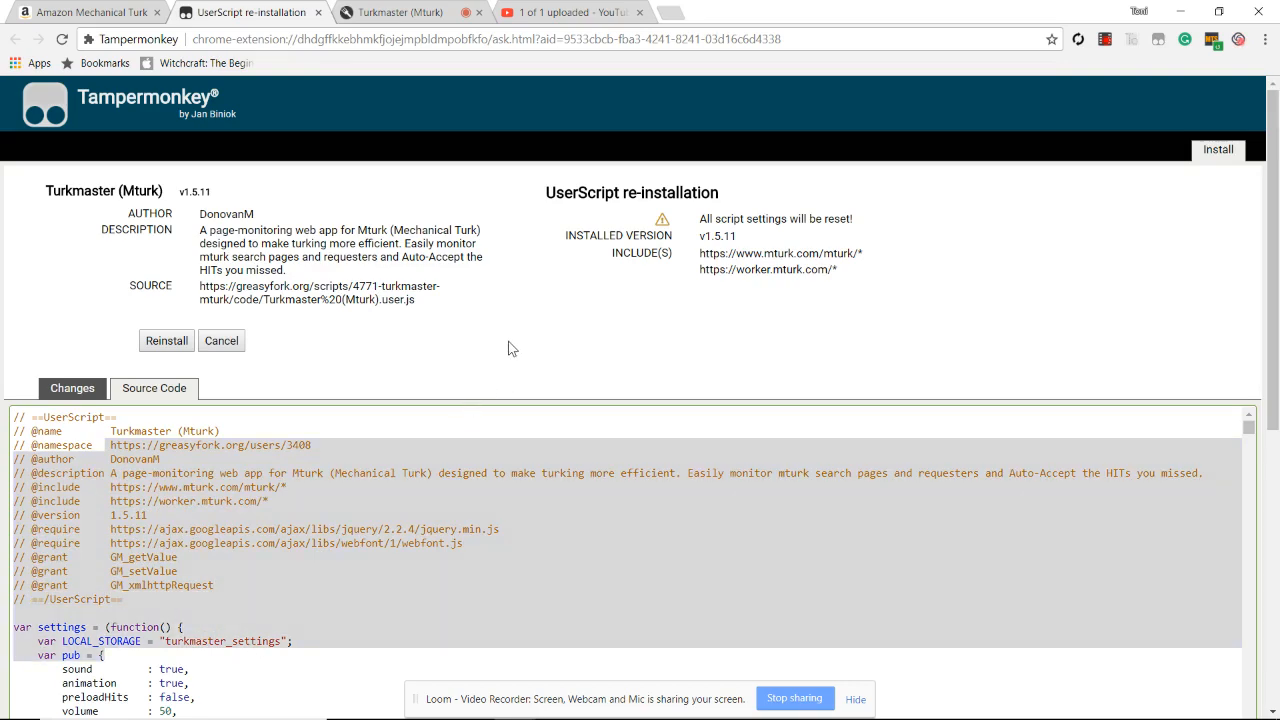
Step: Look over the script page and confirm the Turkmaster reinstall in Tampermonkey
left_click(80, 12)
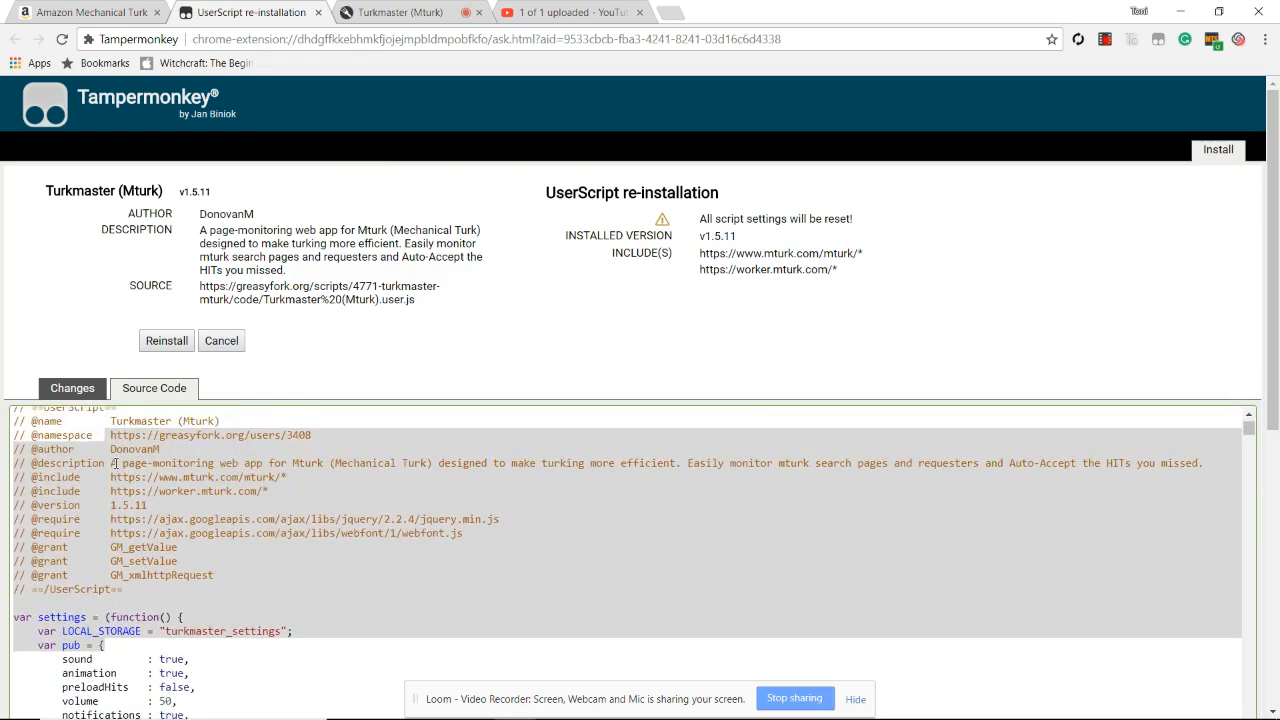
left_click_drag(116, 464, 536, 464)
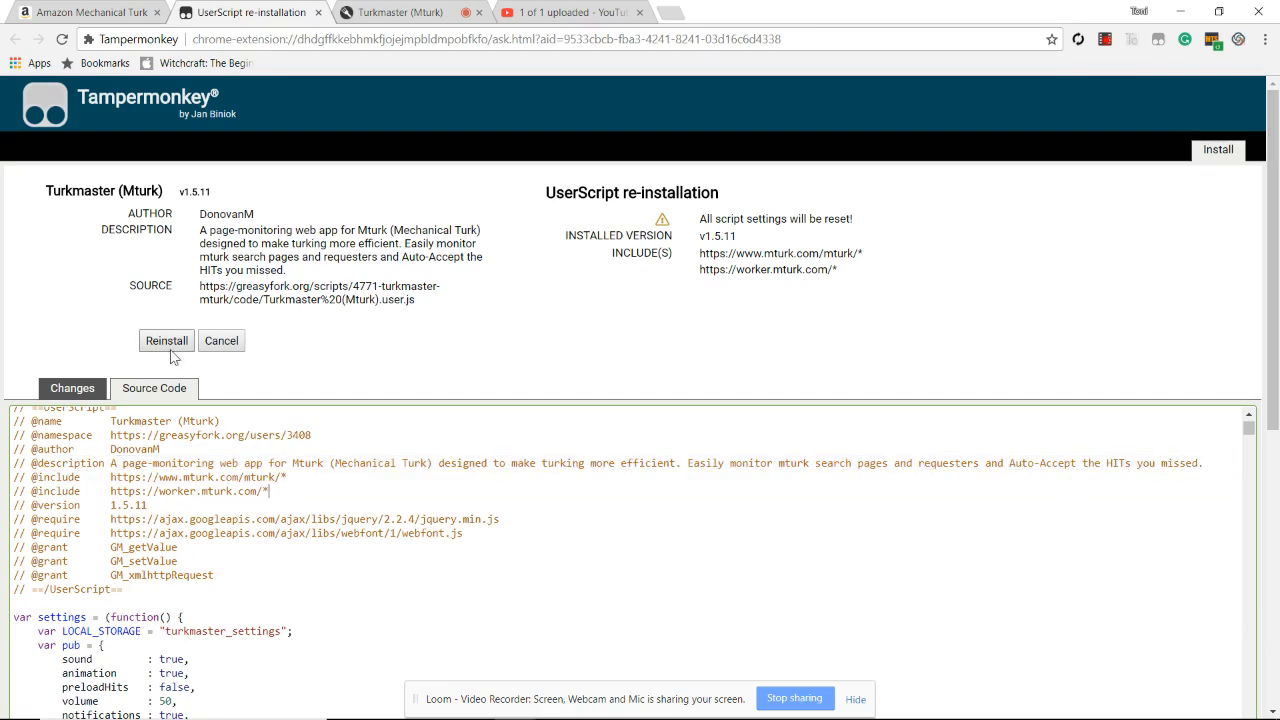
left_click(220, 340)
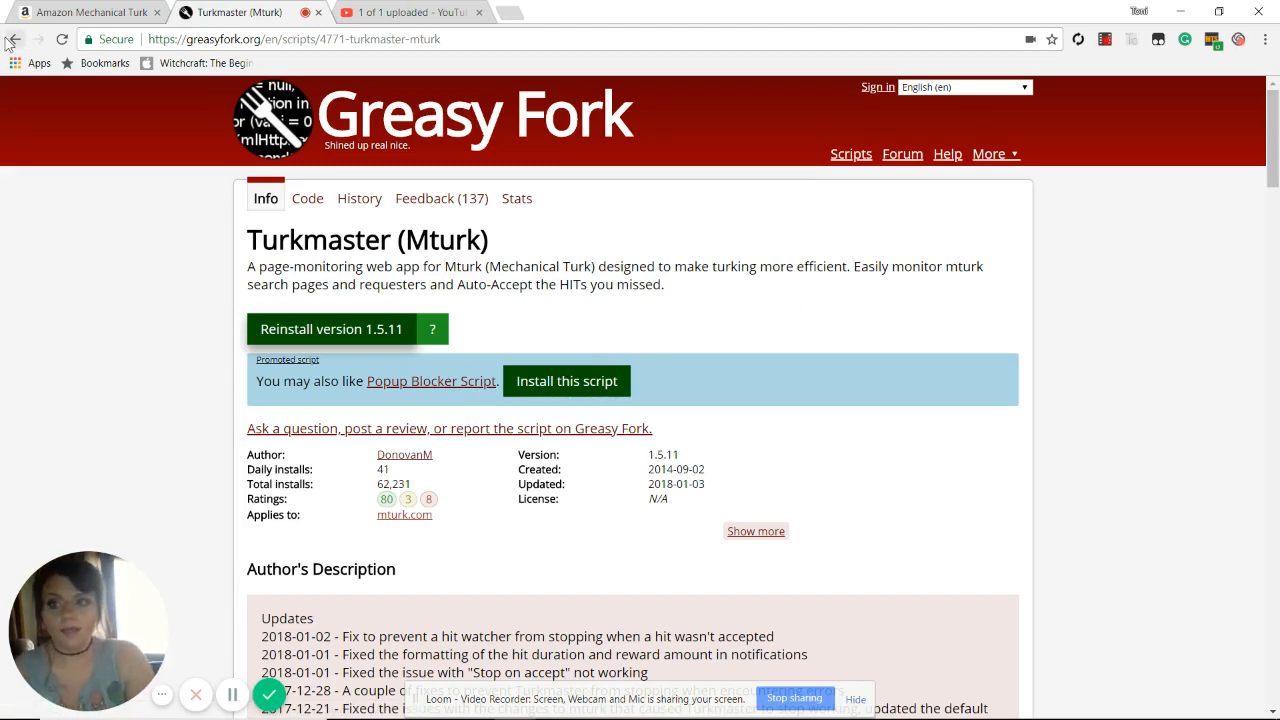
Step: Return to the mturk.com scripts list and open the turkopticon script page
left_click(404, 514)
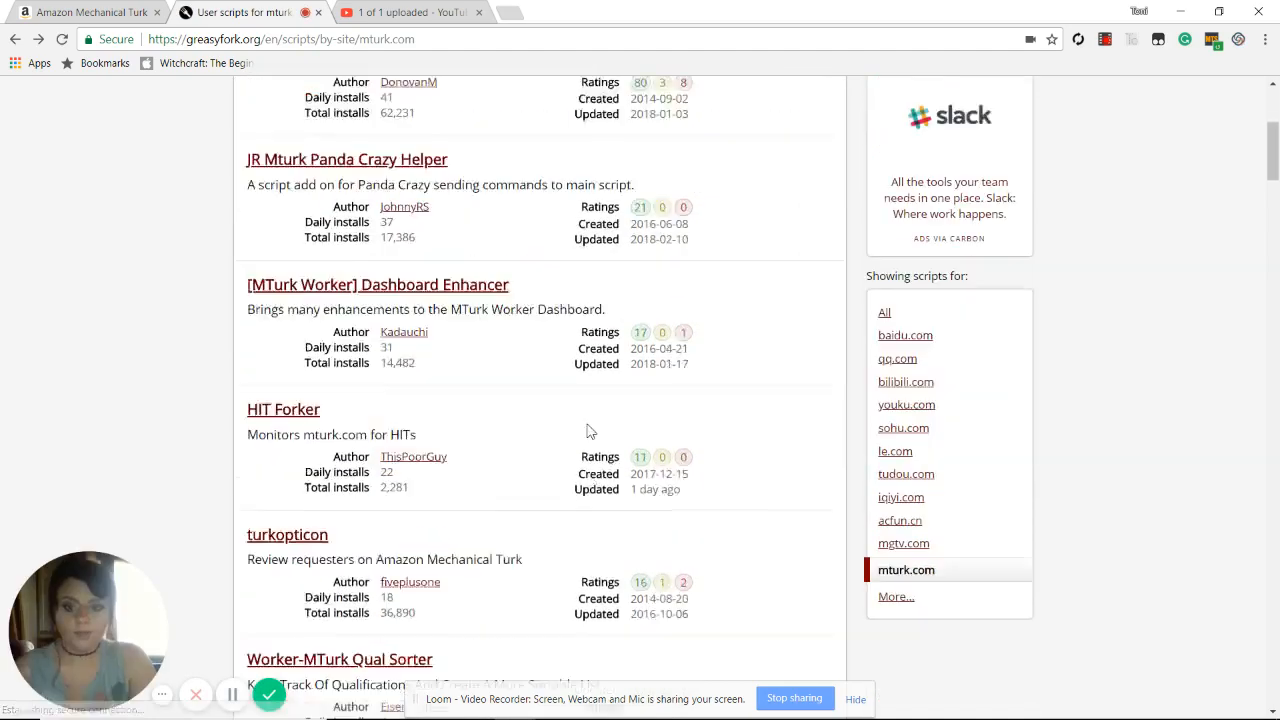
scroll("down", 3)
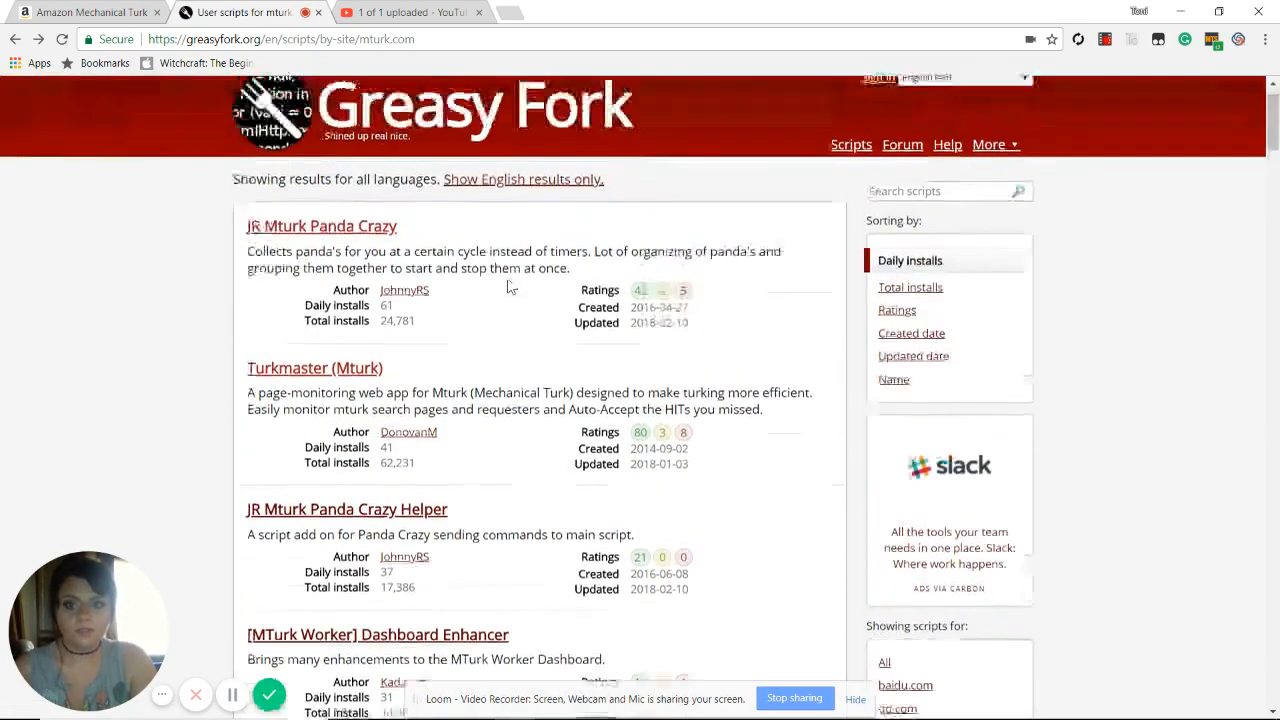
scroll("down", 3)
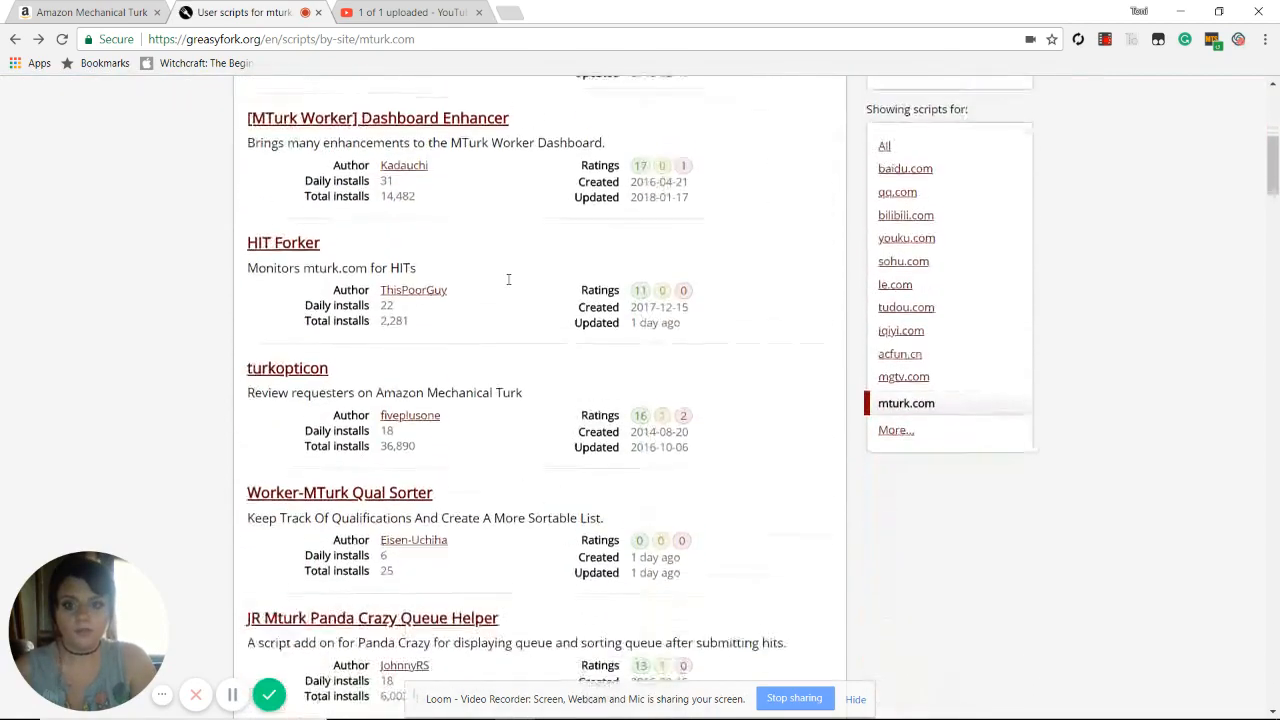
scroll("down", 3)
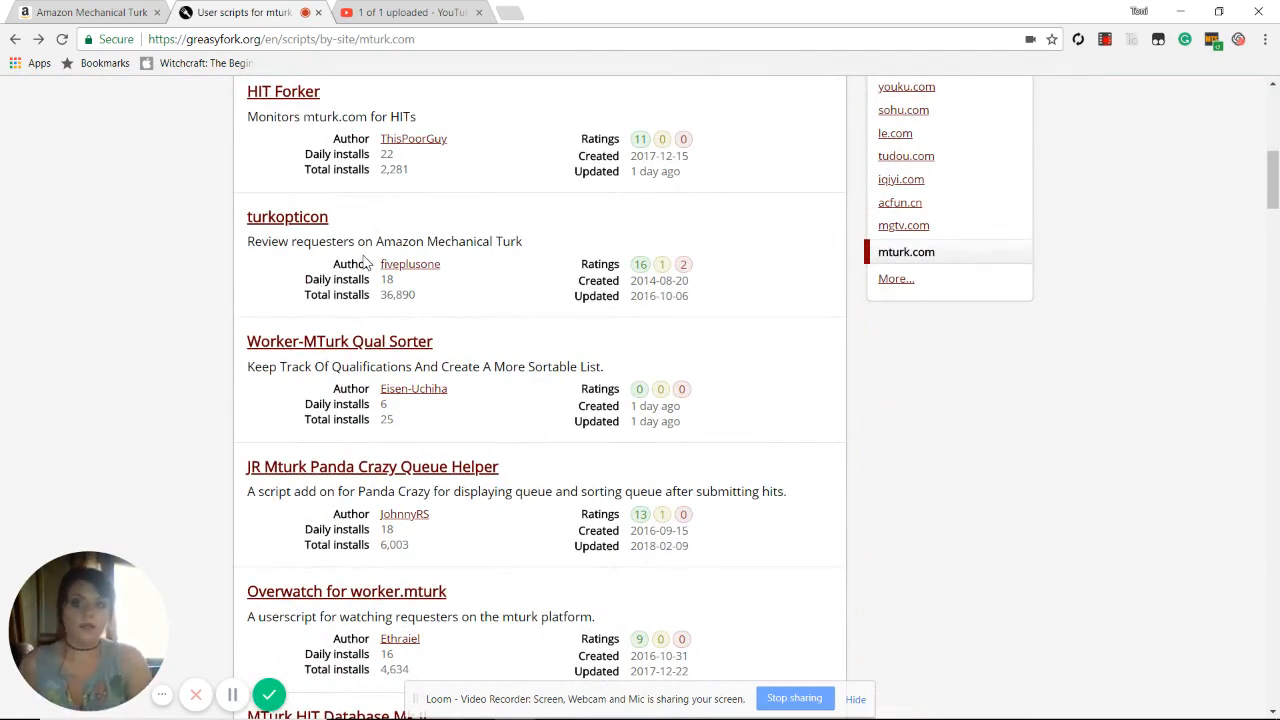
left_click(288, 216)
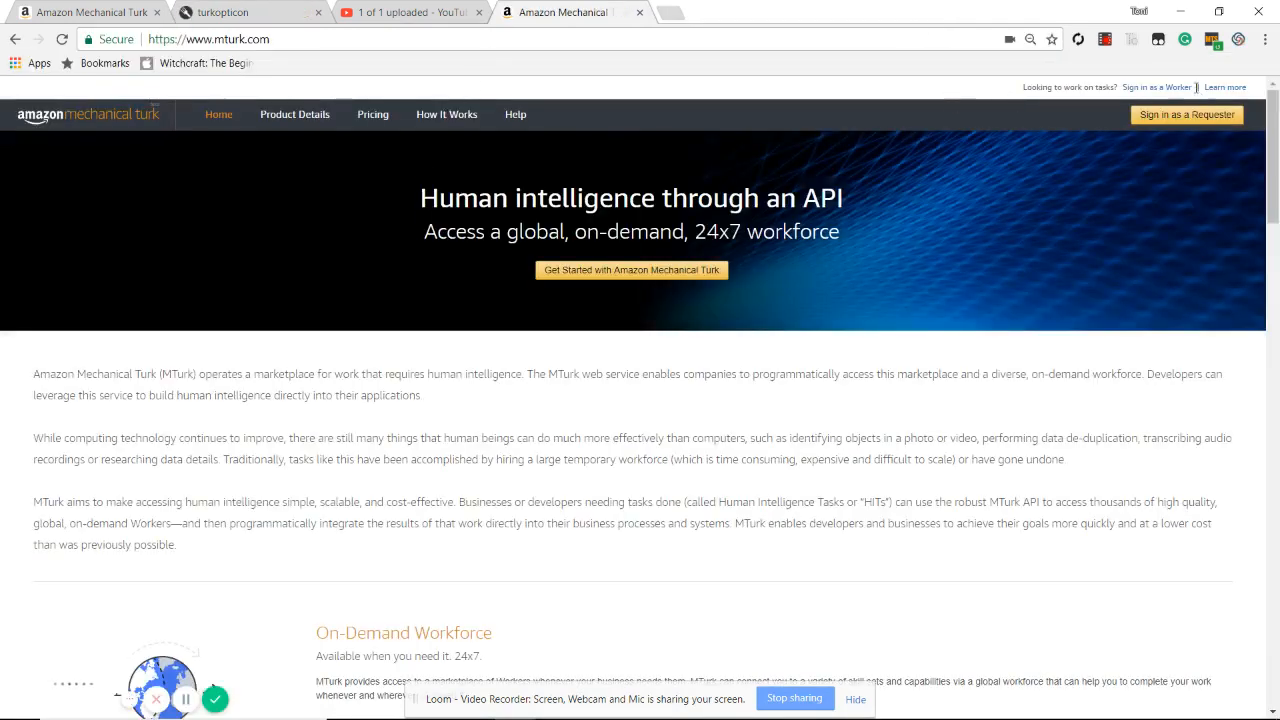
Step: Browse the worker.mturk.com HIT list for Turkopticon ratings and HIT details, then return to the dashboard tab
left_click(1156, 88)
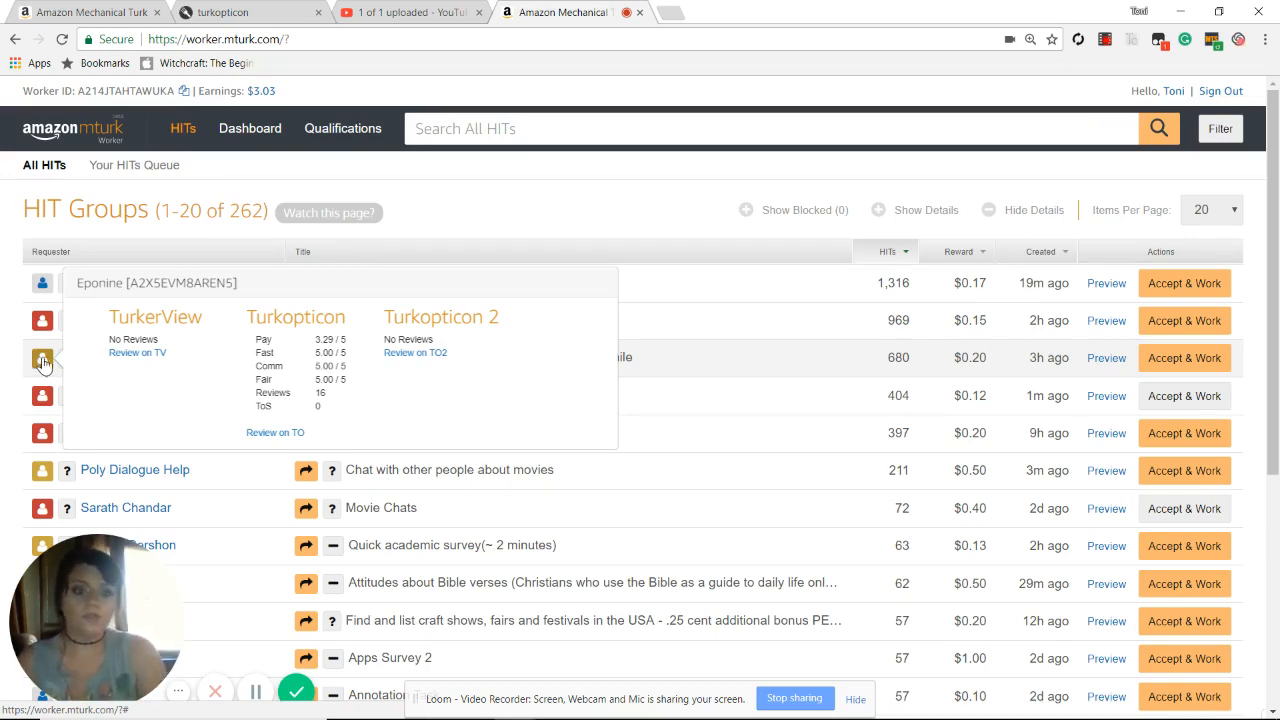
scroll("down", 3)
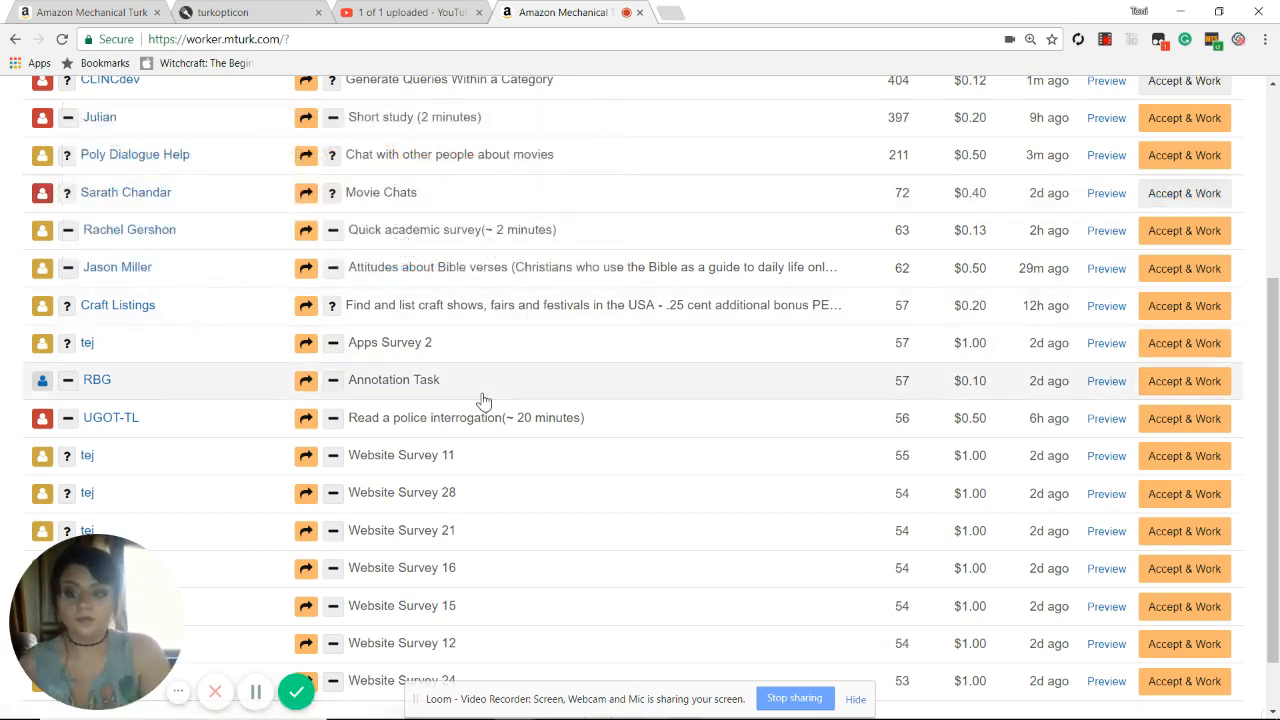
scroll("down", 3)
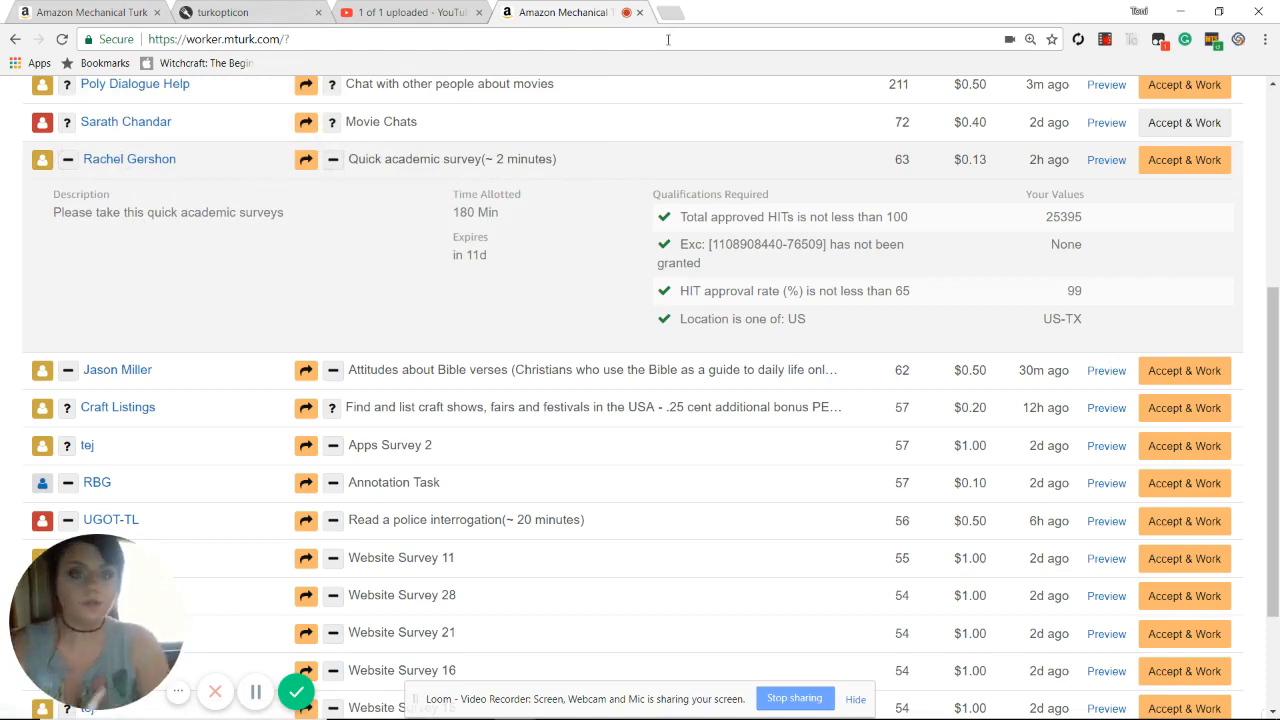
left_click(222, 12)
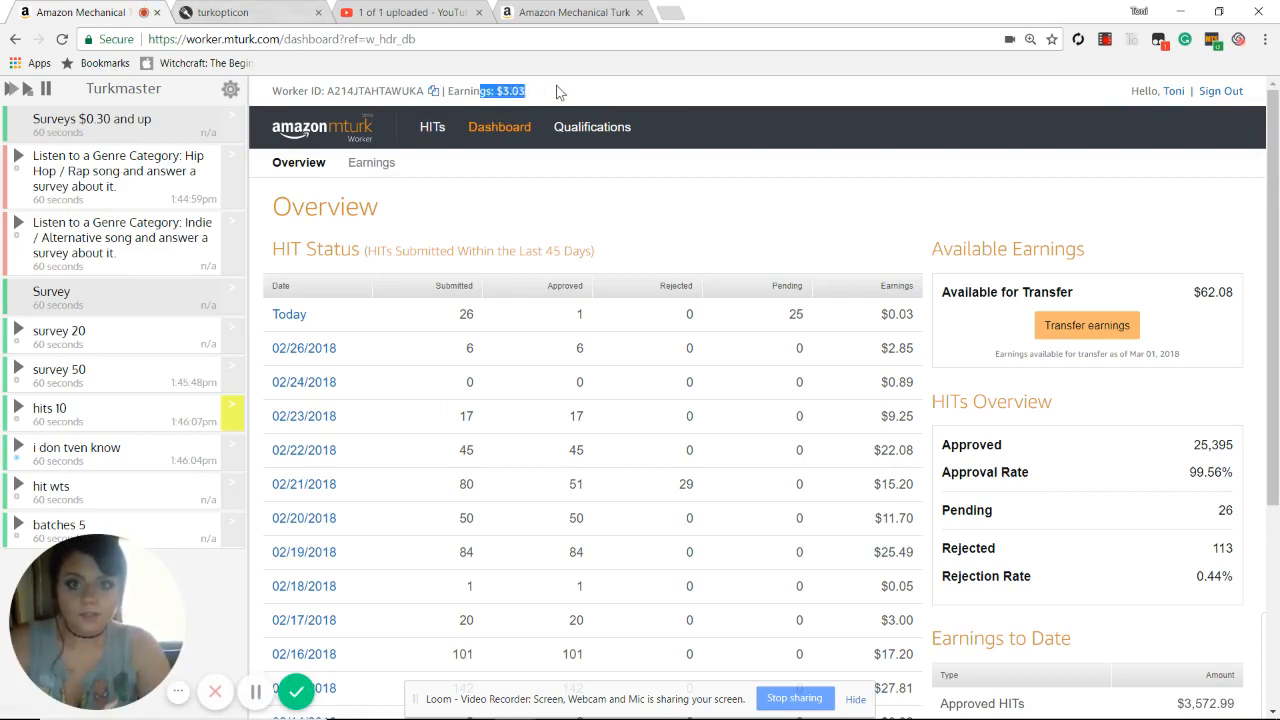
Step: Find Mturk Hourly in the Greasy Fork mturk.com script list and bring up its details page
left_click(250, 12)
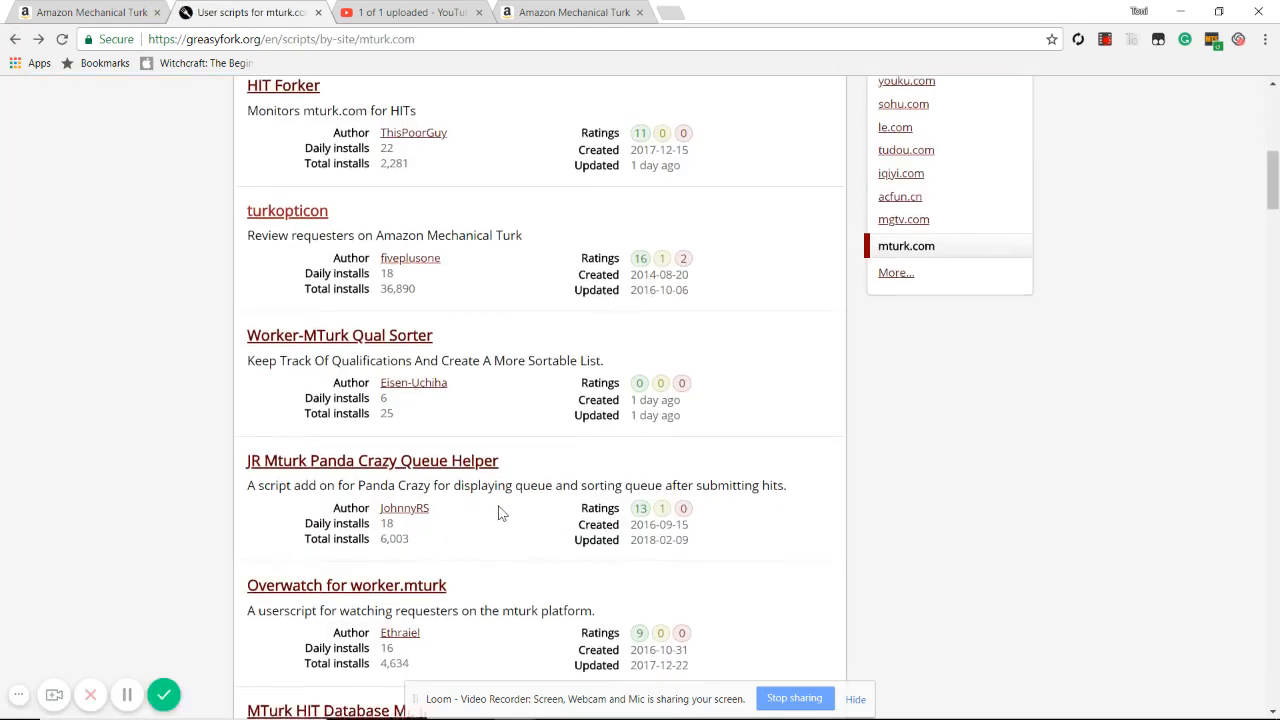
scroll("down", 3)
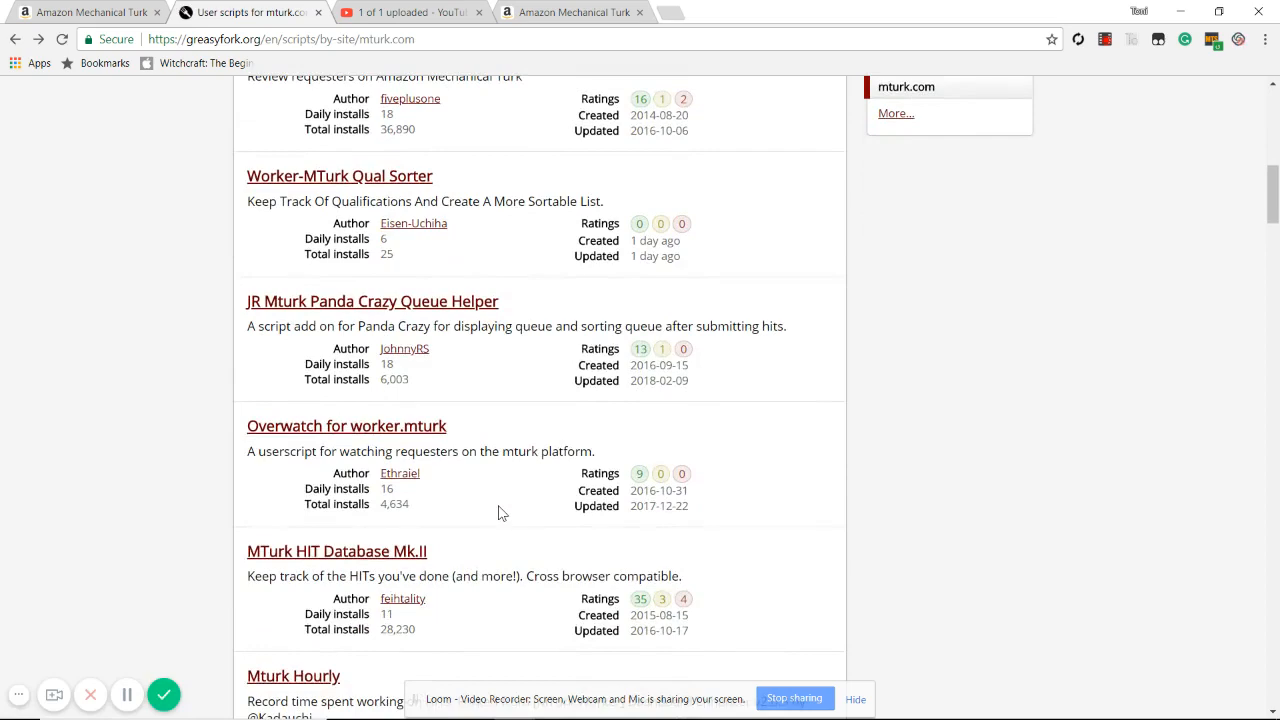
scroll("down", 3)
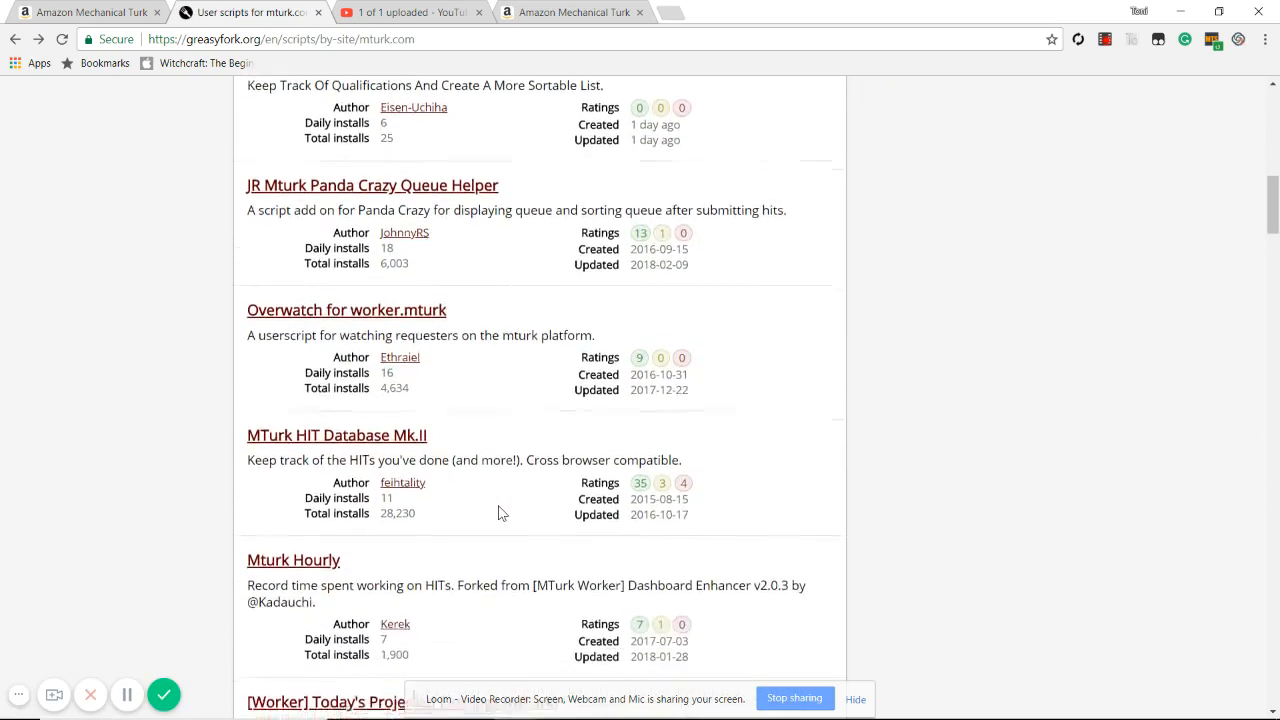
scroll("down", 3)
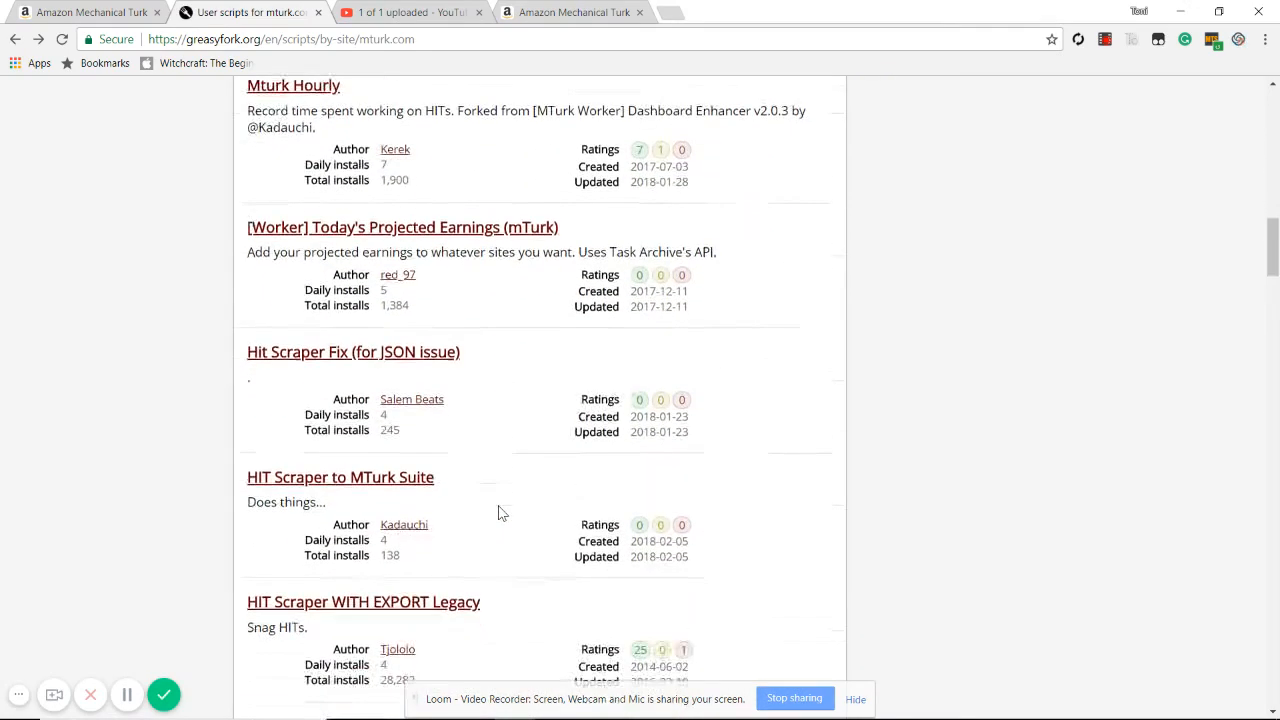
scroll("up", 3)
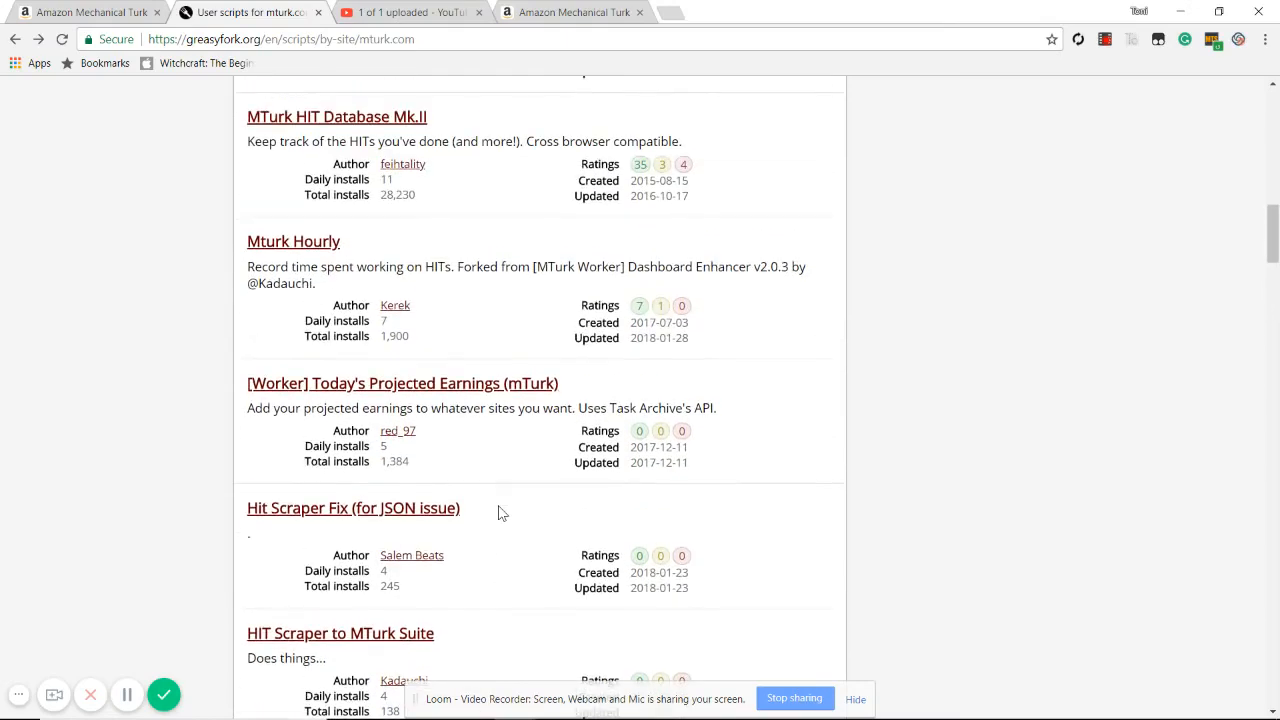
left_click(292, 240)
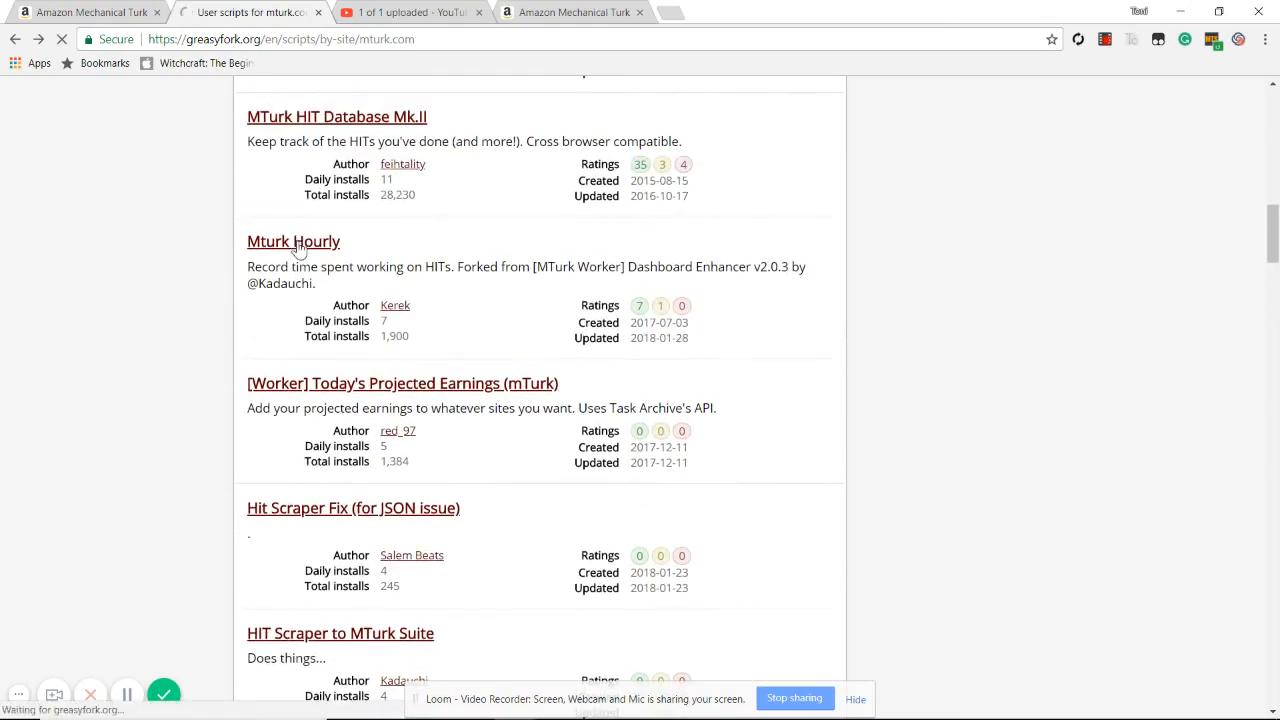
left_click(292, 240)
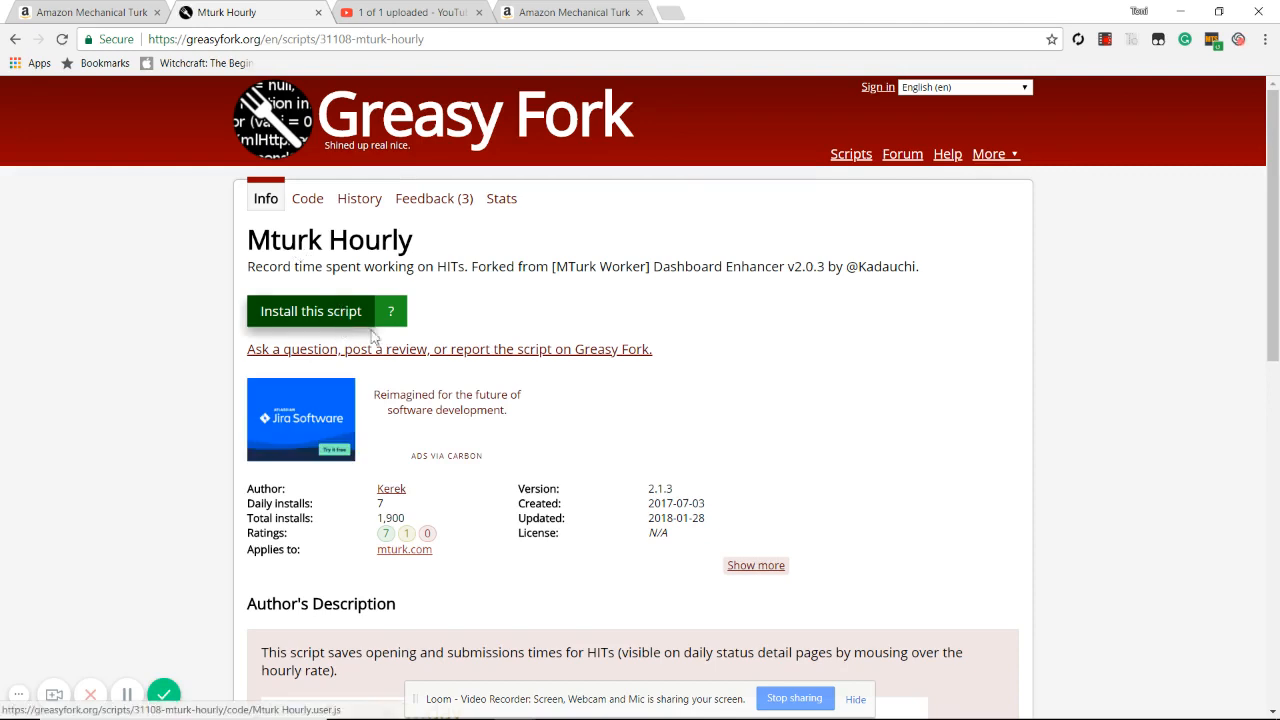
Step: Start installing Mturk Hourly, bringing up its Tampermonkey userscript installation page
scroll("down", 3)
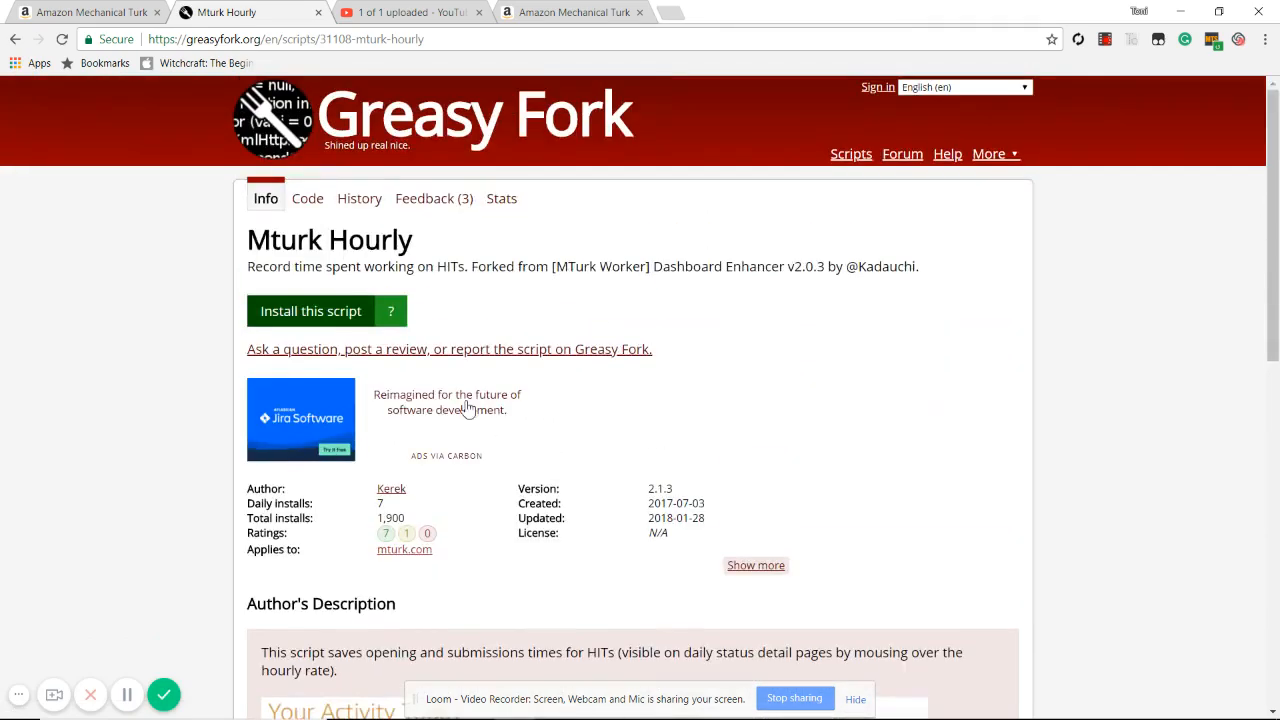
mouse_move(88, 696)
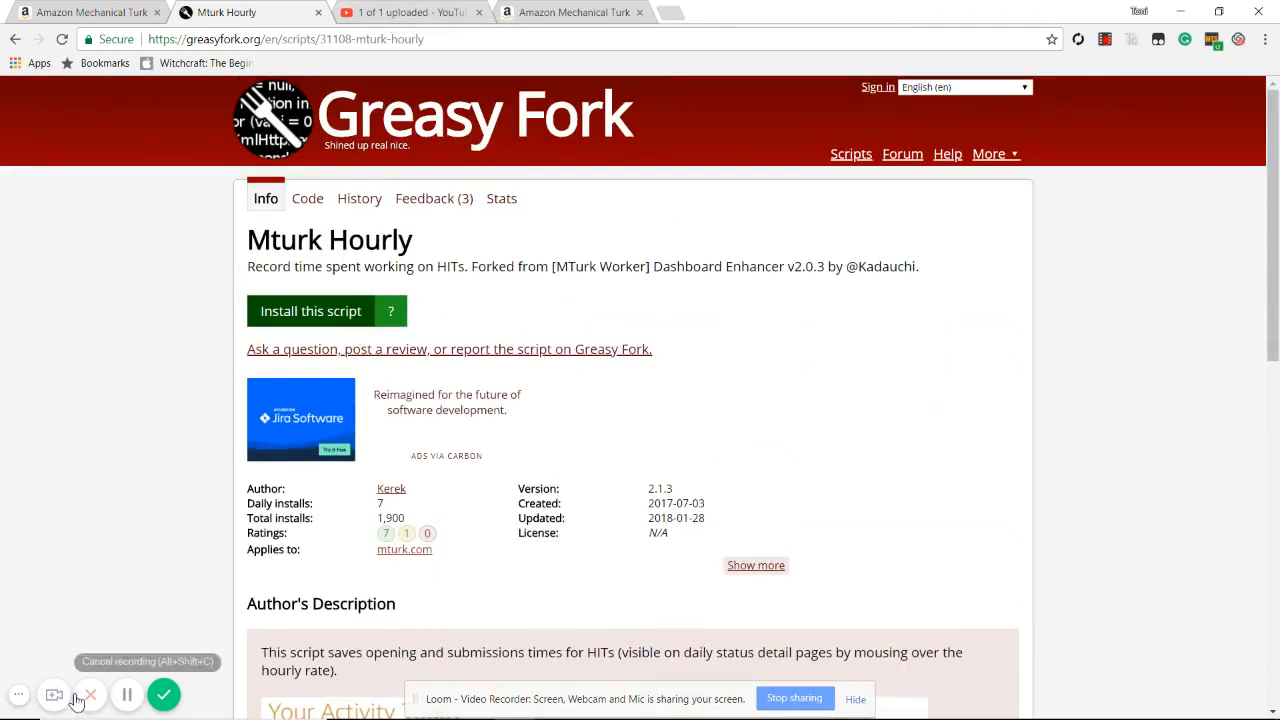
left_click(410, 12)
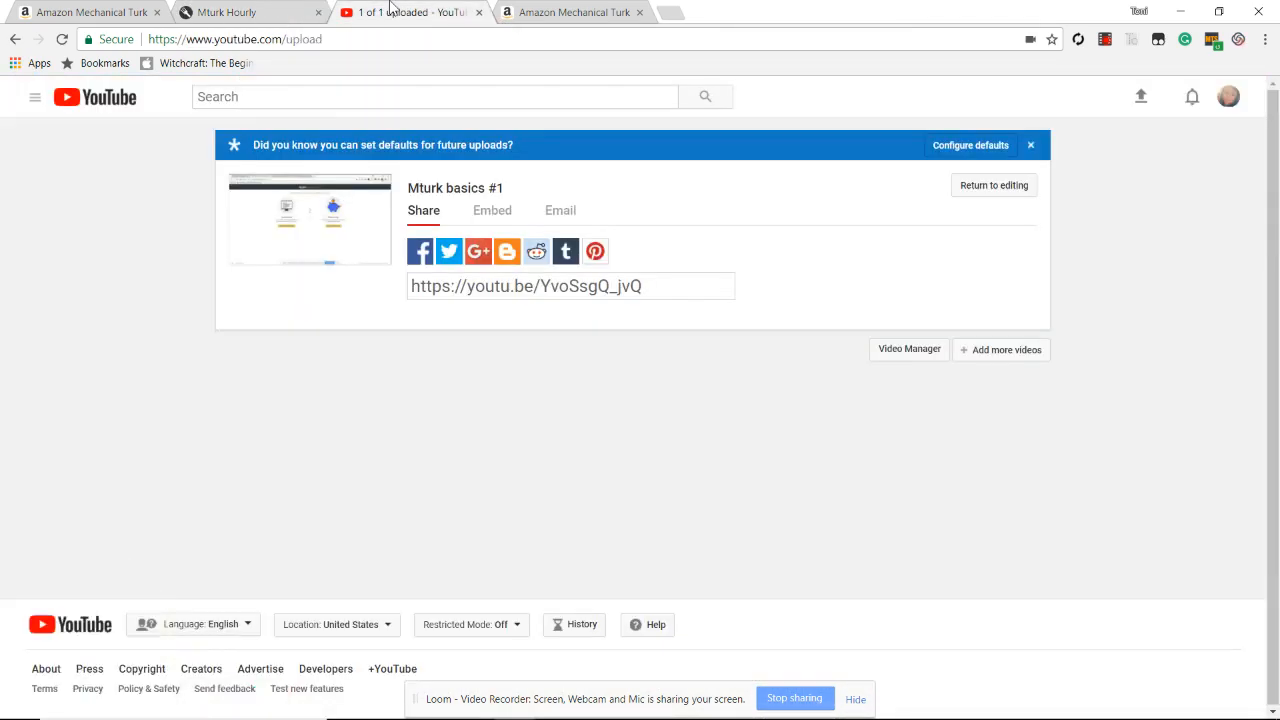
left_click(244, 12)
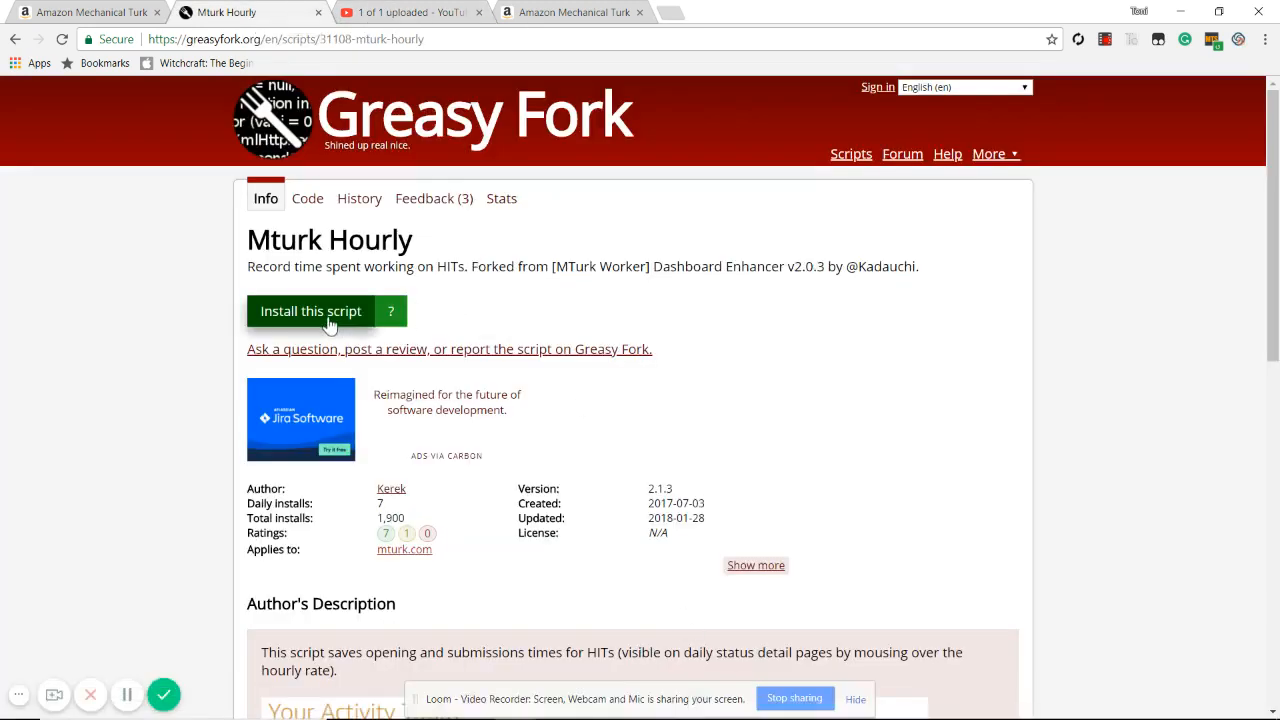
left_click(310, 312)
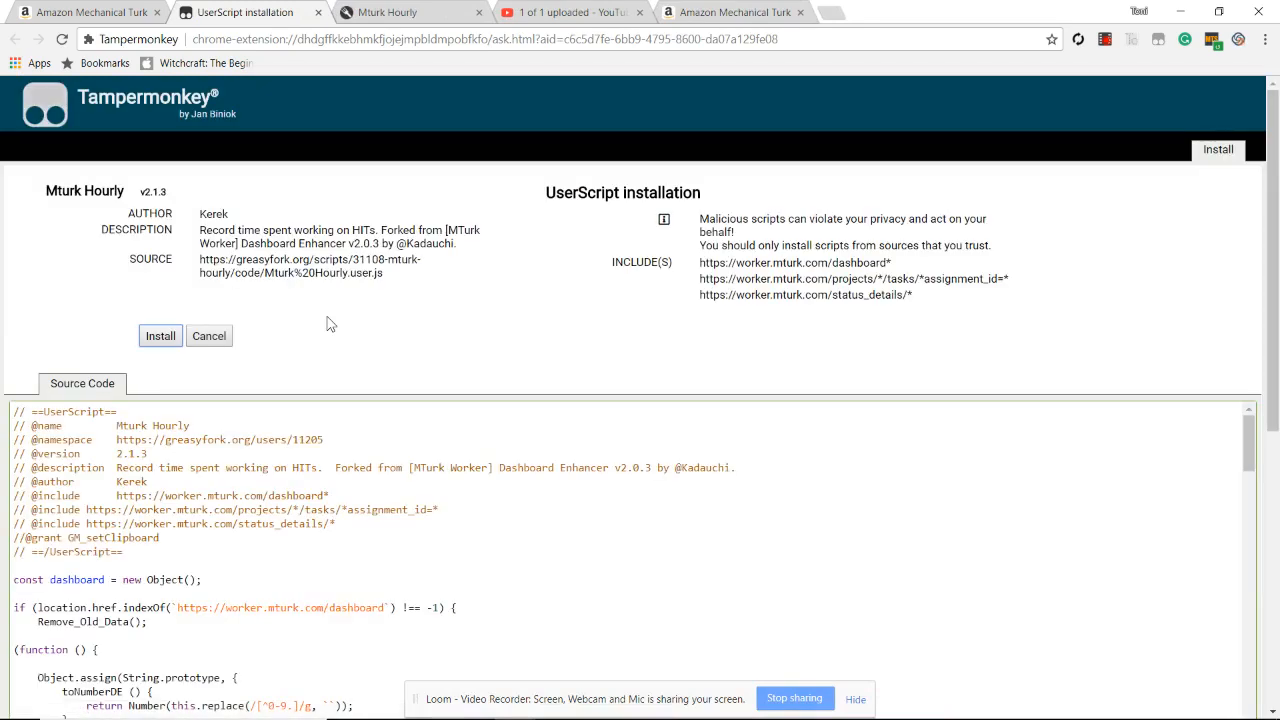
mouse_move(158, 356)
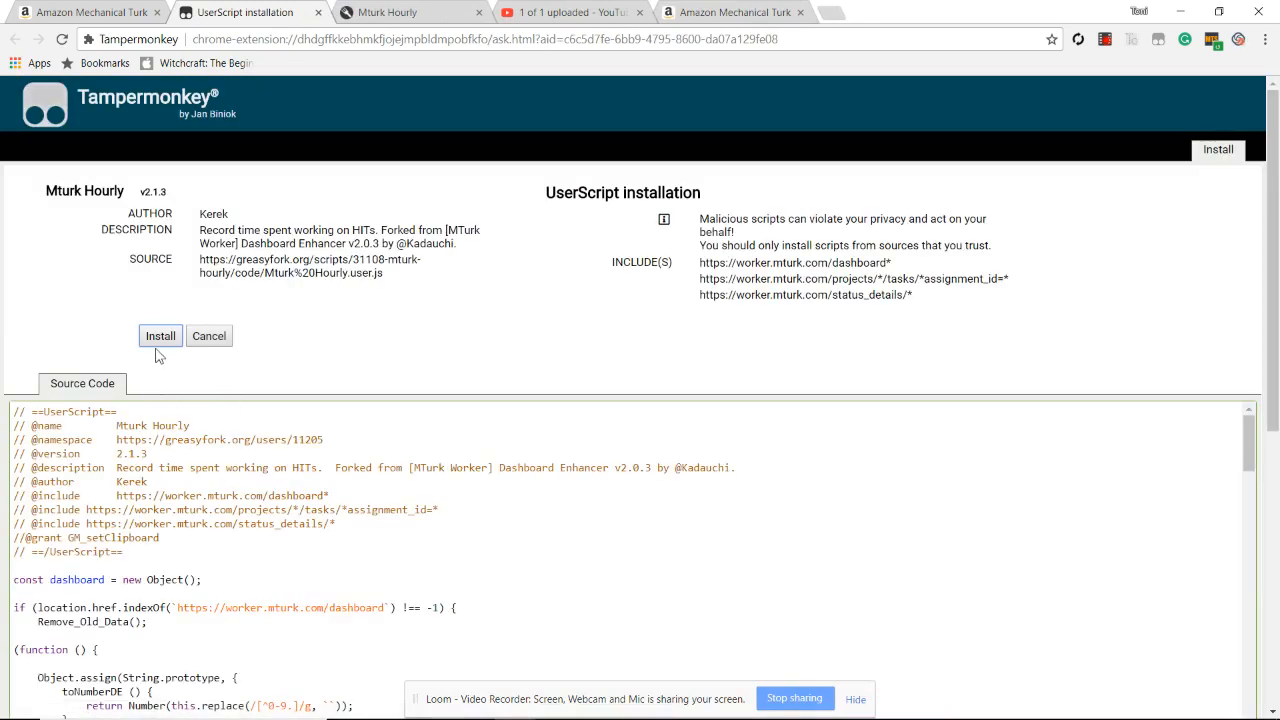
Step: Confirm the Tampermonkey install of the Mturk Hourly userscript (version 2.1.3)
left_click(208, 336)
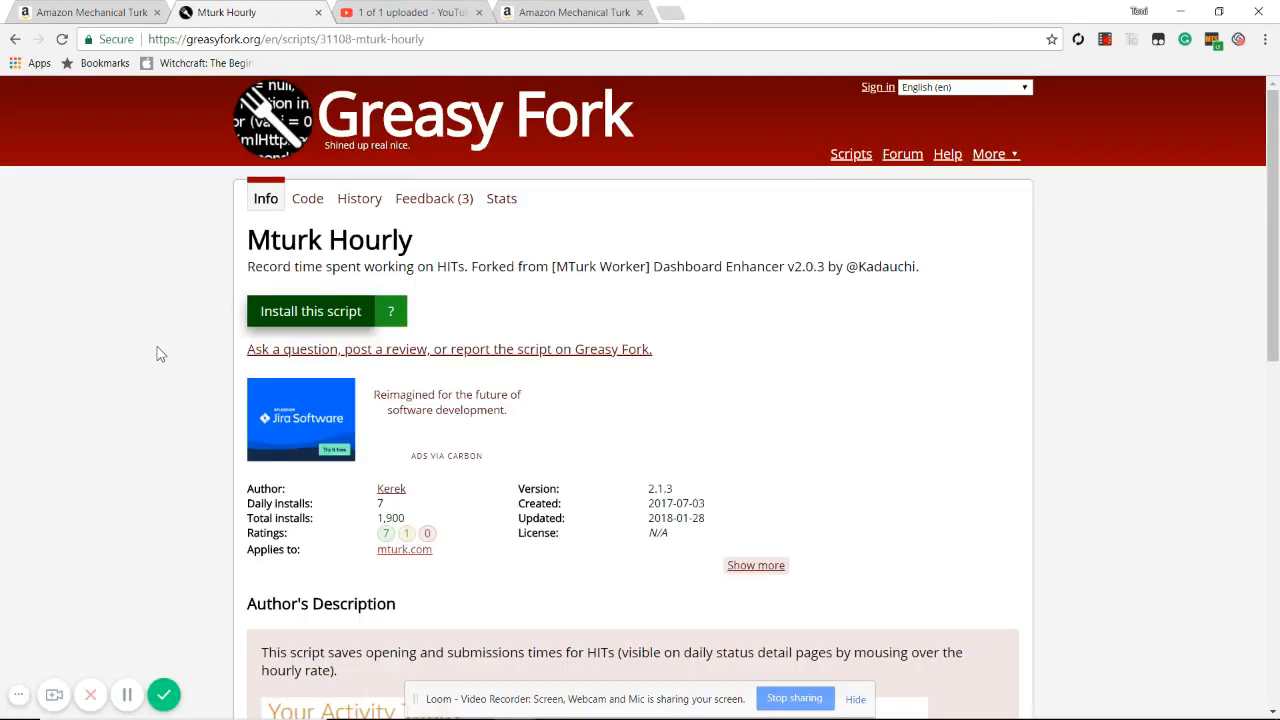
mouse_move(1216, 216)
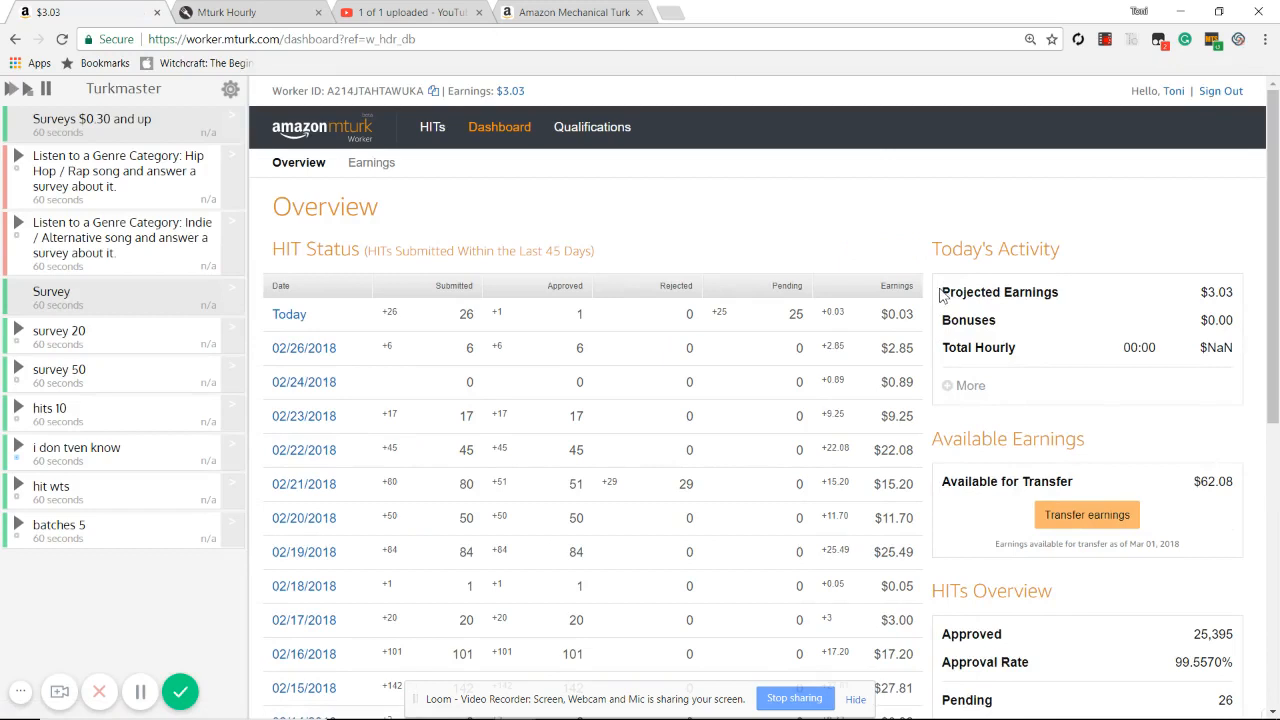
Step: Review today's projected earnings, then go to the All HITs list and start searching for 'surveys'
left_click_drag(940, 292, 1150, 348)
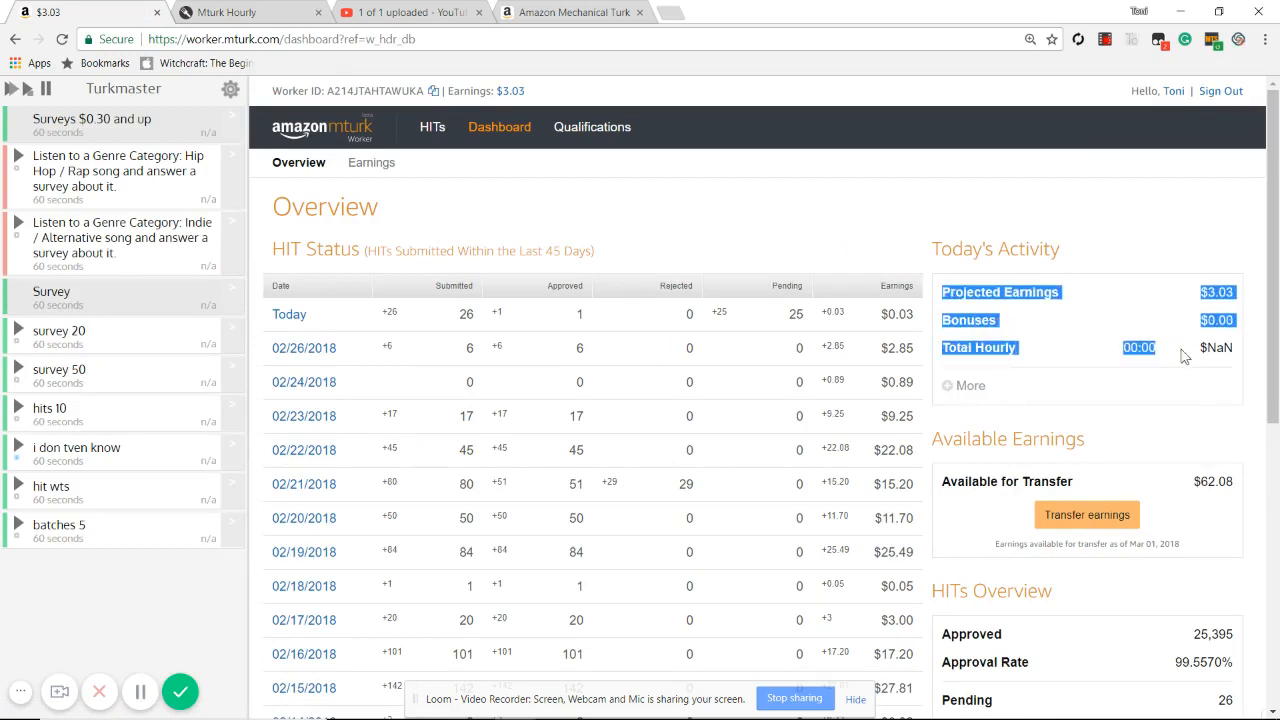
mouse_move(1094, 210)
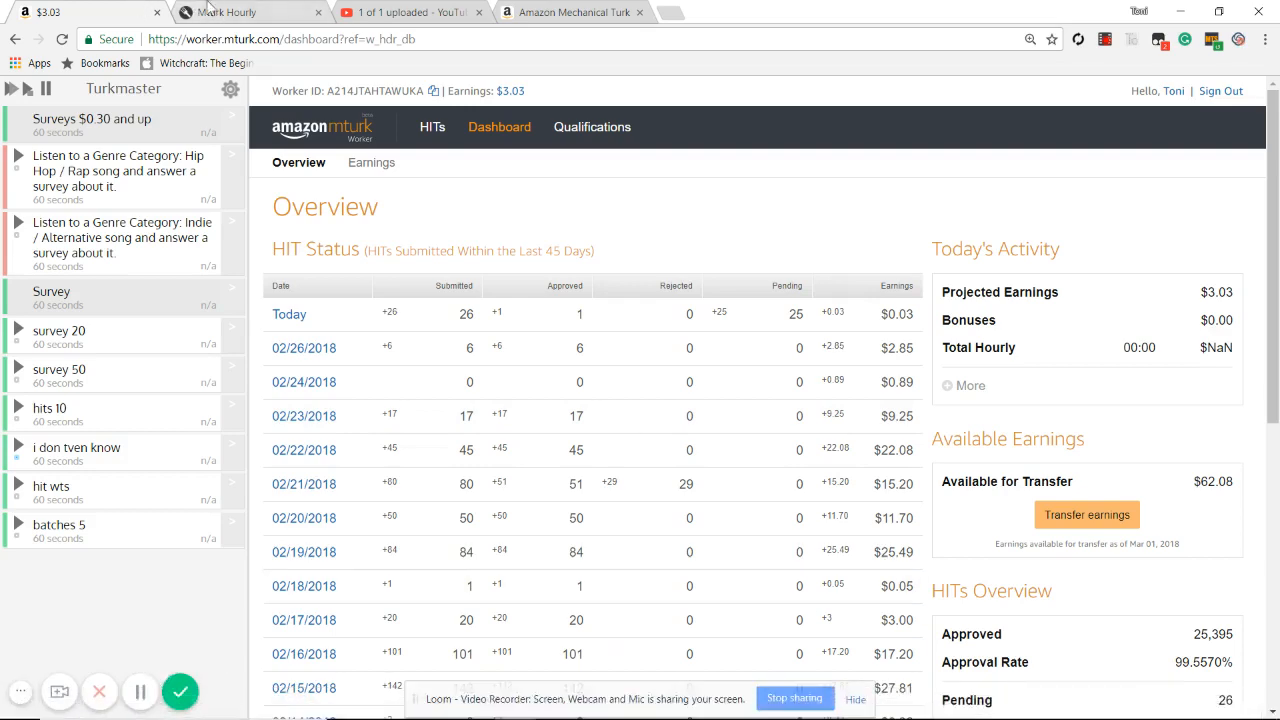
left_click(250, 12)
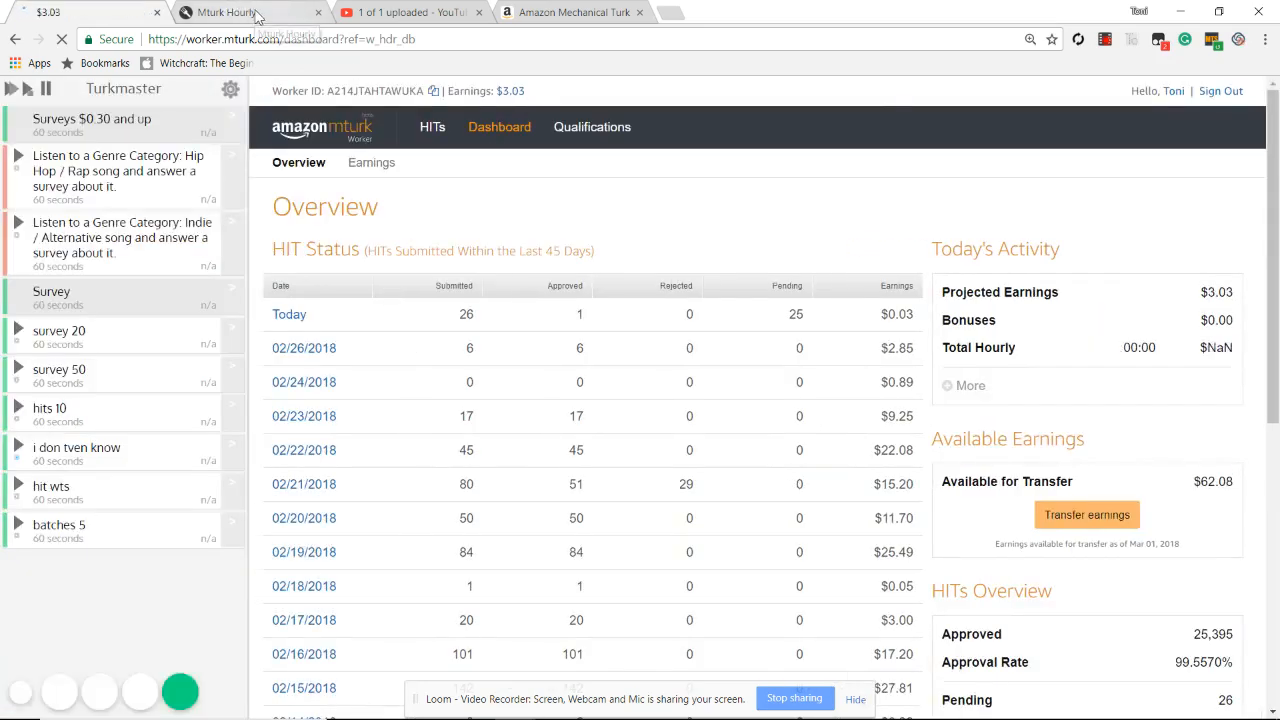
left_click(570, 12)
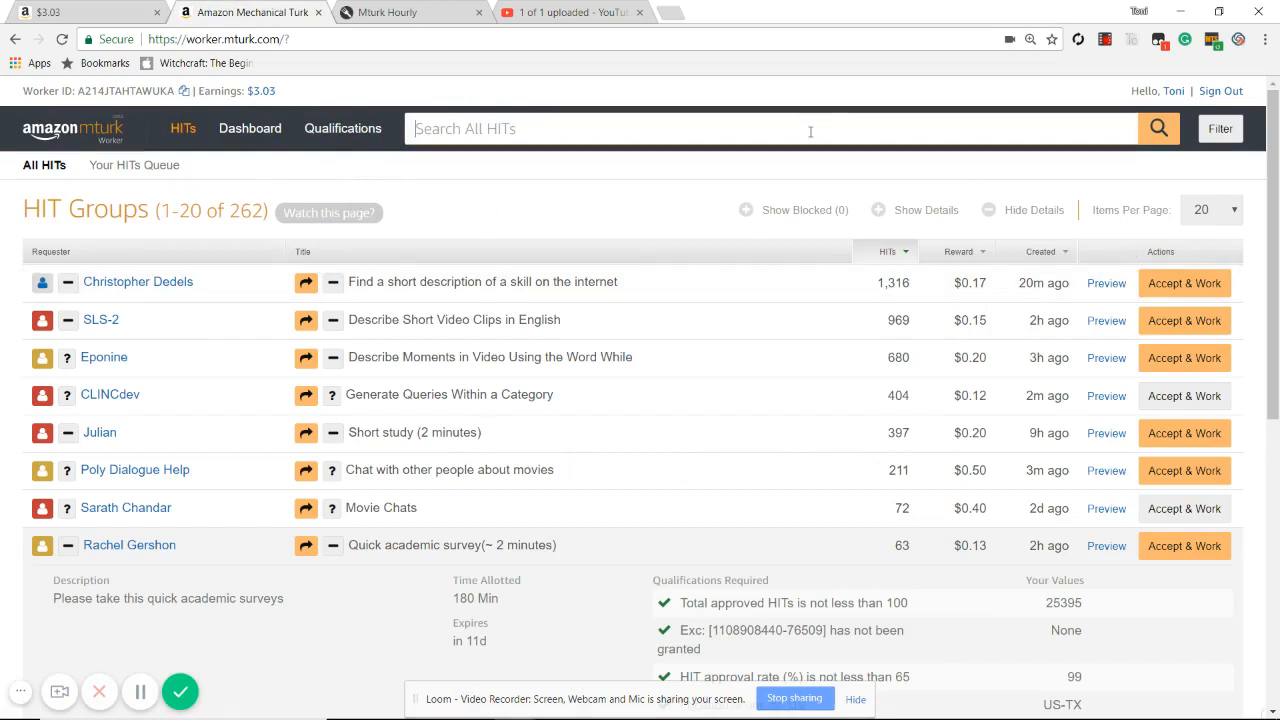
type("surveys")
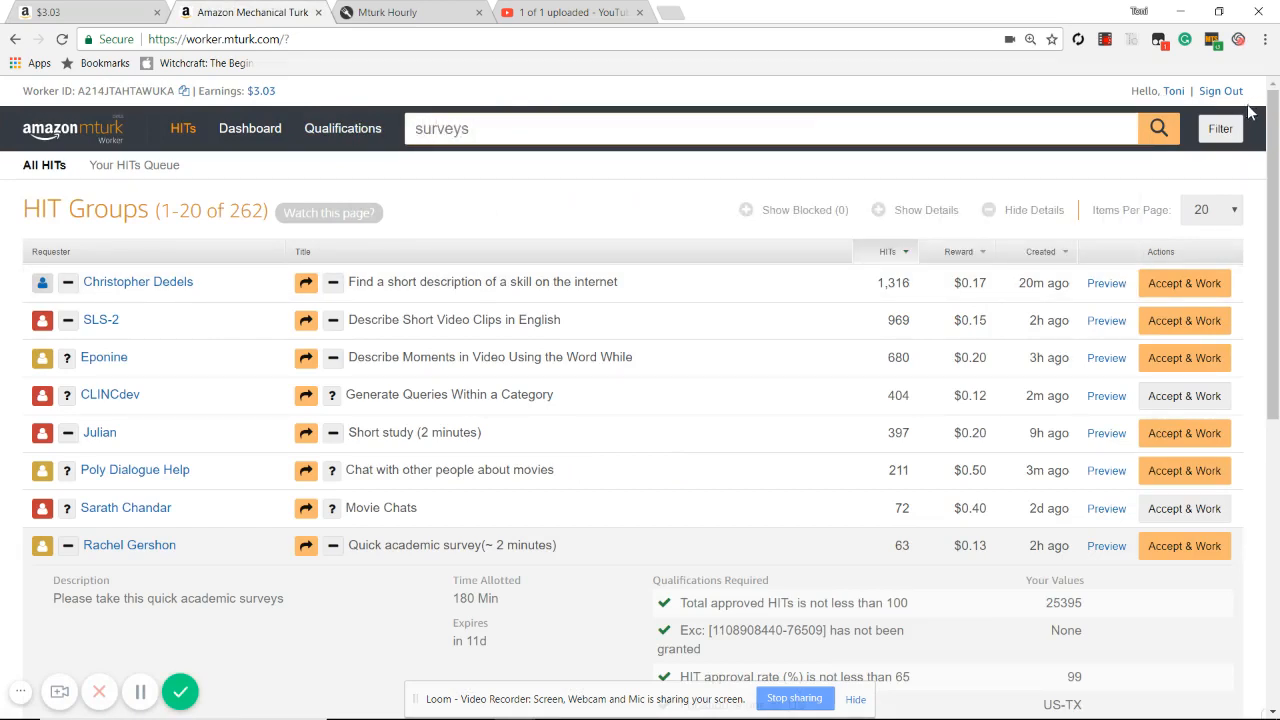
Step: Filter the HIT list to qualified HITs paying at least $0.50
left_click(1220, 128)
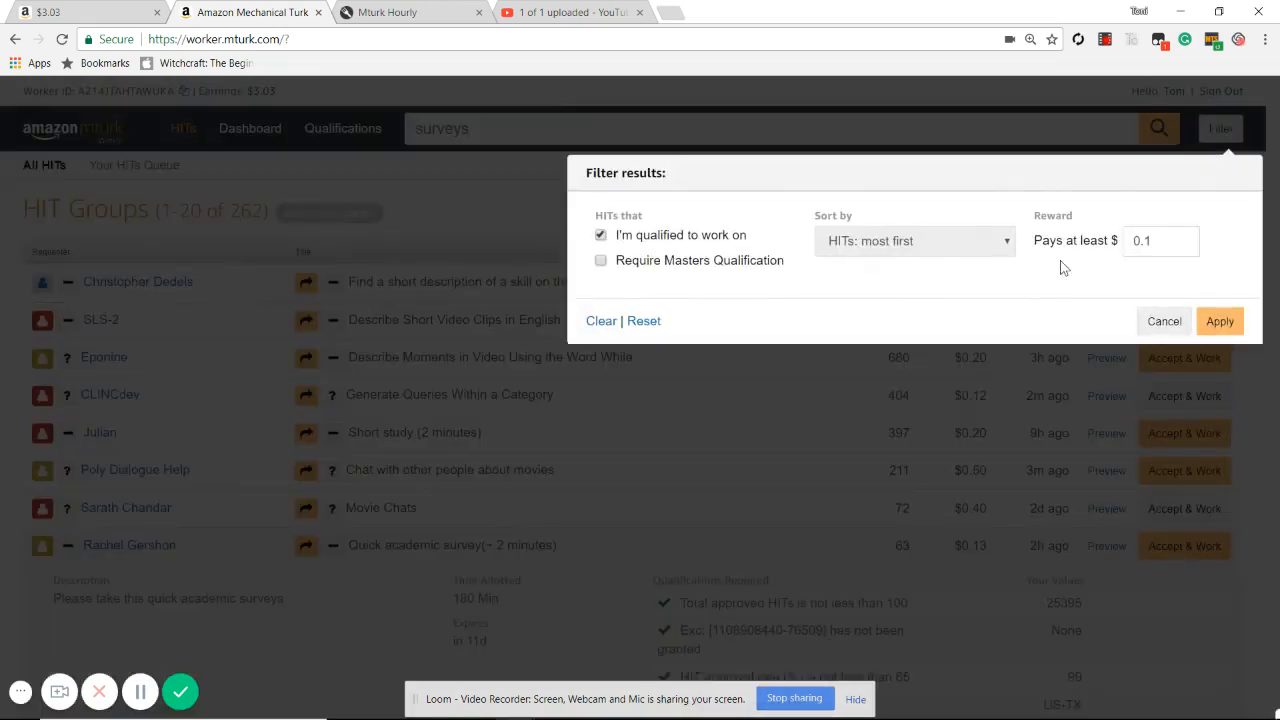
left_click(1160, 240)
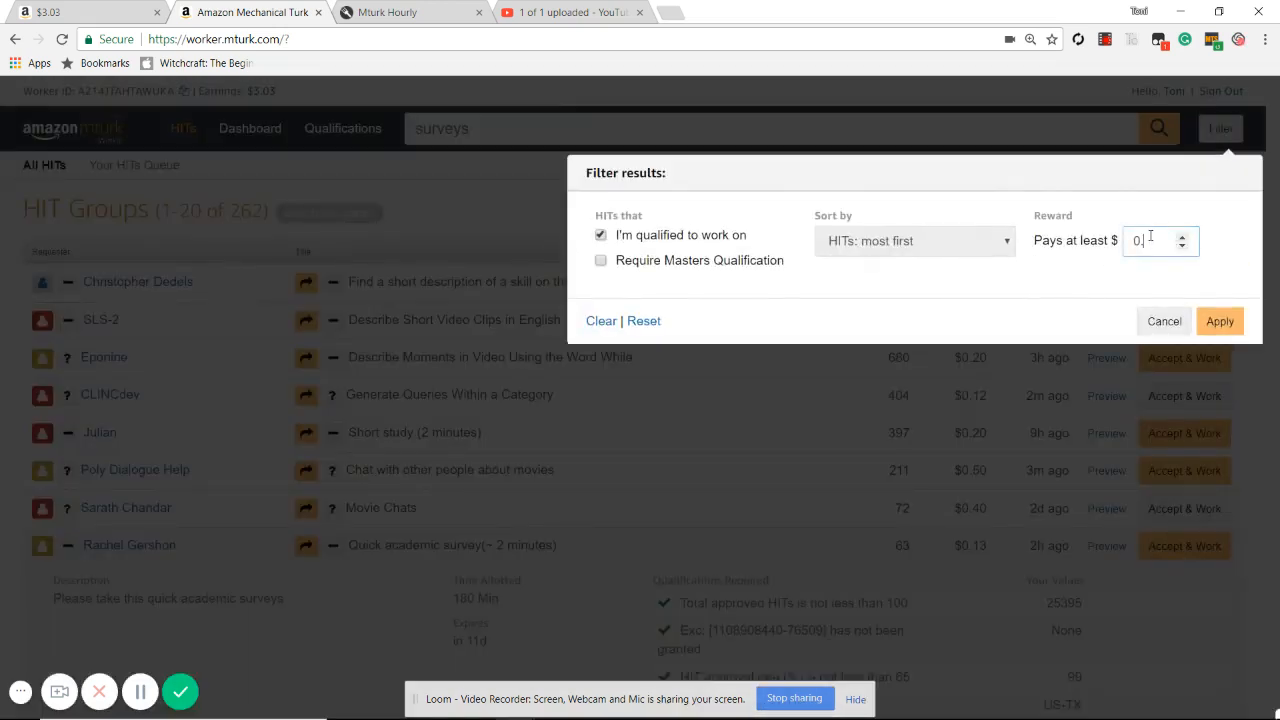
type("0.50")
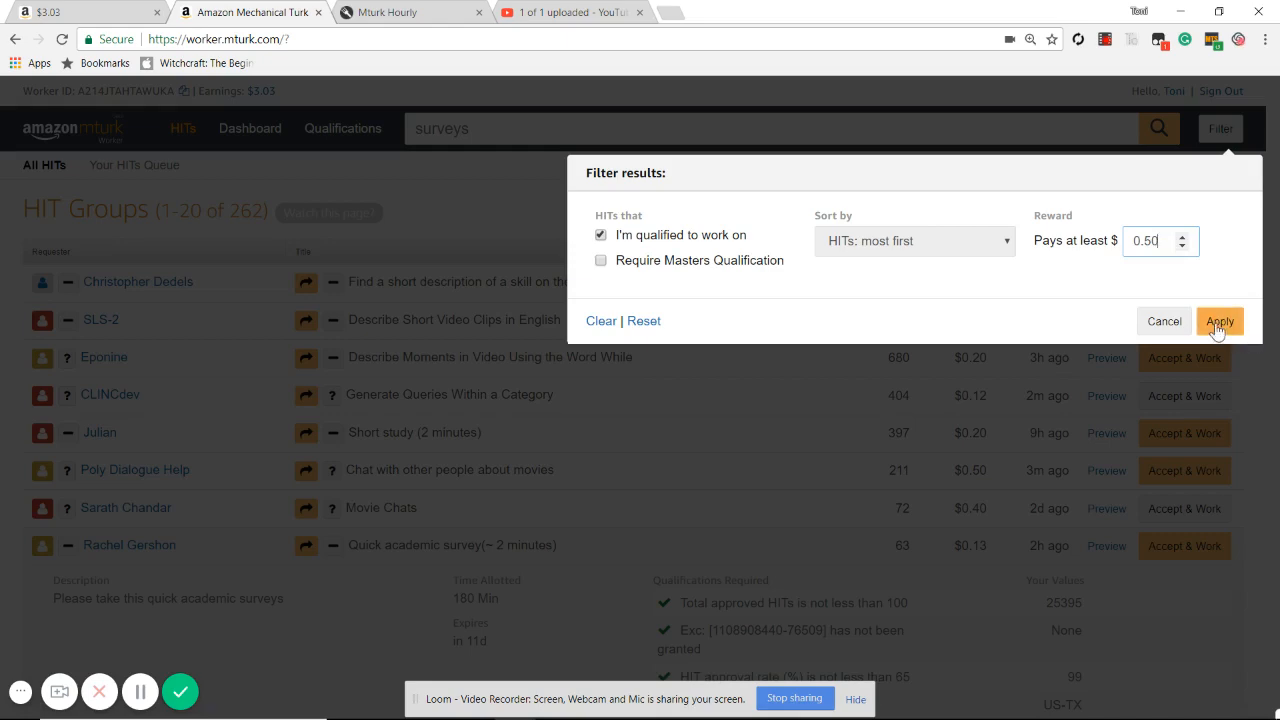
left_click(1220, 320)
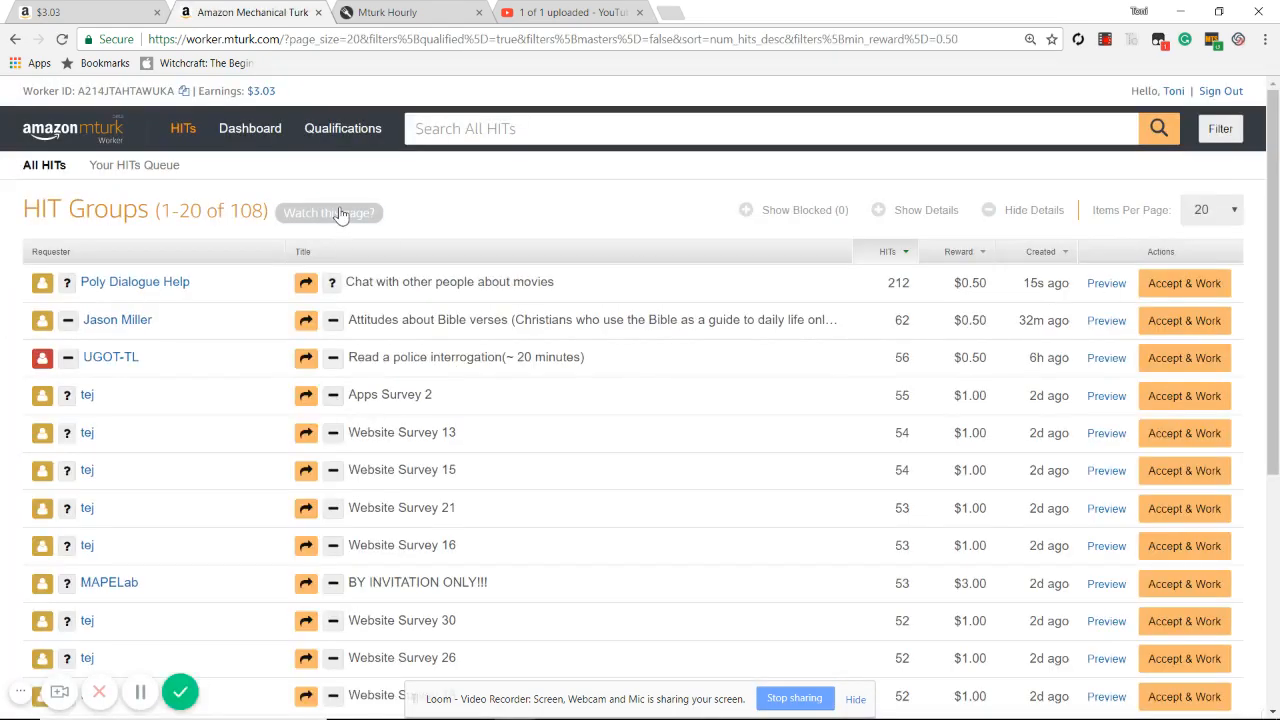
Step: Save a watcher named 'surveys 50 man' checking every 60 seconds with alerts on
left_click(328, 212)
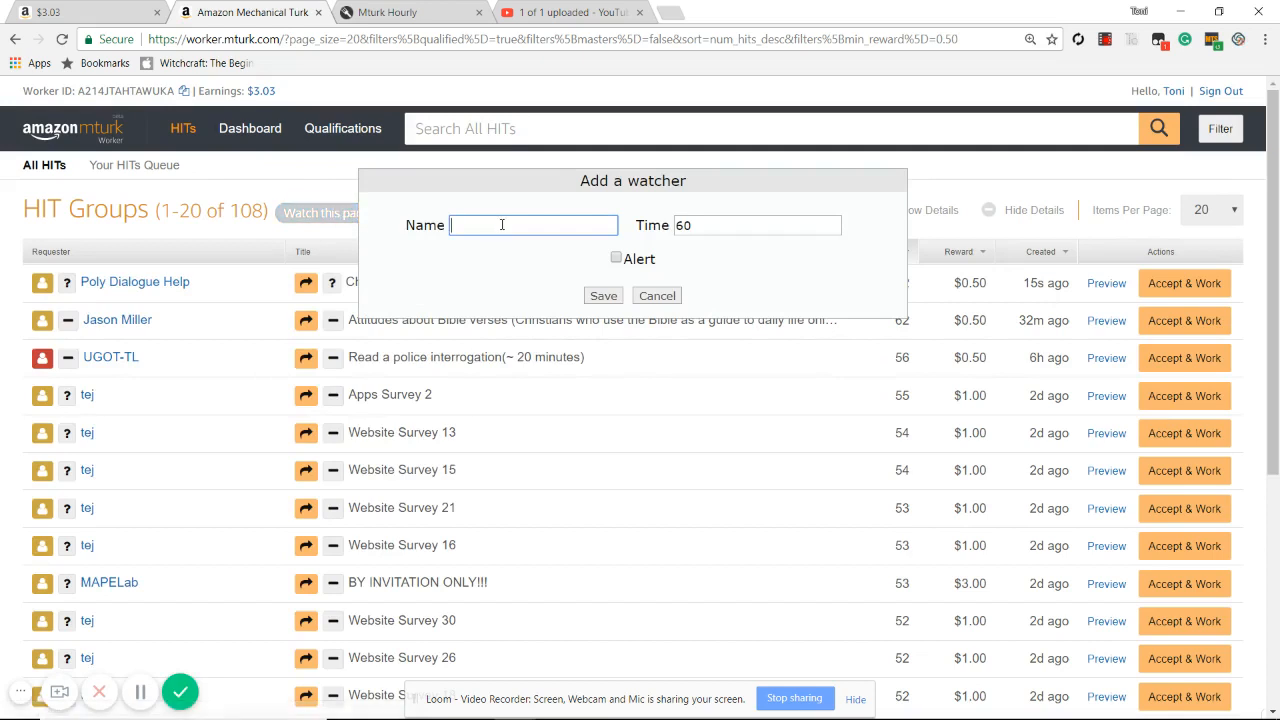
type("surveys")
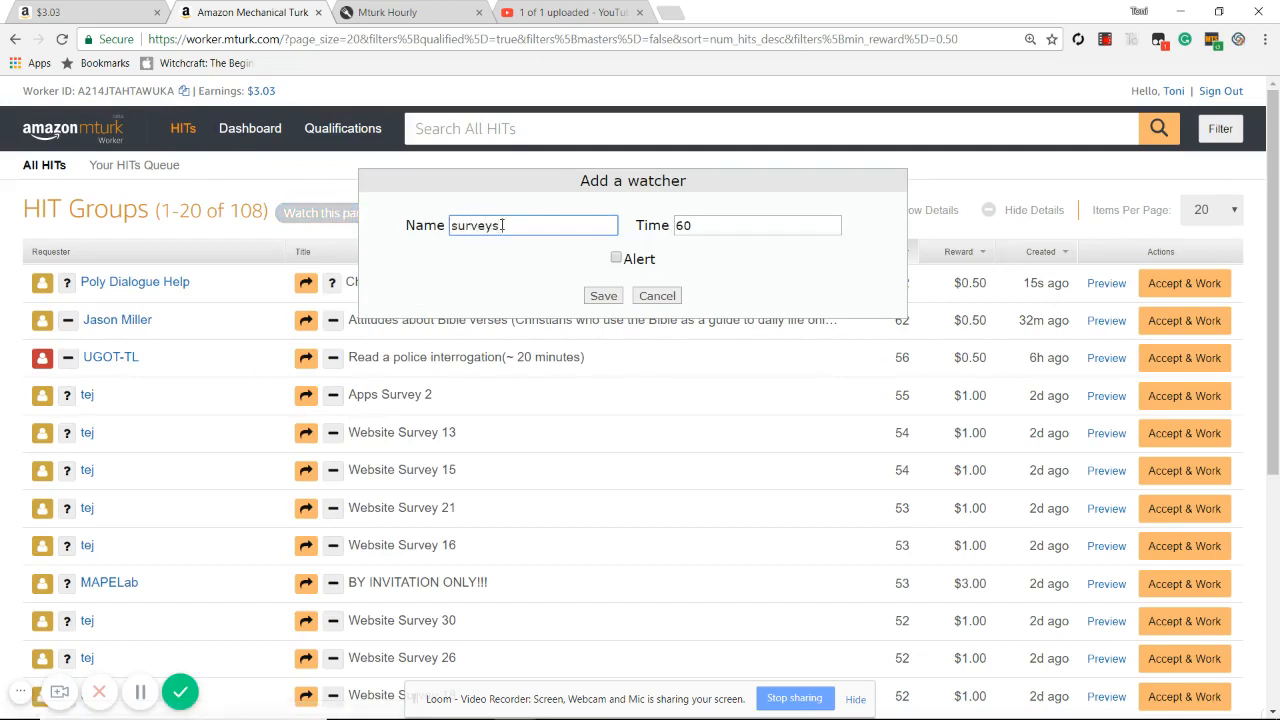
type("50 man")
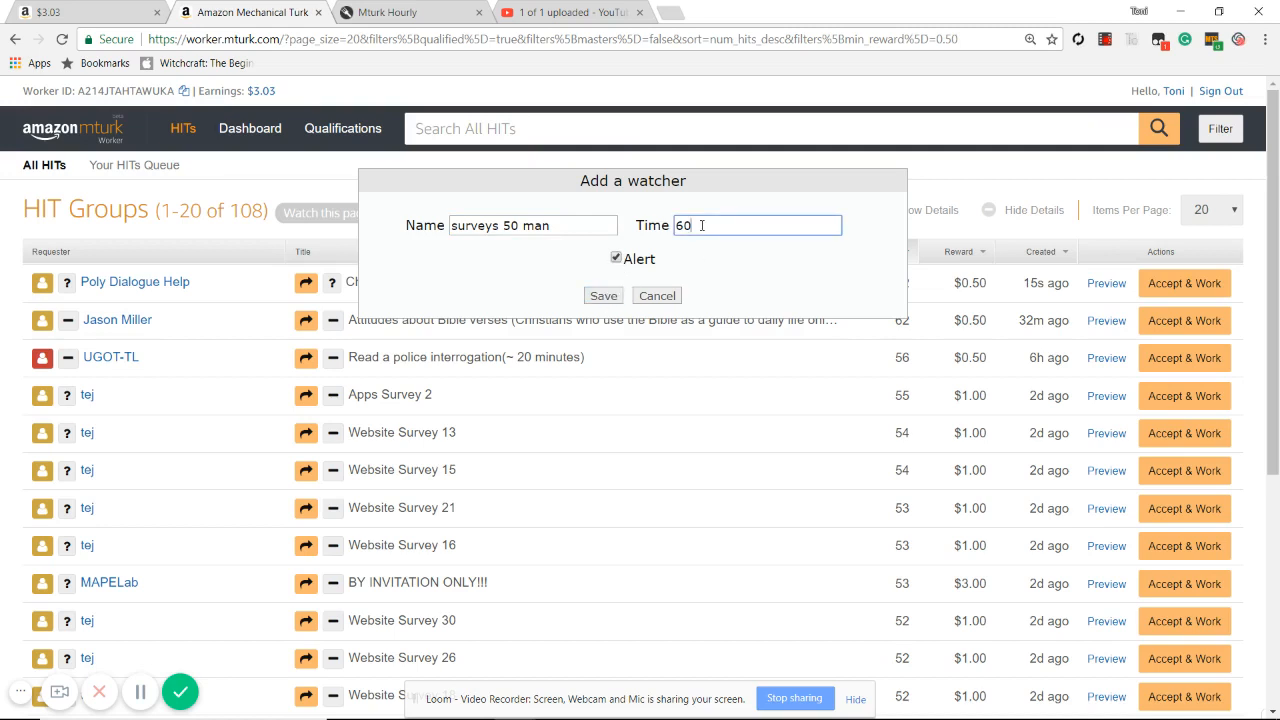
type("3")
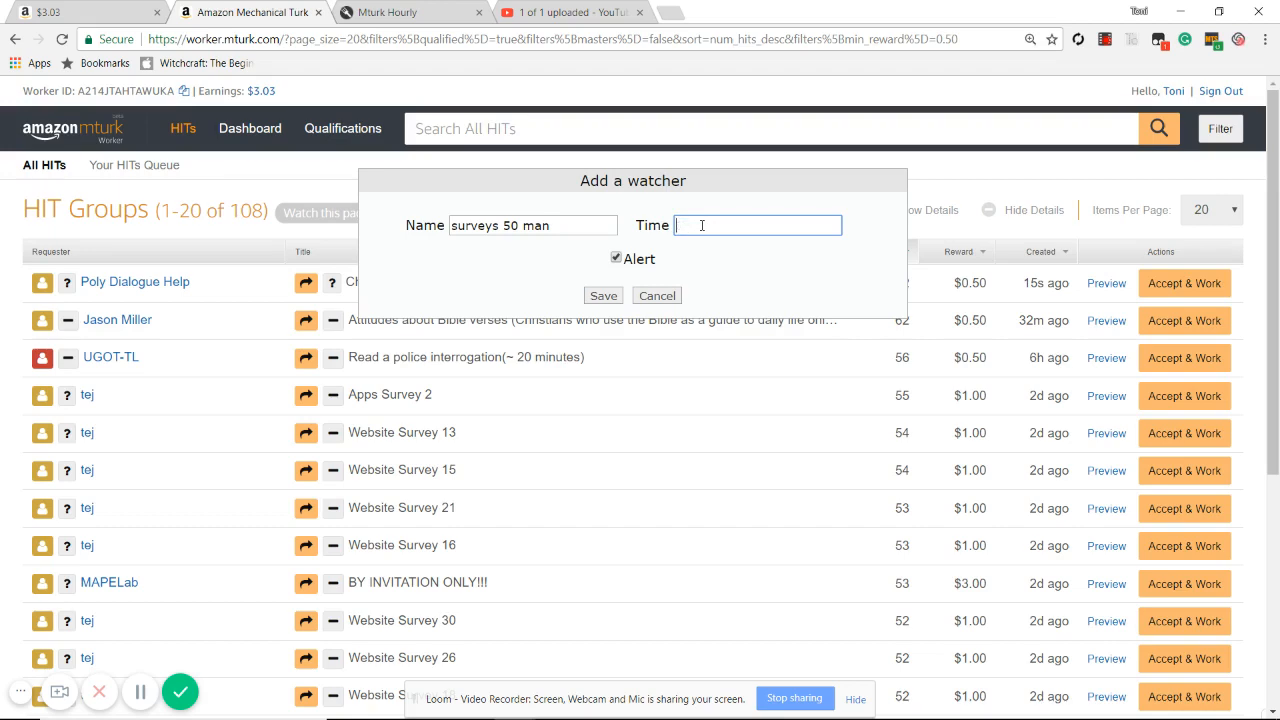
type("60")
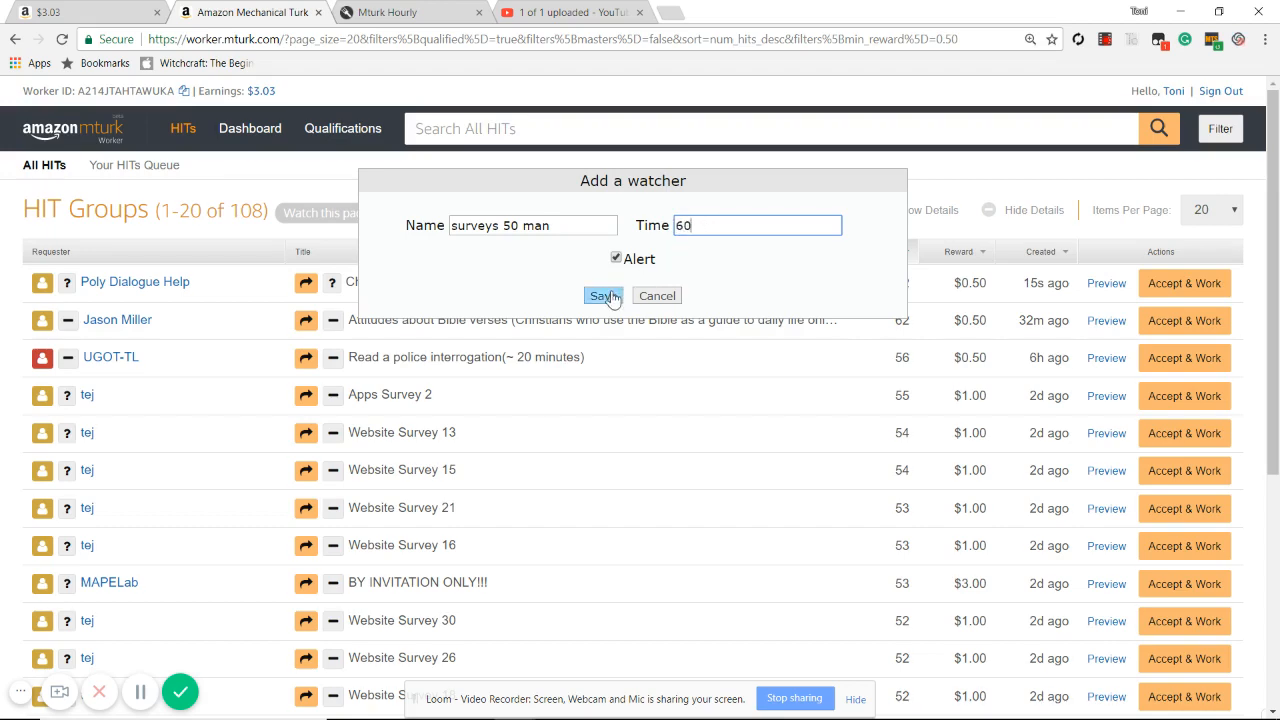
left_click(604, 296)
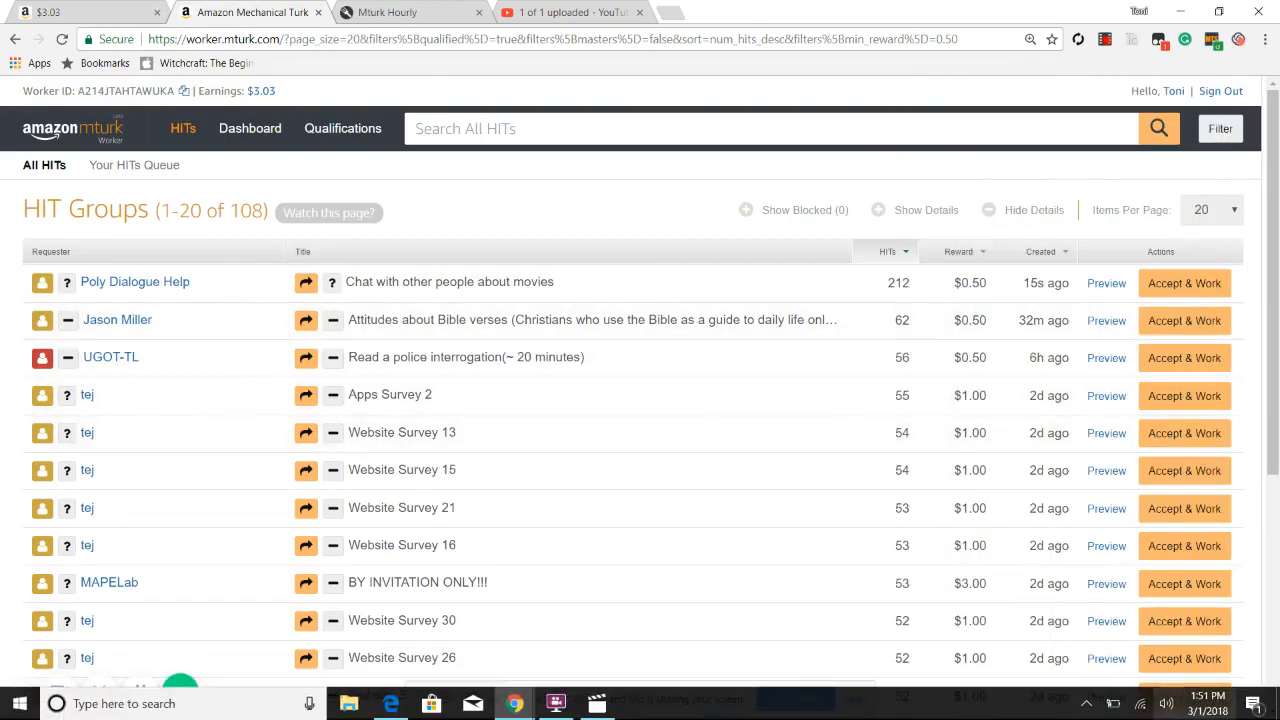
mouse_move(476, 454)
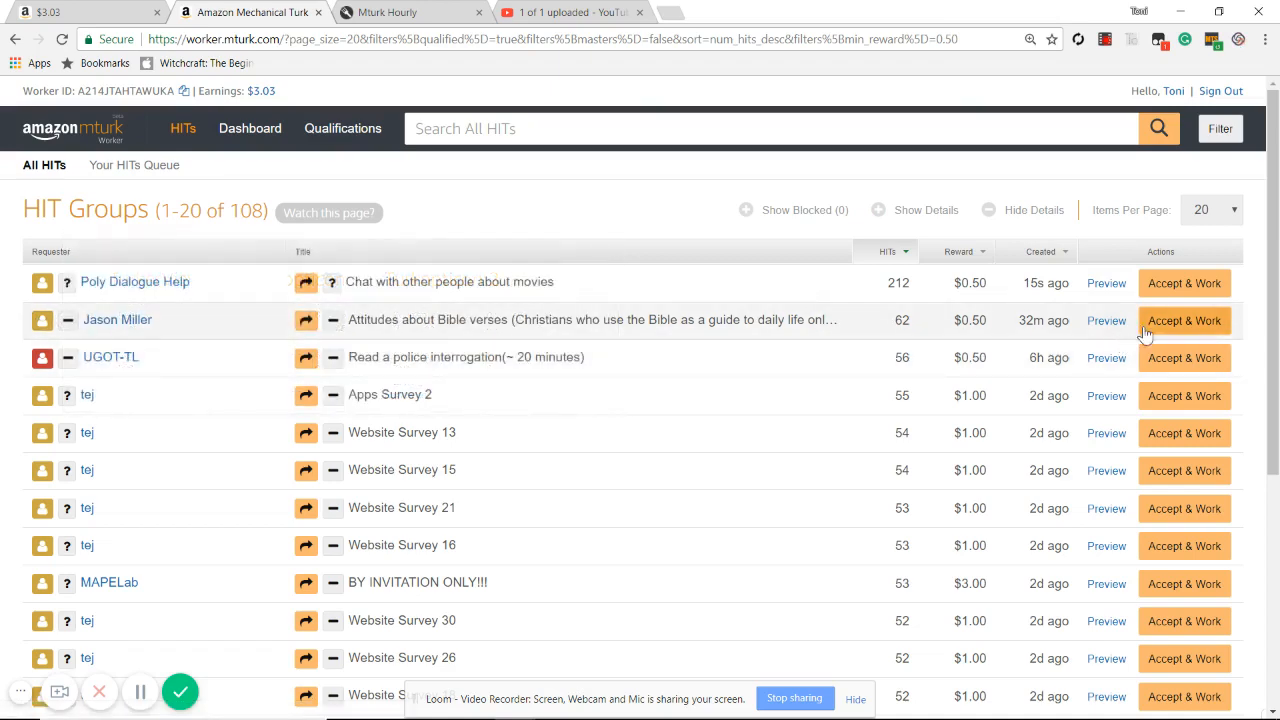
left_click(1184, 320)
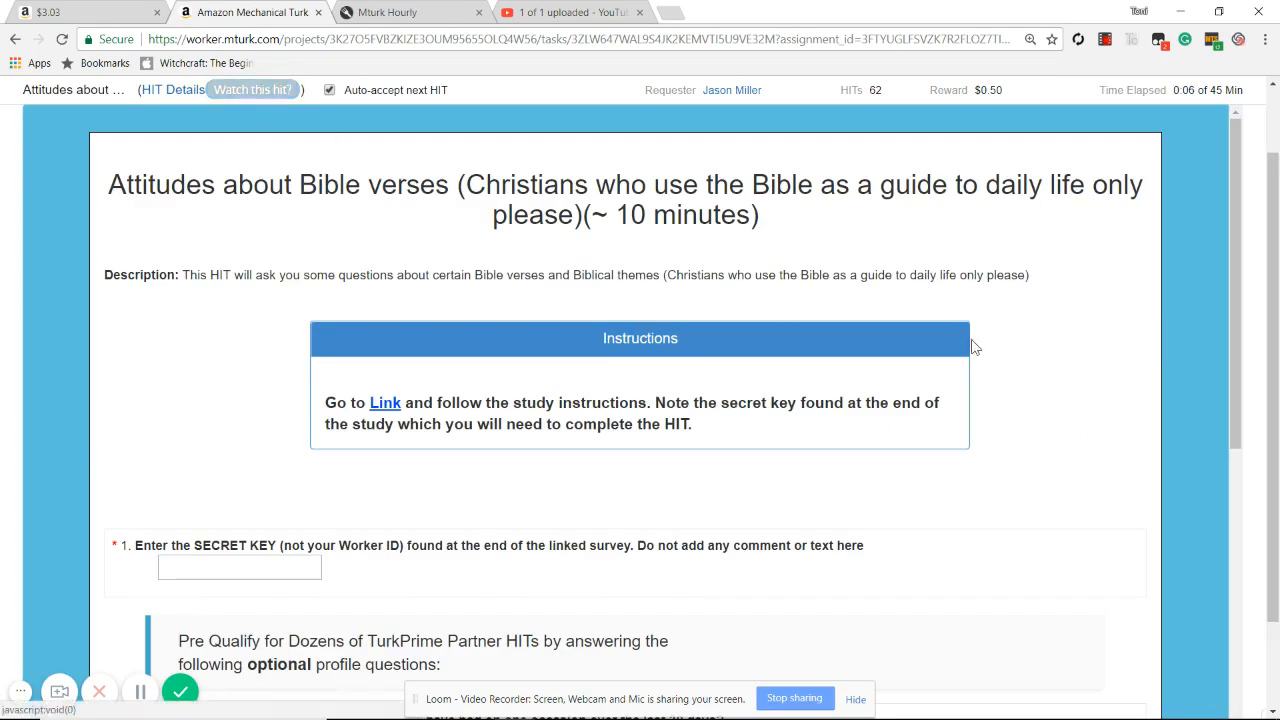
left_click(1216, 128)
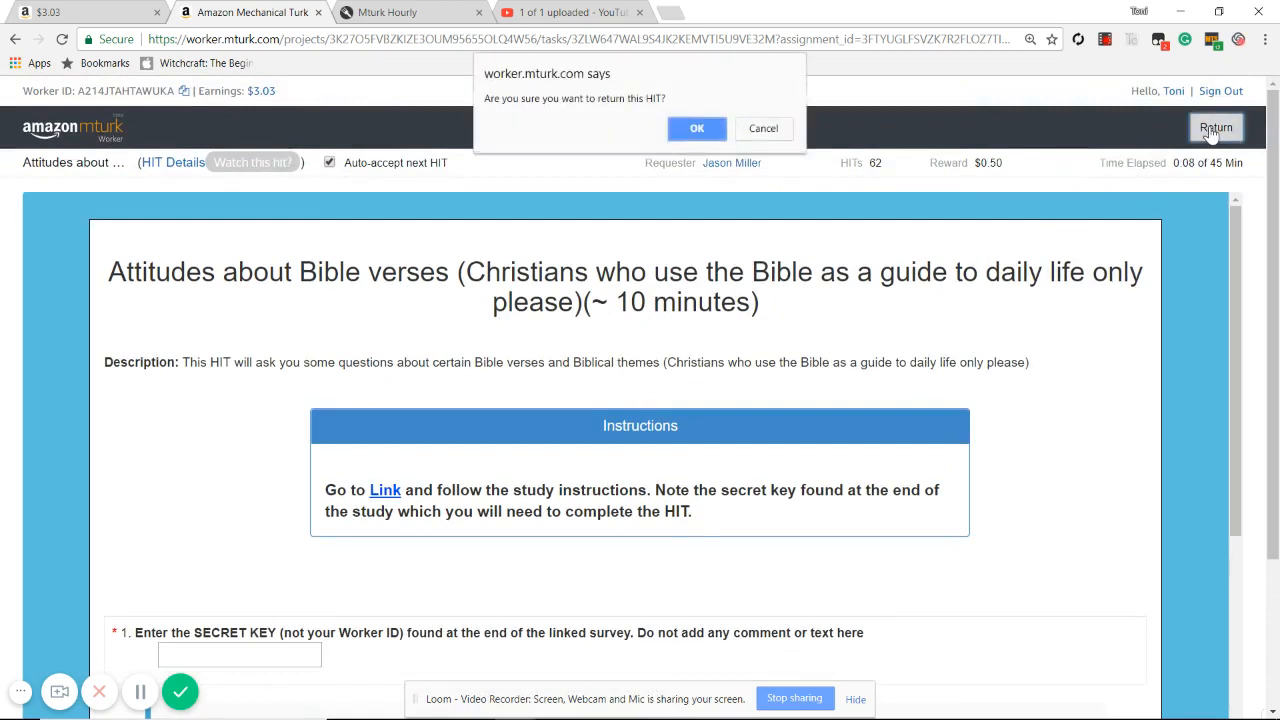
left_click(696, 128)
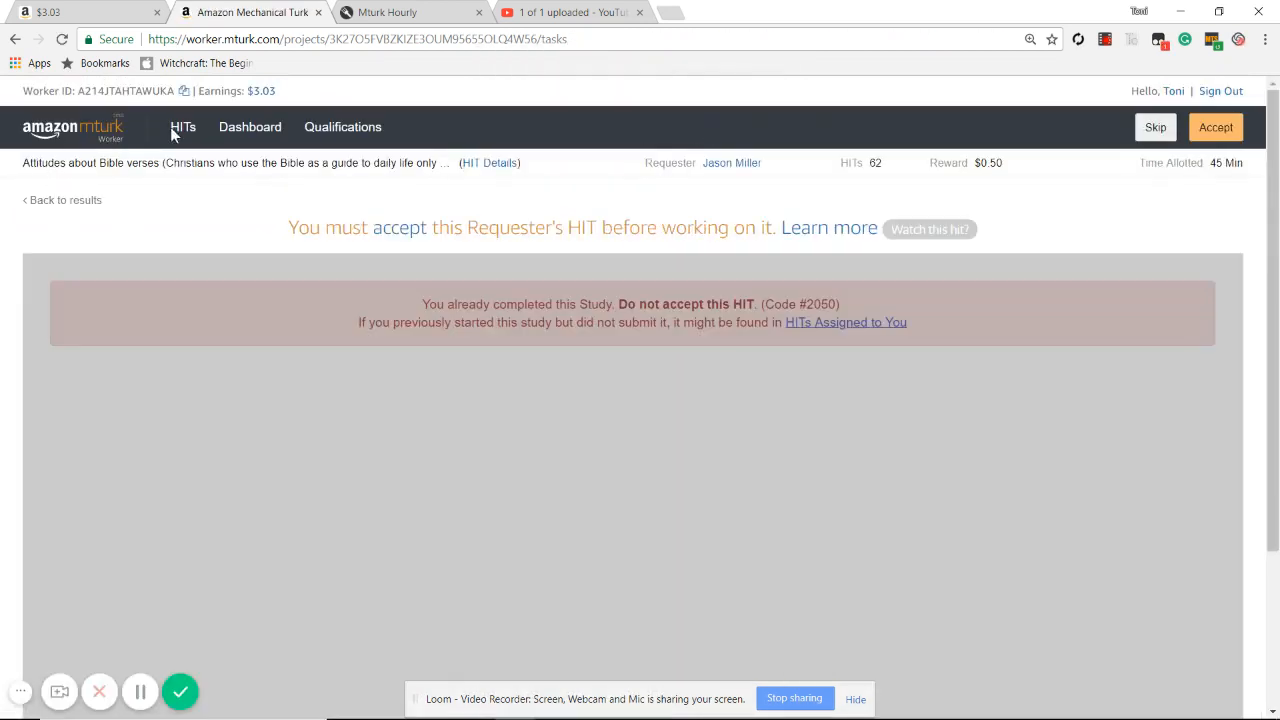
left_click(184, 128)
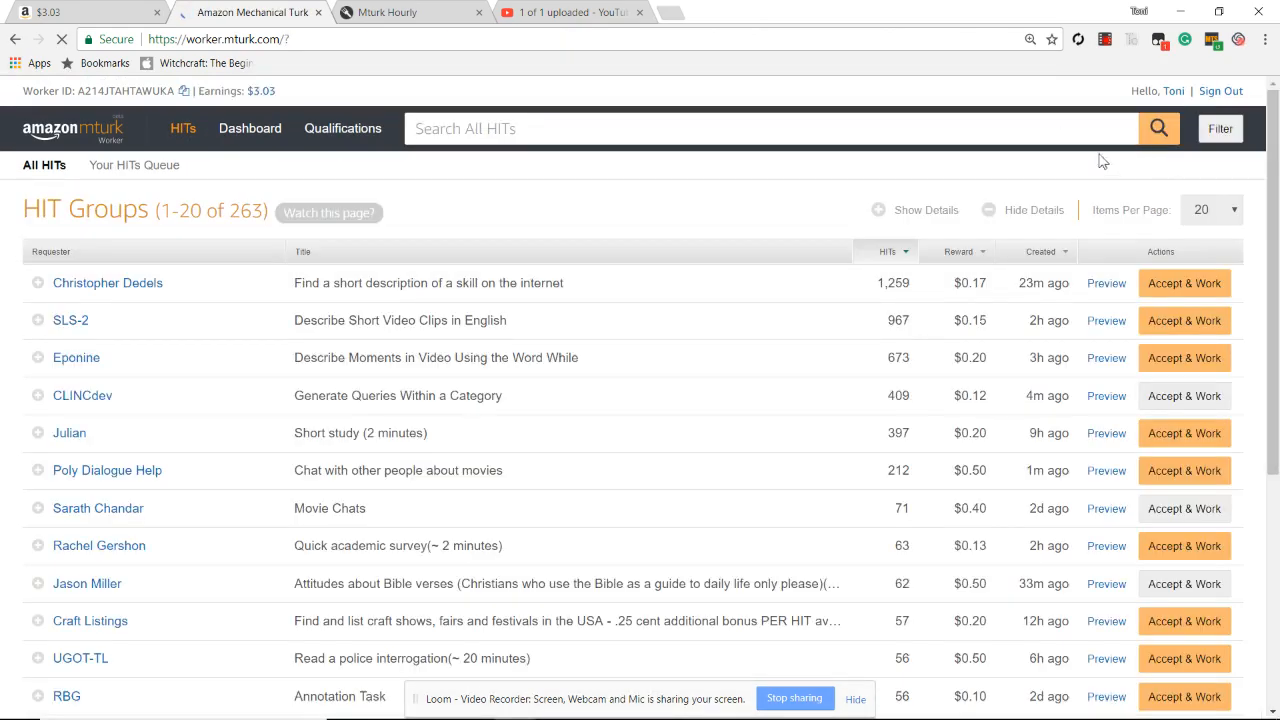
Step: Filter to qualified HITs paying at least $0.01, now listing 399 groups led by Classify Receipt
left_click(1220, 128)
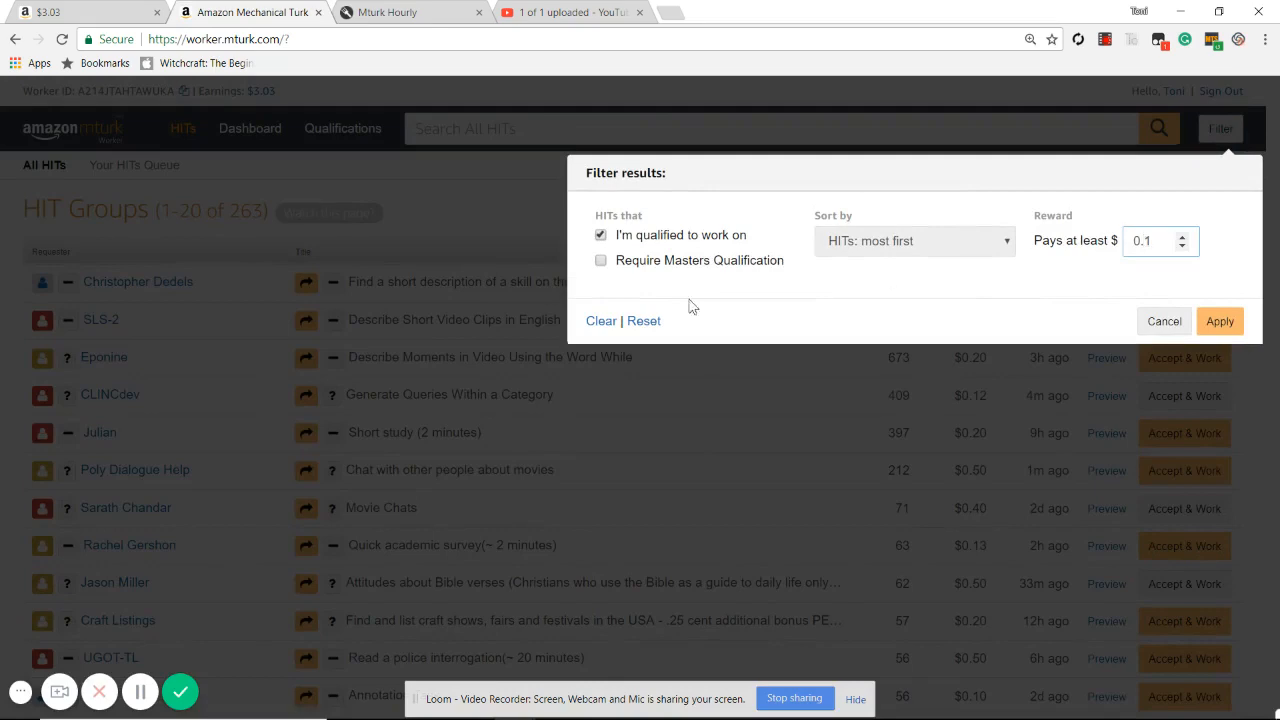
left_click(1220, 320)
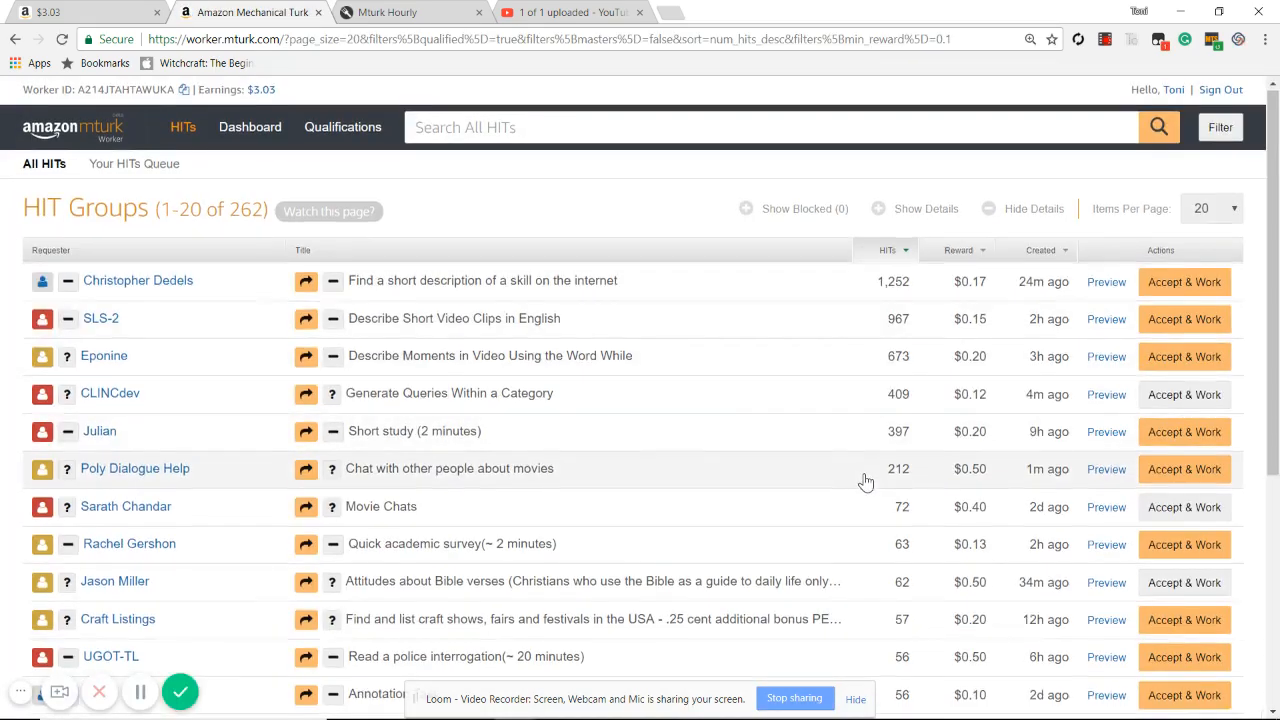
scroll("down", 3)
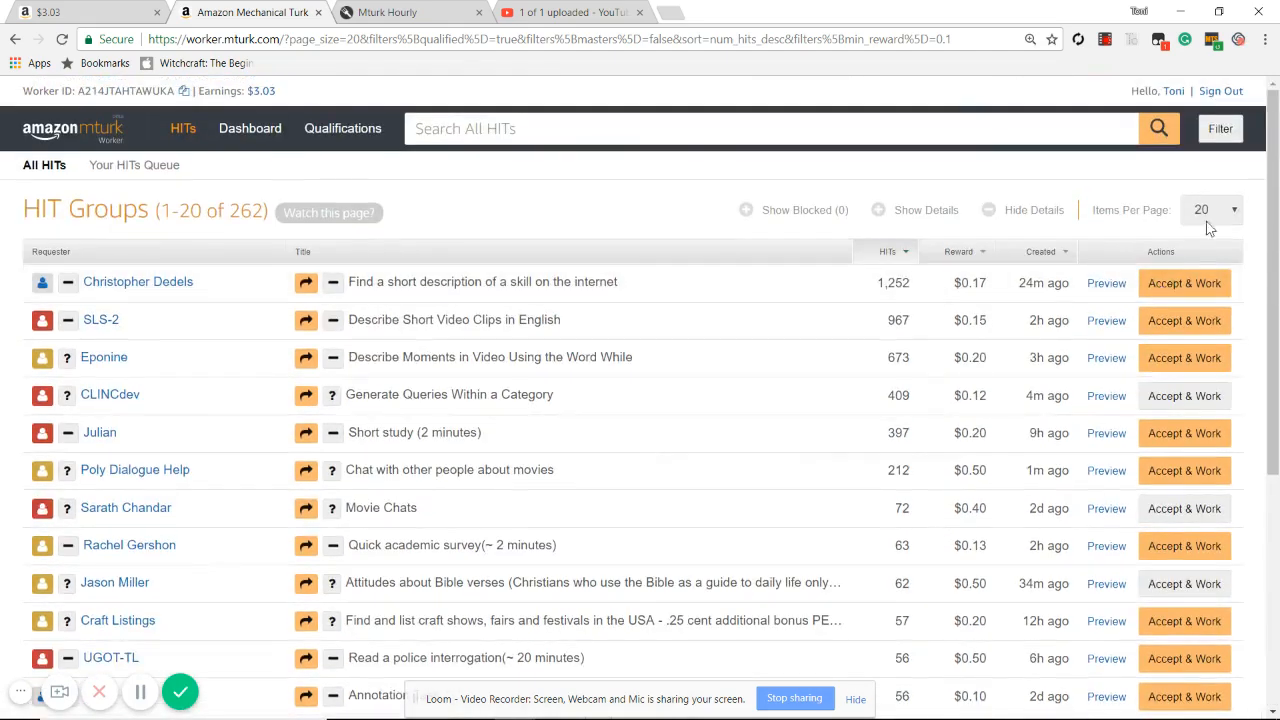
left_click(1220, 128)
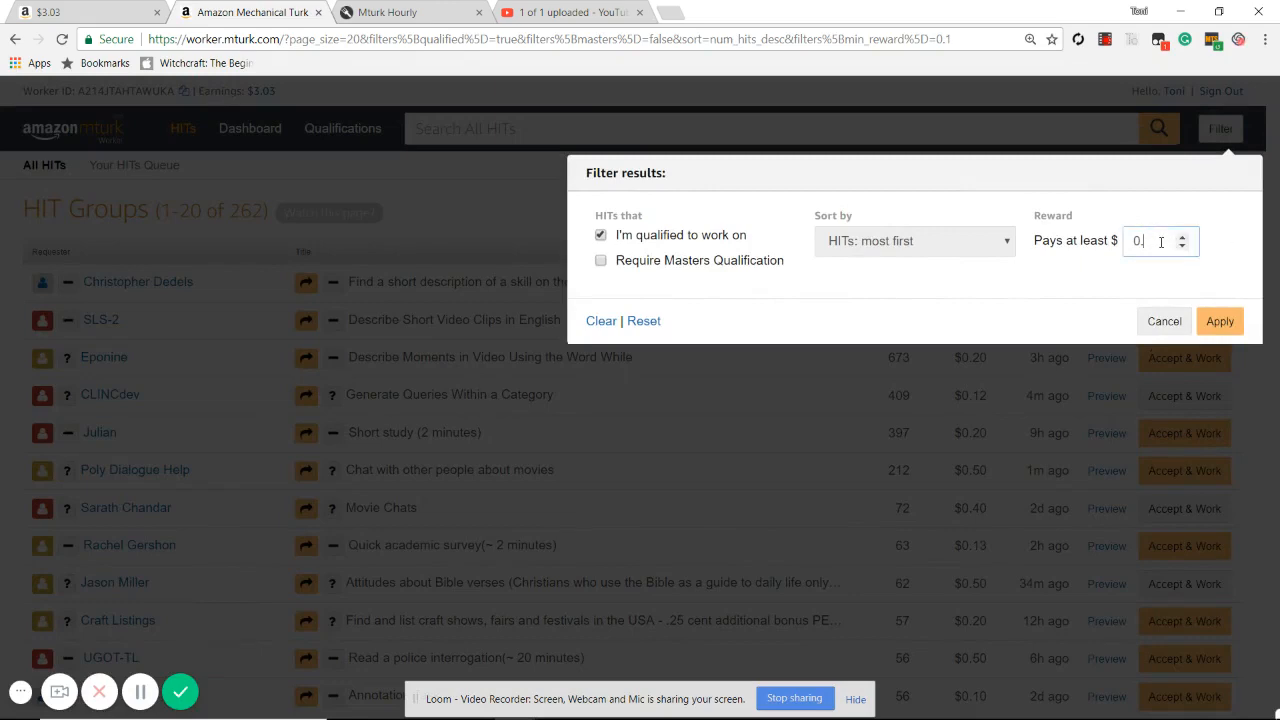
left_click(1220, 320)
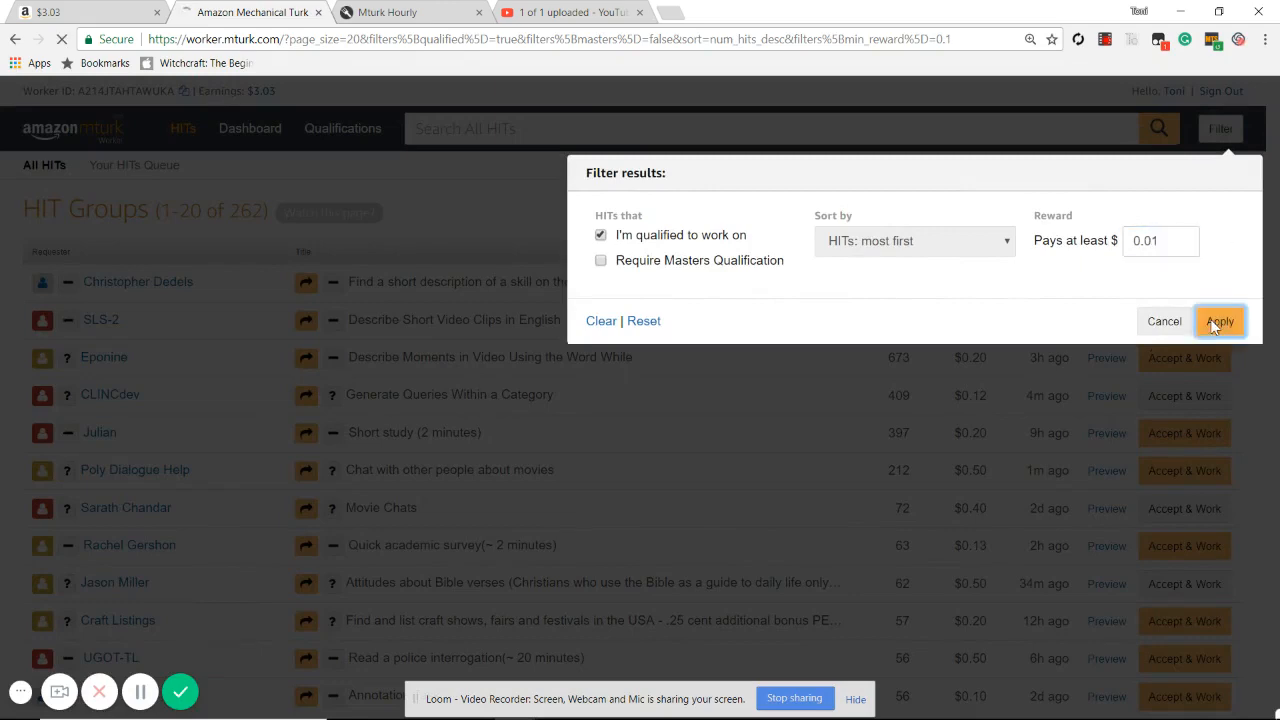
left_click(1220, 320)
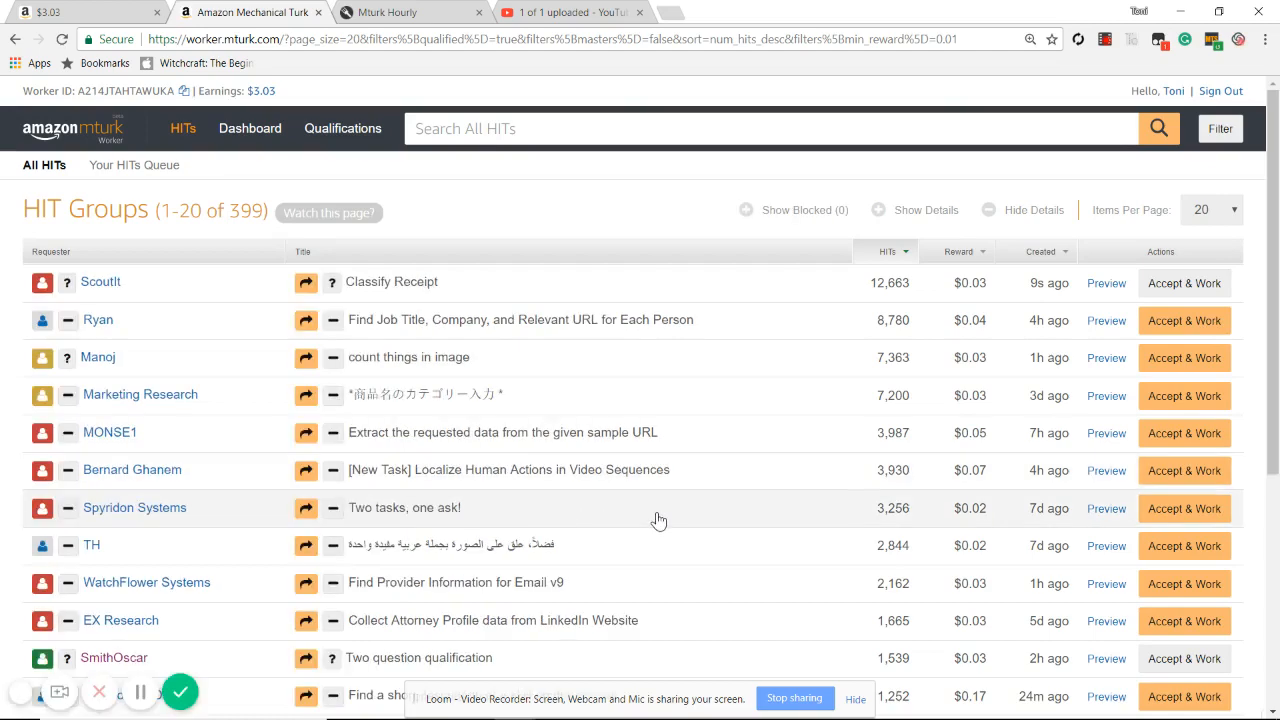
mouse_move(688, 564)
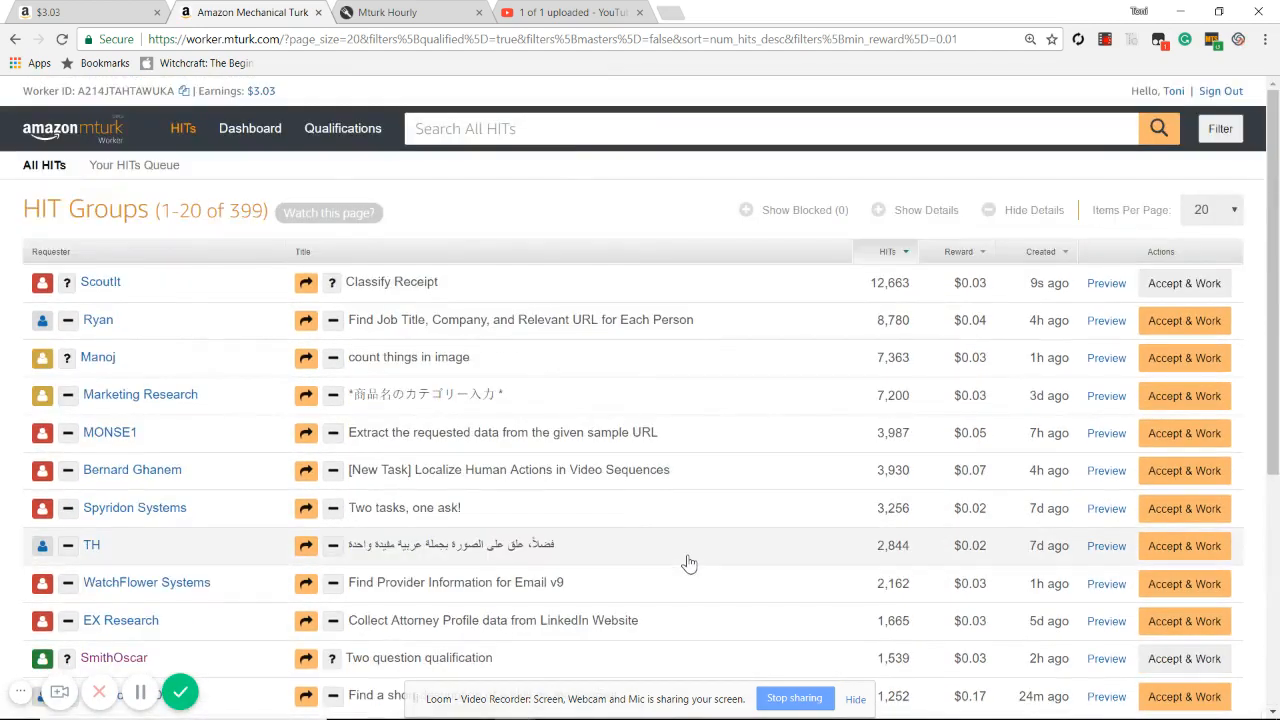
left_click(1184, 356)
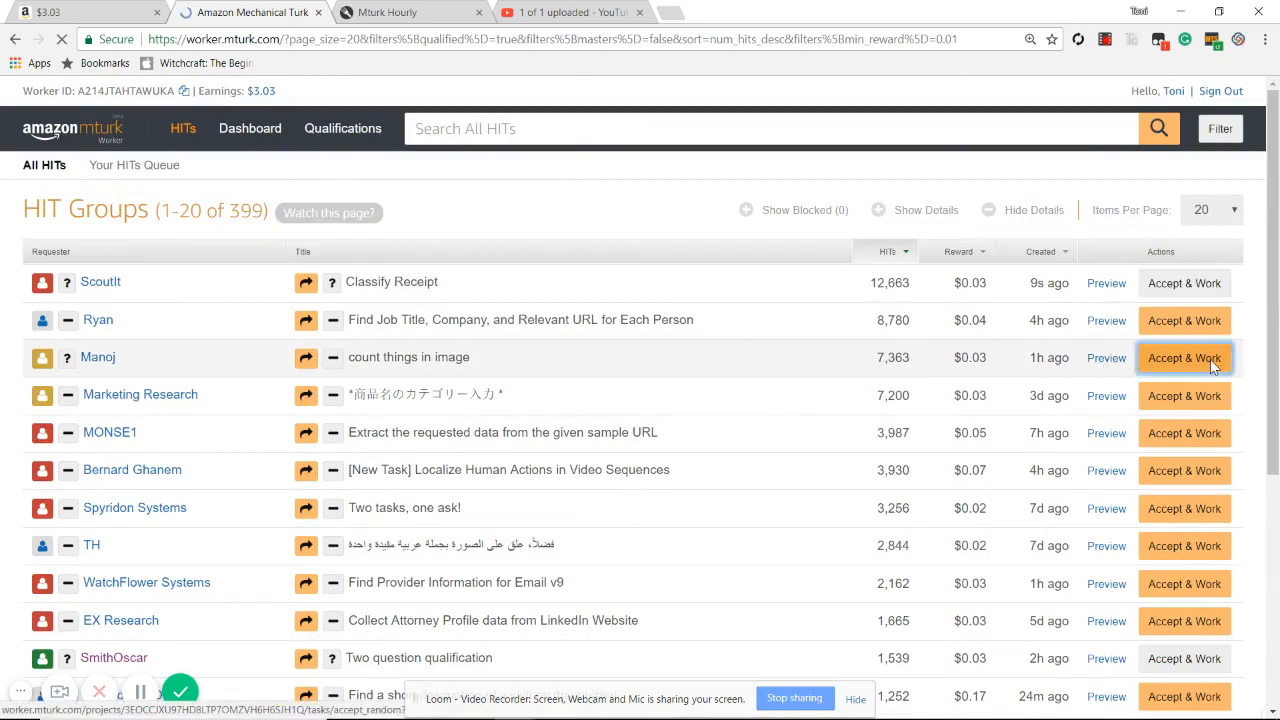
Step: Accept the 'count things in image' HIT and save a 60-second auto-accepting watcher for it
left_click(1184, 356)
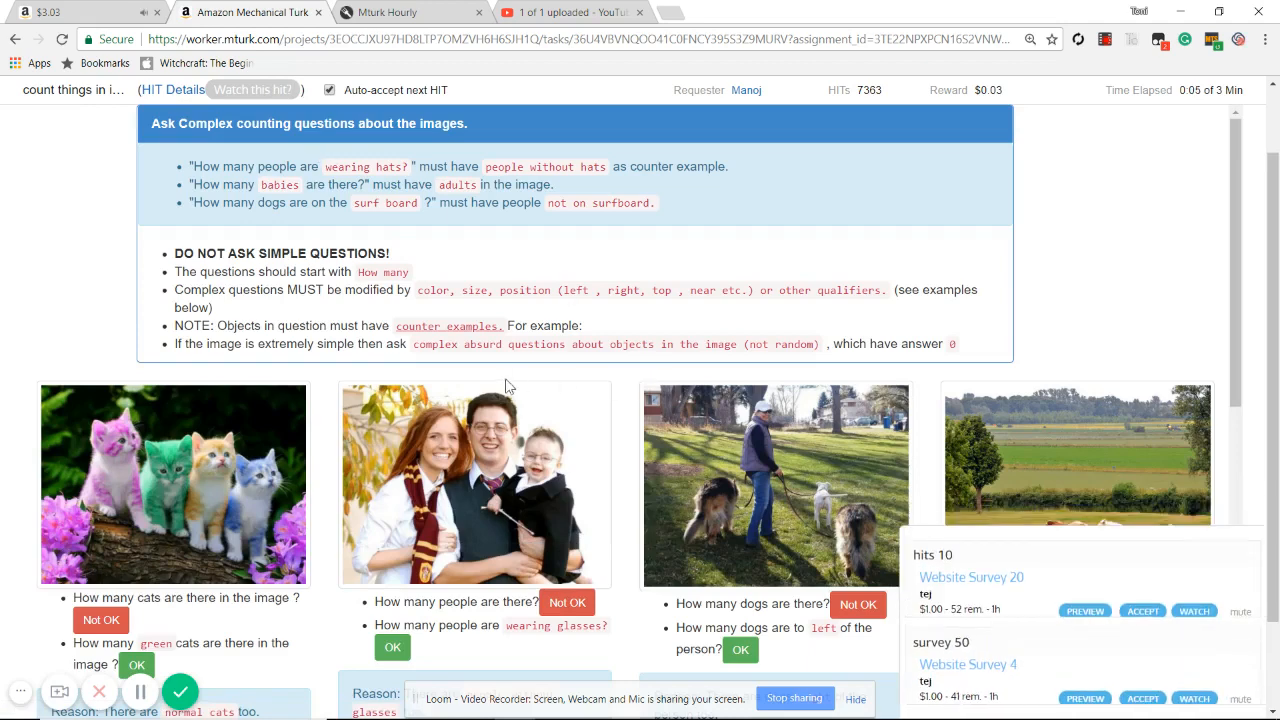
left_click(252, 88)
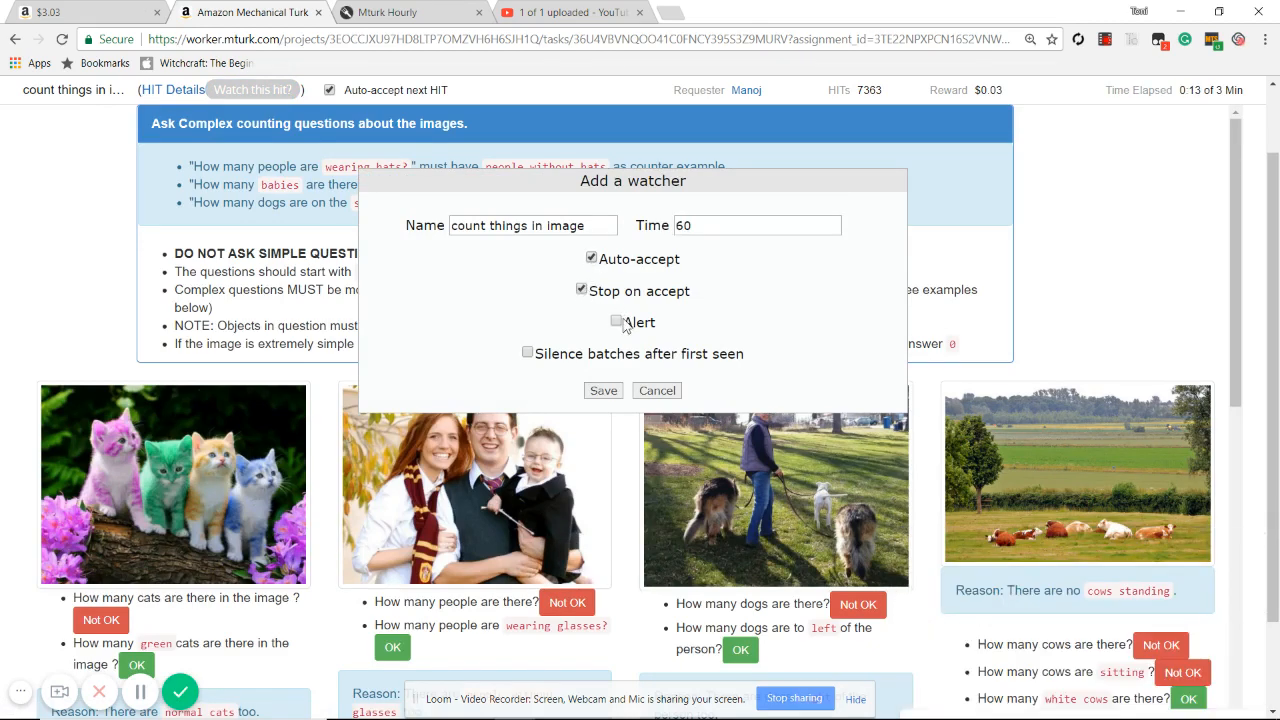
left_click(528, 352)
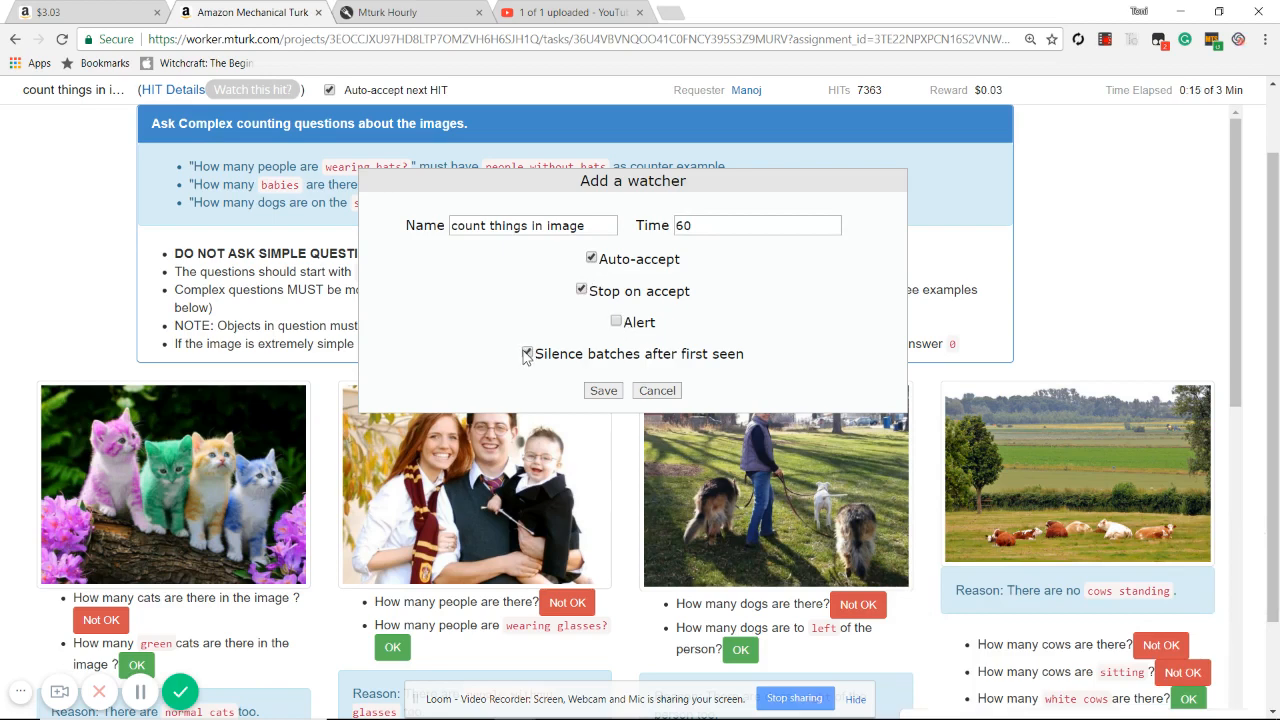
left_click(528, 352)
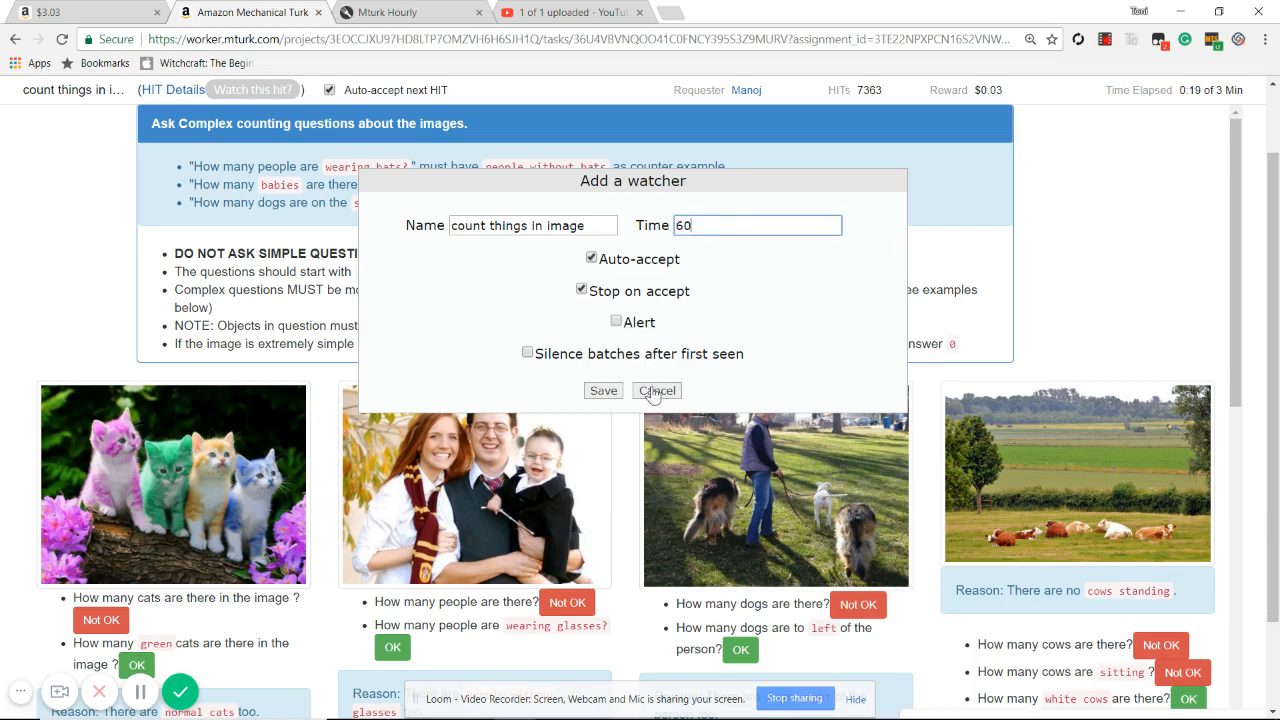
left_click(656, 390)
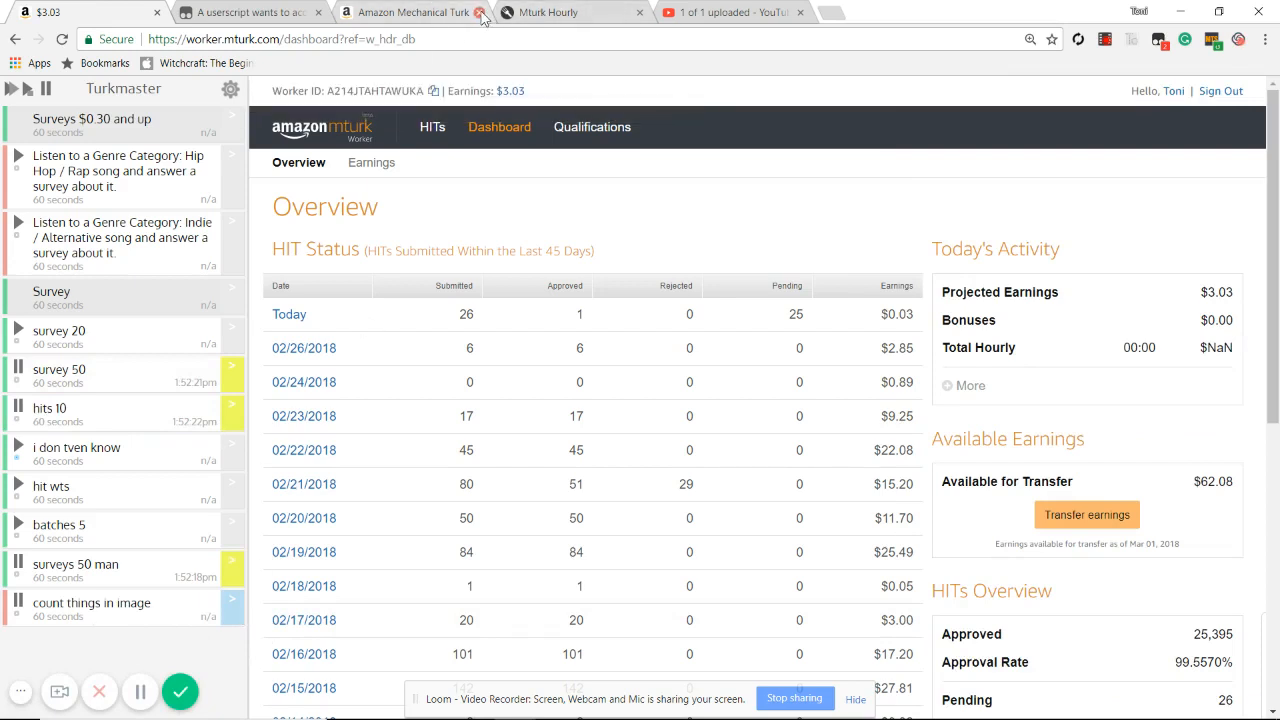
Step: Close the Mechanical Turk, Tampermonkey permission and Mturk Hourly tabs, leaving the YouTube upload page
left_click(480, 12)
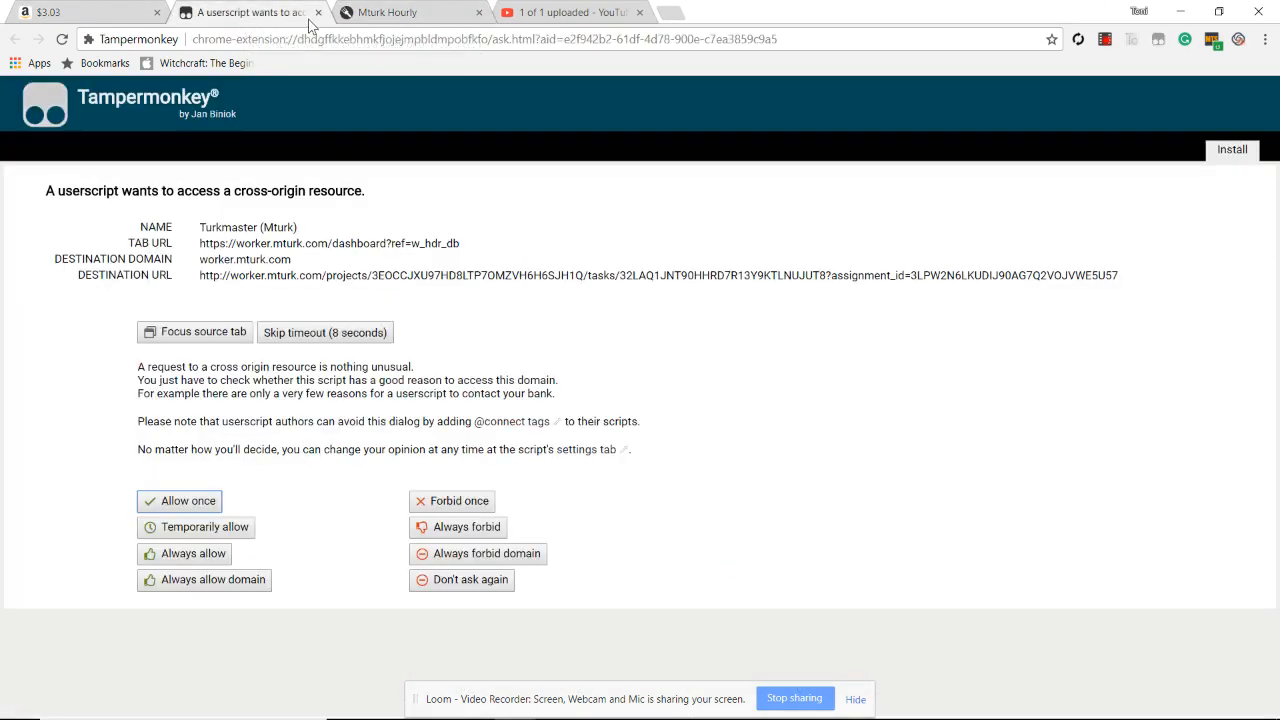
mouse_move(380, 218)
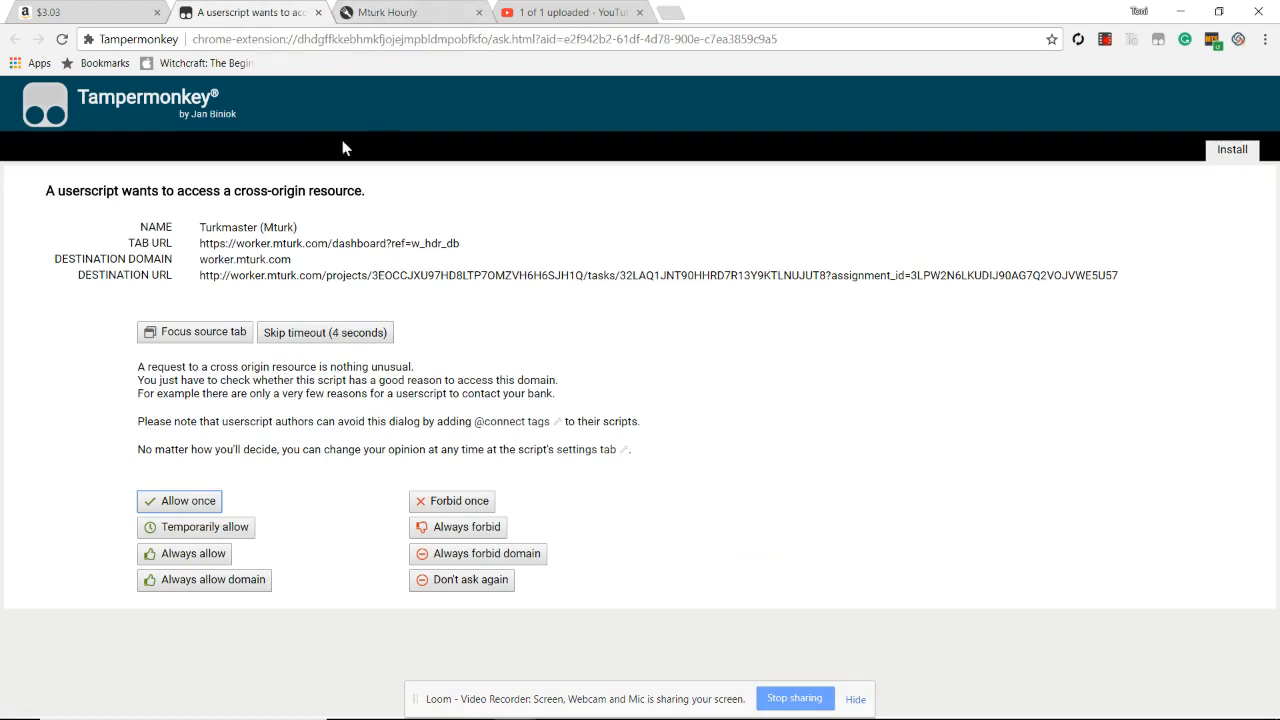
left_click(410, 12)
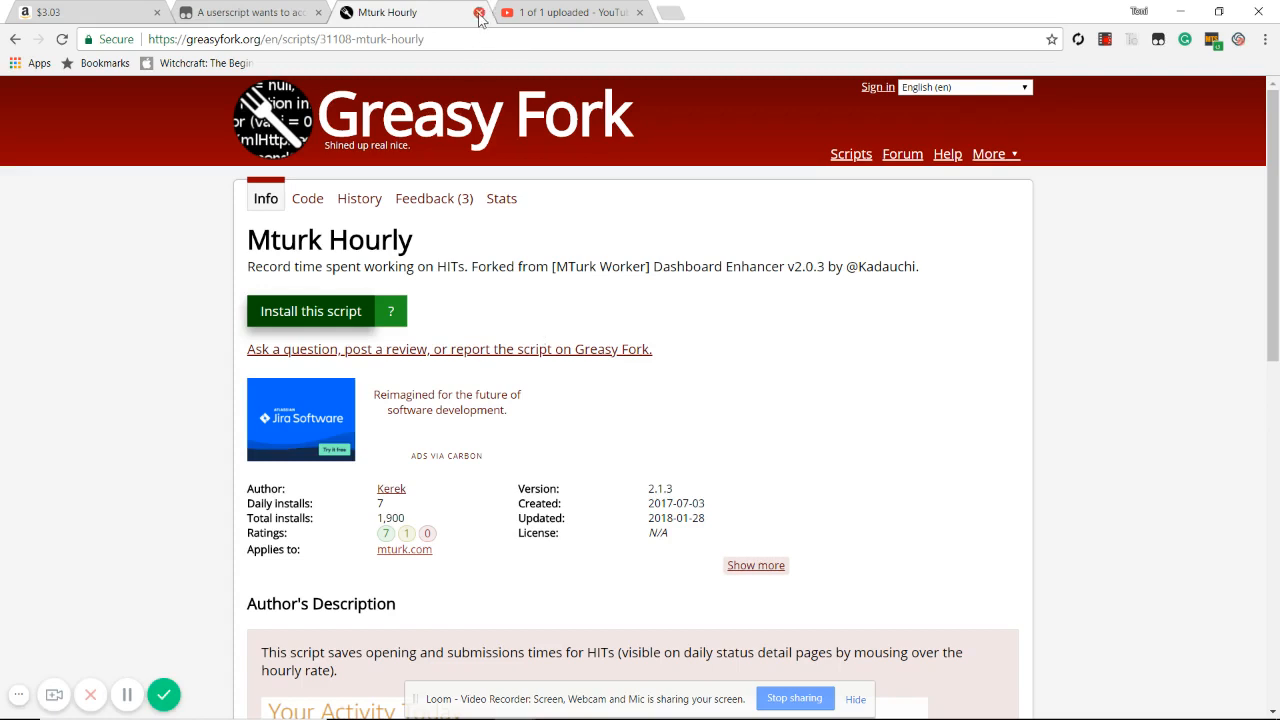
left_click(480, 12)
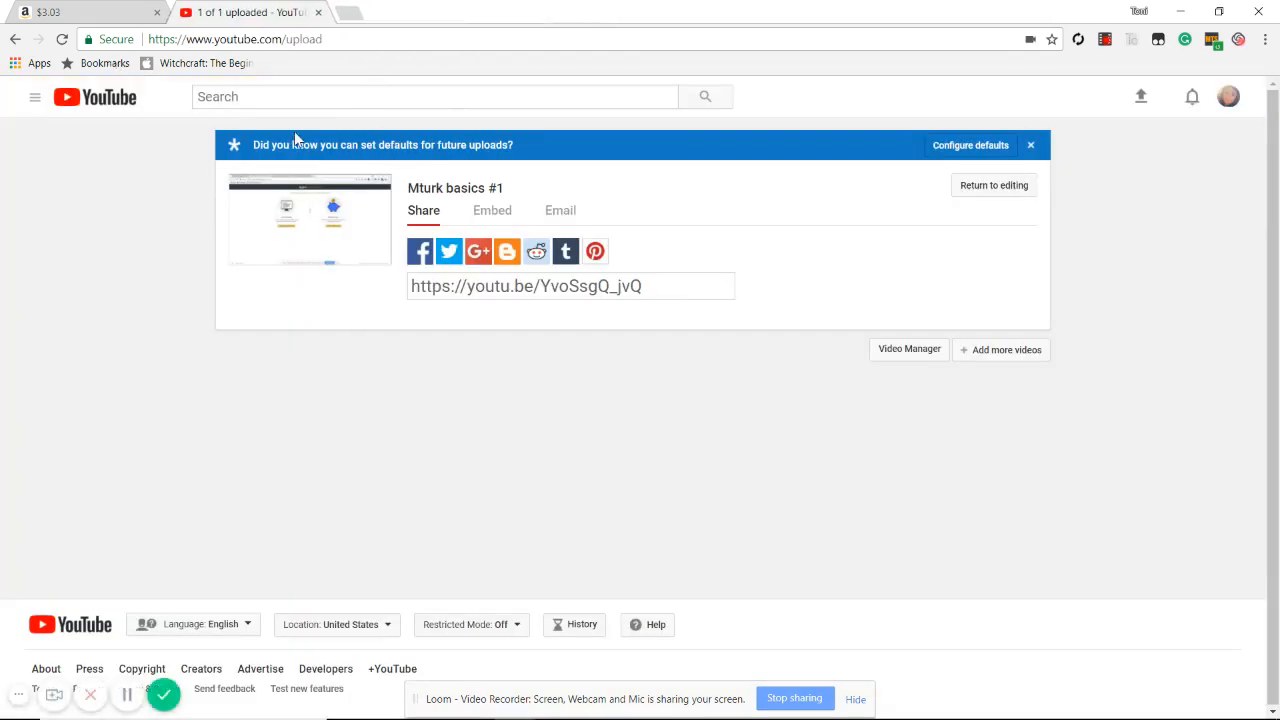